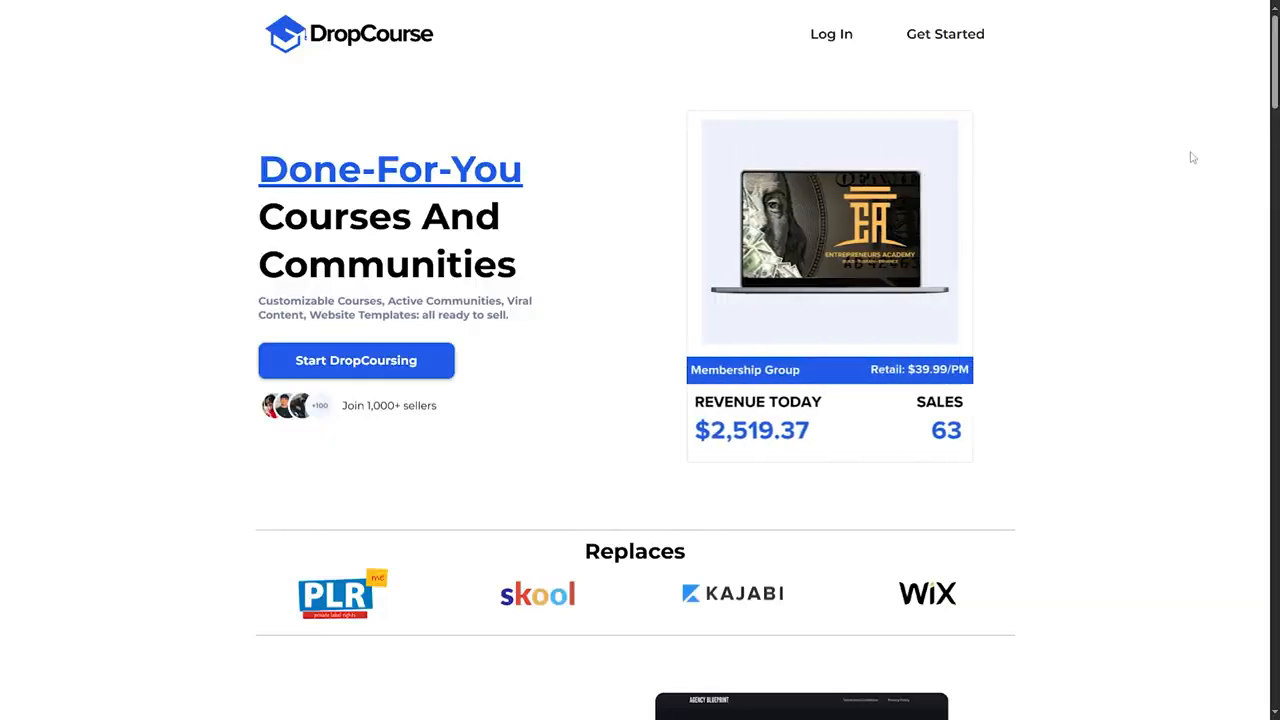
{"action": "scroll", "scroll_direction": "down", "scroll_amount": 3}
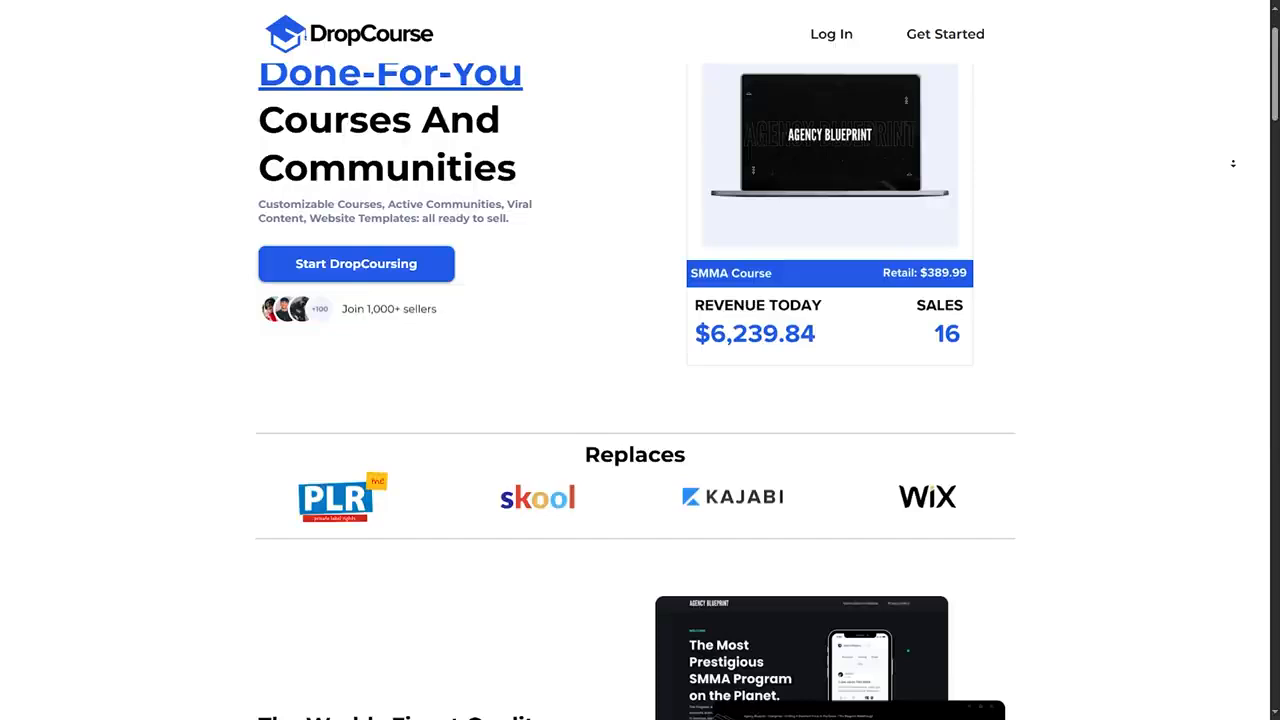
{"action": "scroll", "scroll_direction": "down", "scroll_amount": 3}
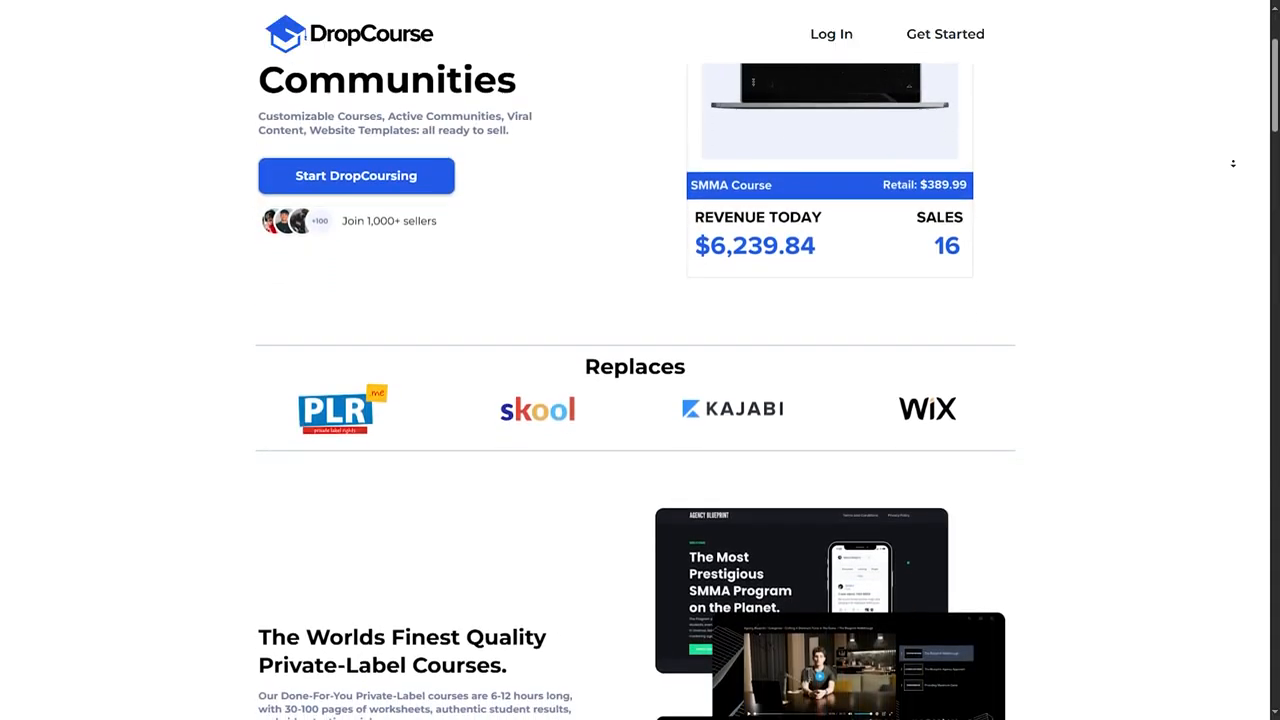
{"action": "scroll", "scroll_direction": "down", "scroll_amount": 3}
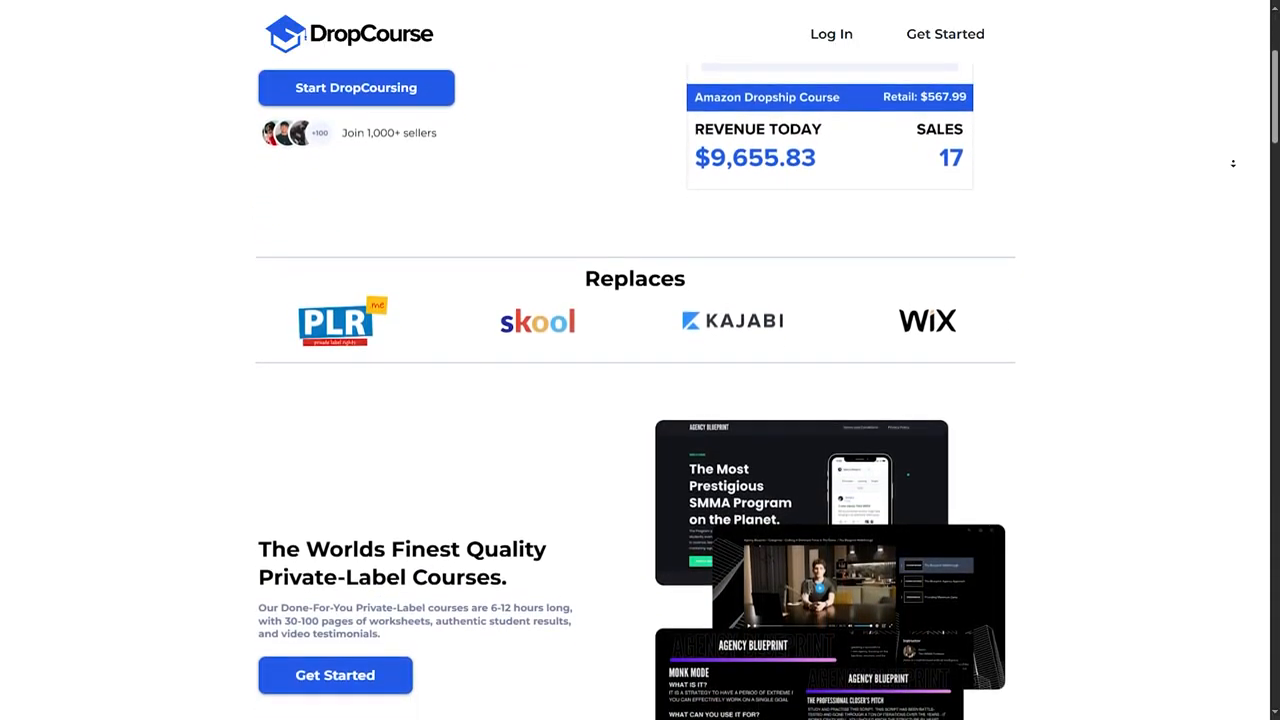
{"action": "scroll", "scroll_direction": "down", "scroll_amount": 3}
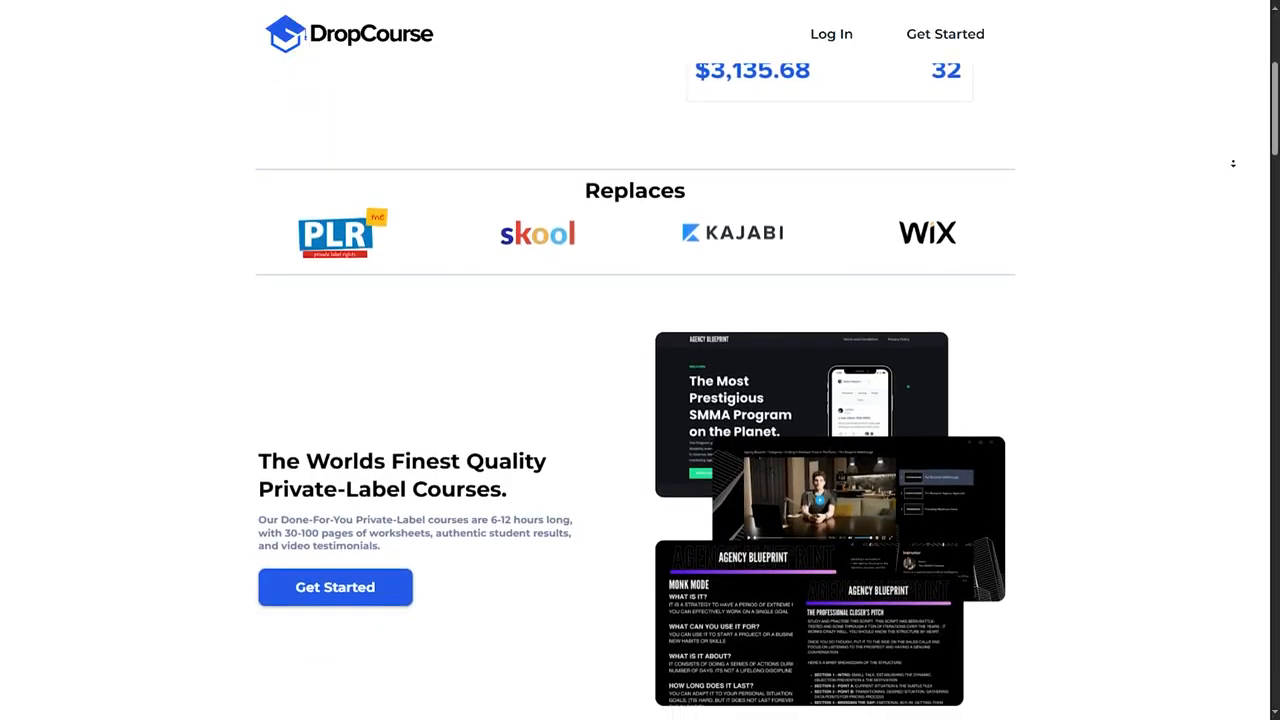
{"action": "scroll", "scroll_direction": "down", "scroll_amount": 3}
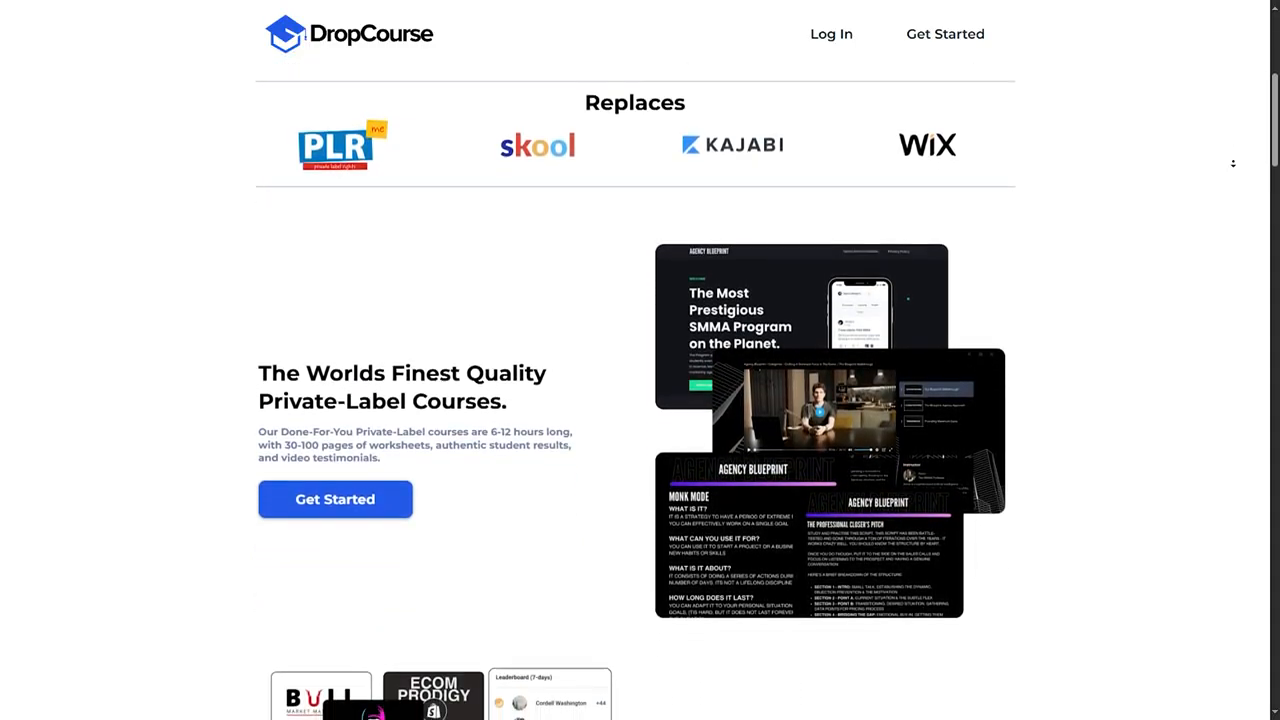
{"action": "scroll", "scroll_direction": "down", "scroll_amount": 3}
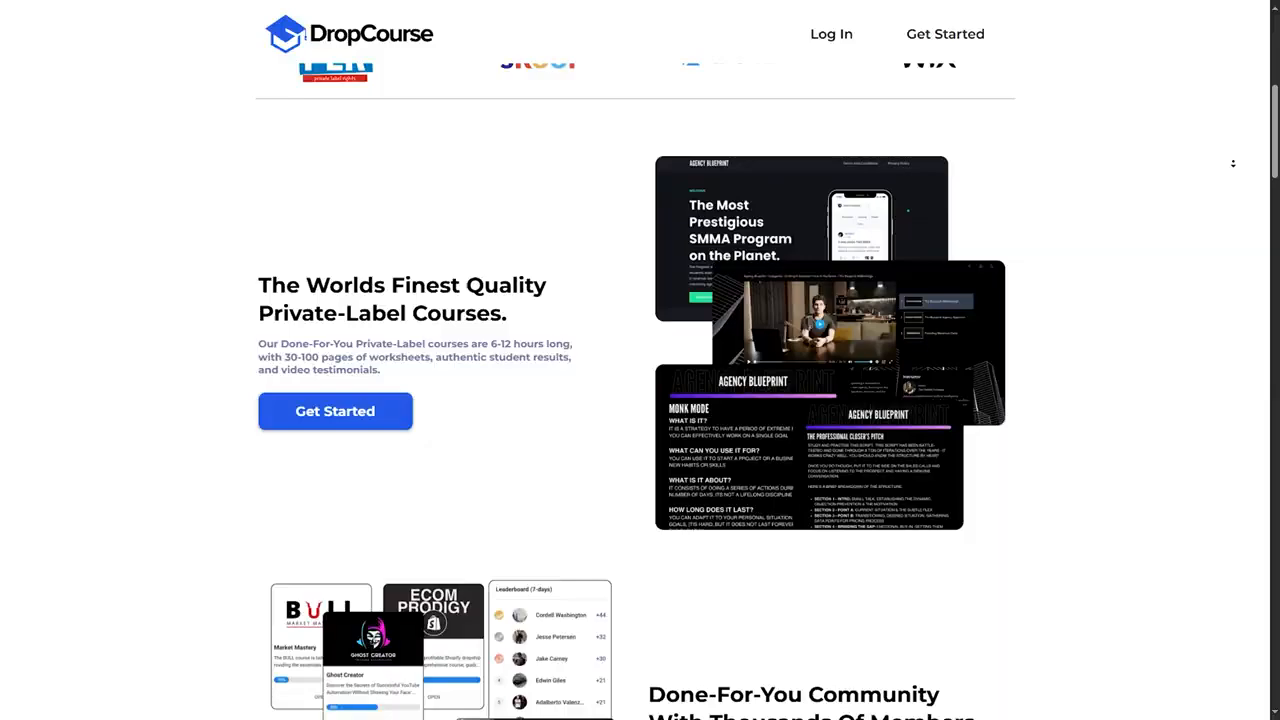
{"action": "scroll", "scroll_direction": "down", "scroll_amount": 3}
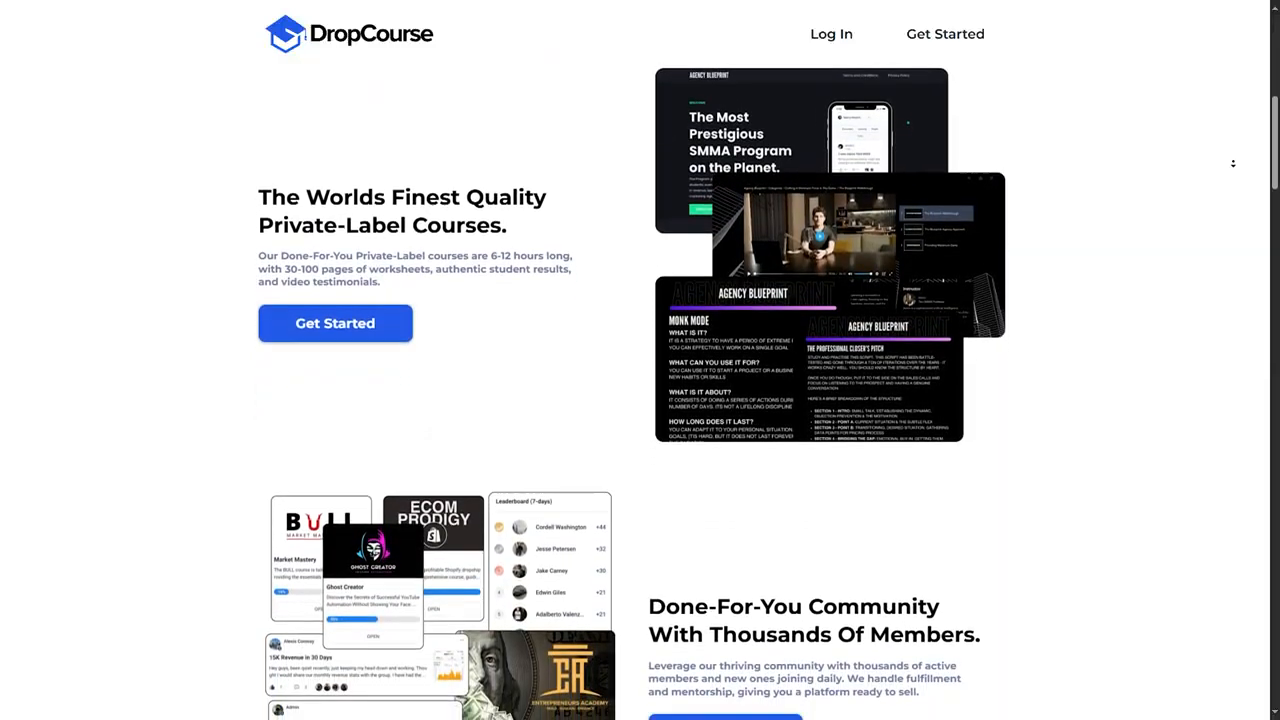
{"action": "scroll", "scroll_direction": "down", "scroll_amount": 3}
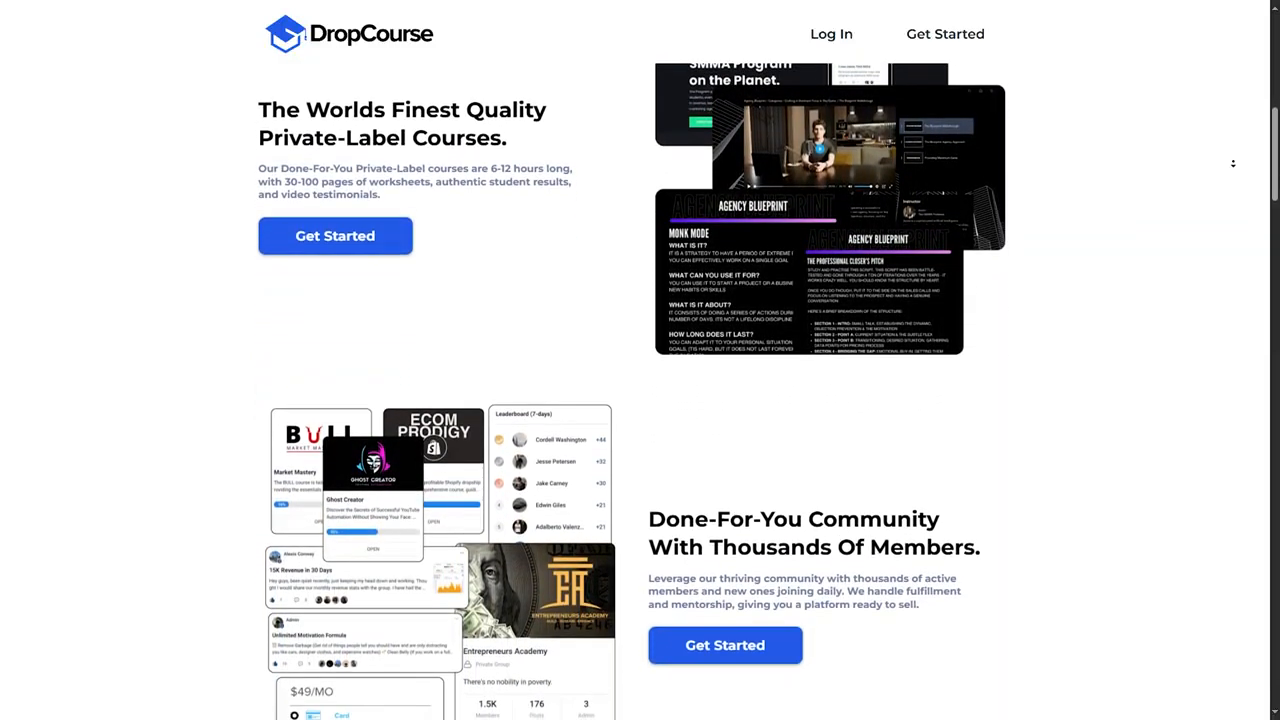
{"action": "scroll", "scroll_direction": "down", "scroll_amount": 3}
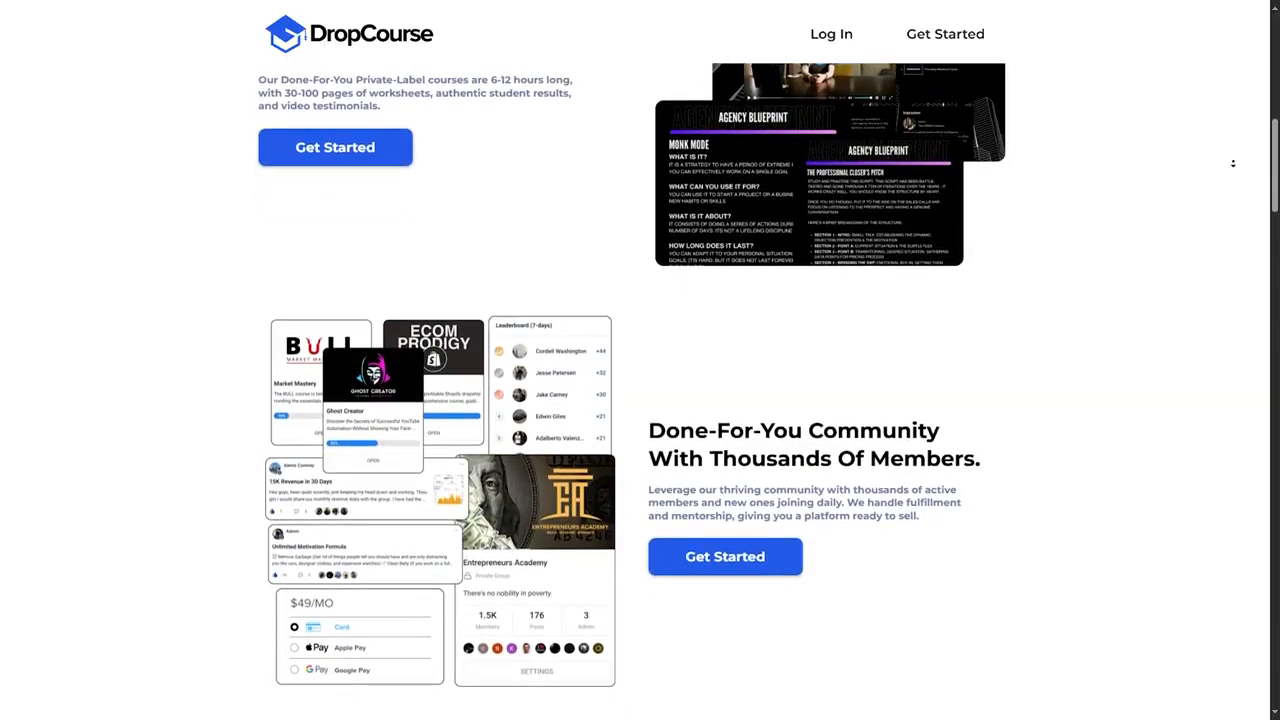
{"action": "scroll", "scroll_direction": "down", "scroll_amount": 3}
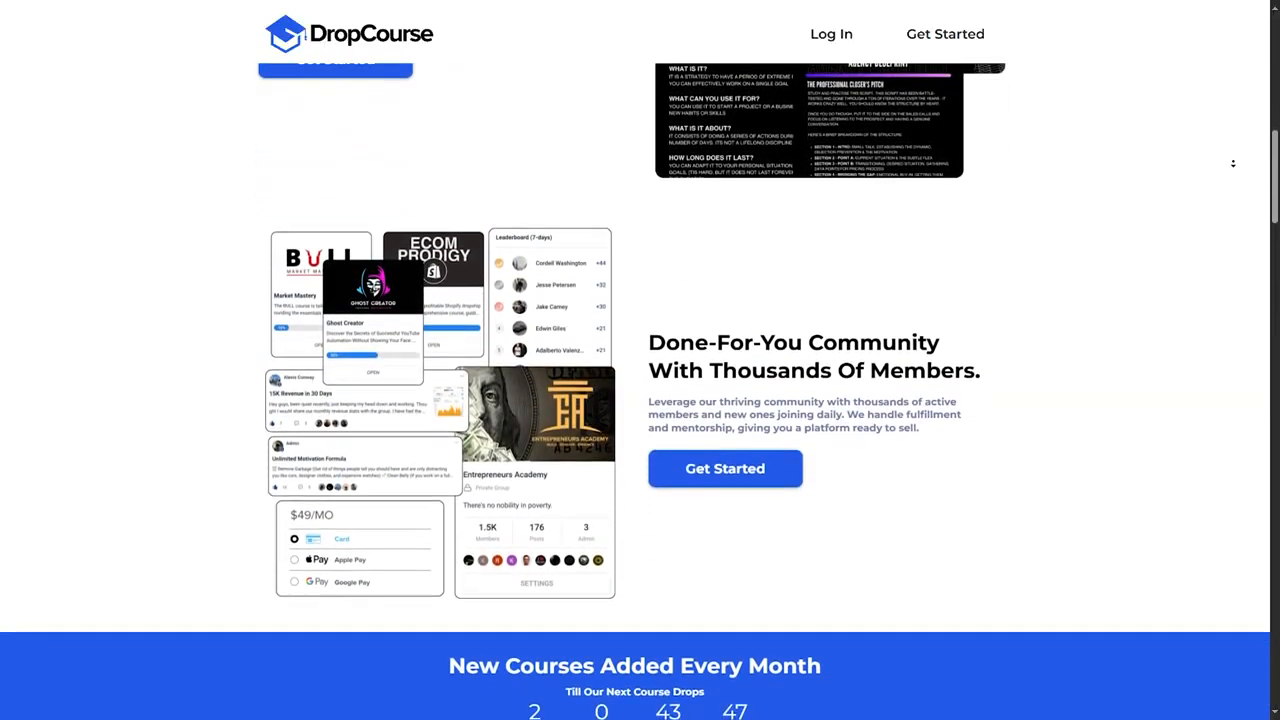
{"action": "scroll", "scroll_direction": "down", "scroll_amount": 3}
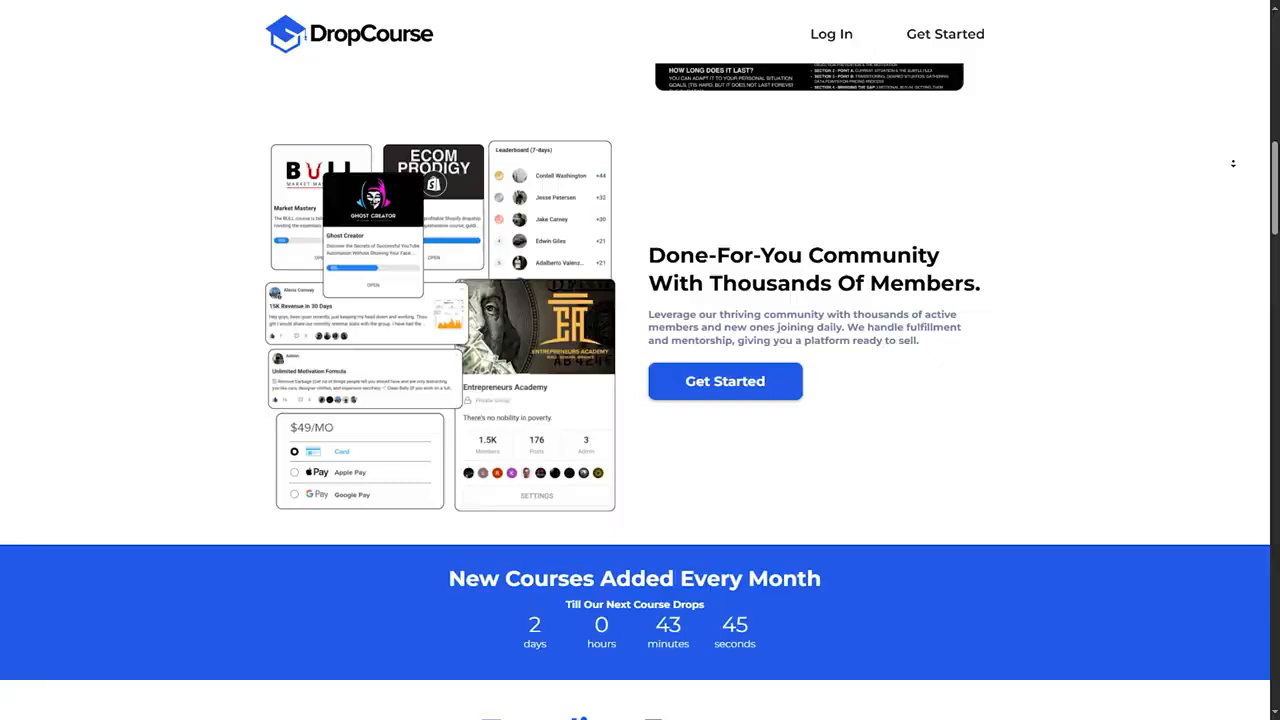
{"action": "scroll", "scroll_direction": "down", "scroll_amount": 3}
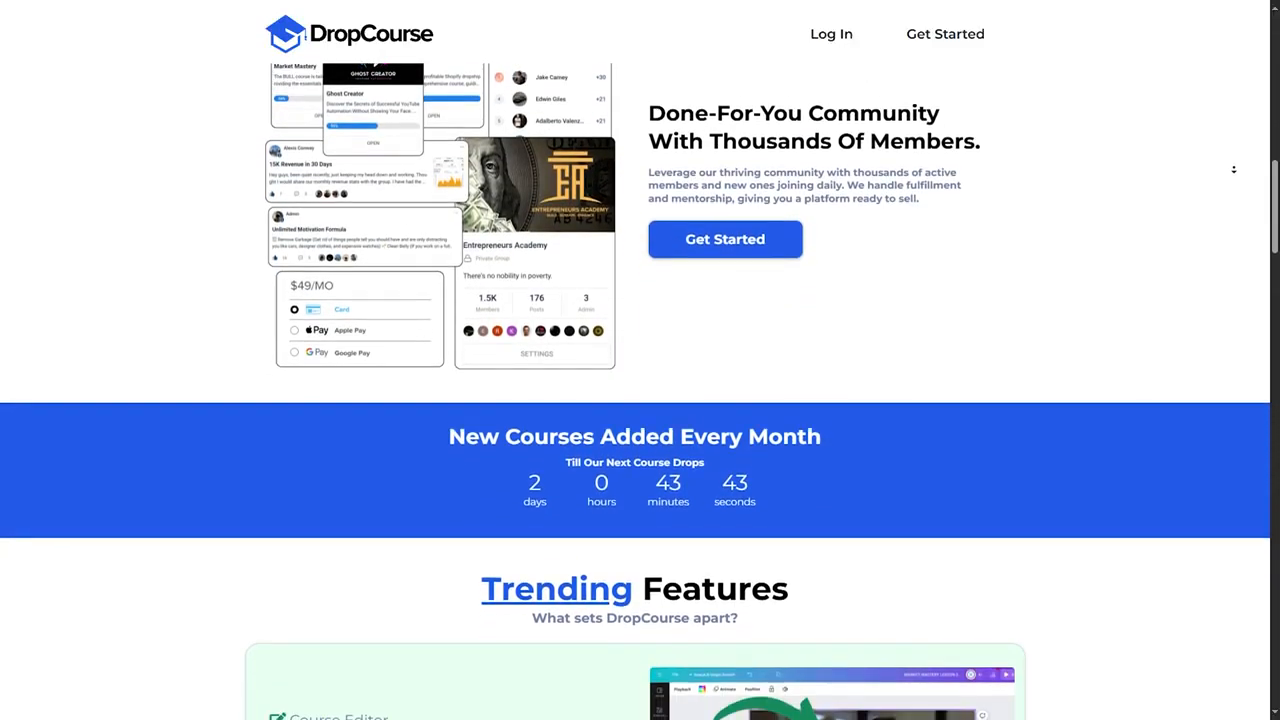
{"action": "scroll", "scroll_direction": "down", "scroll_amount": 3}
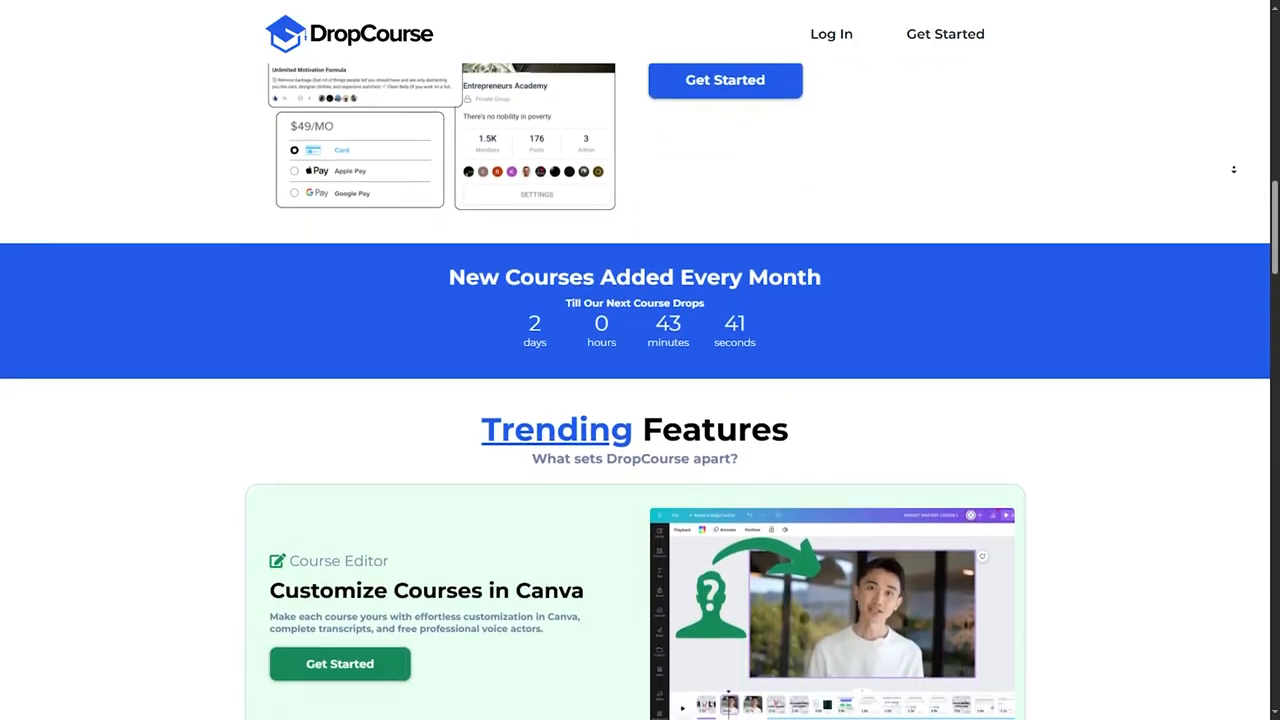
{"action": "scroll", "scroll_direction": "down", "scroll_amount": 3}
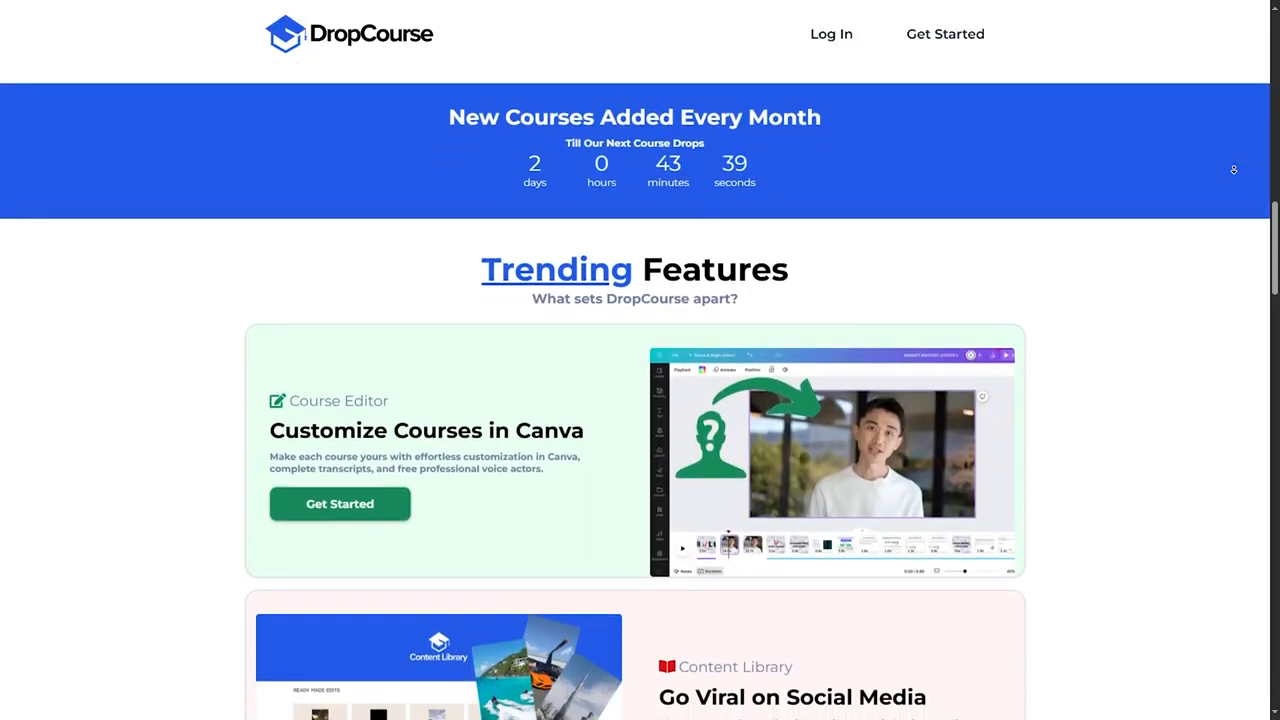
{"action": "scroll", "scroll_direction": "down", "scroll_amount": 3}
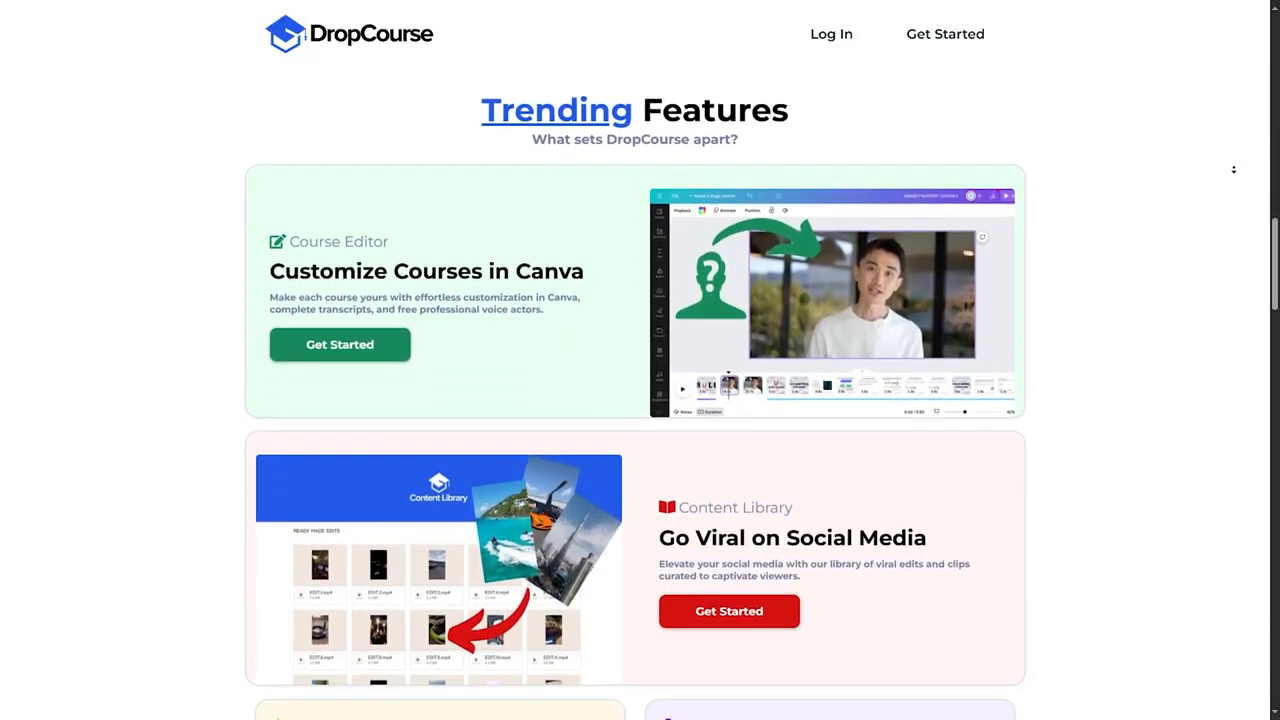
{"action": "scroll", "scroll_direction": "down", "scroll_amount": 3}
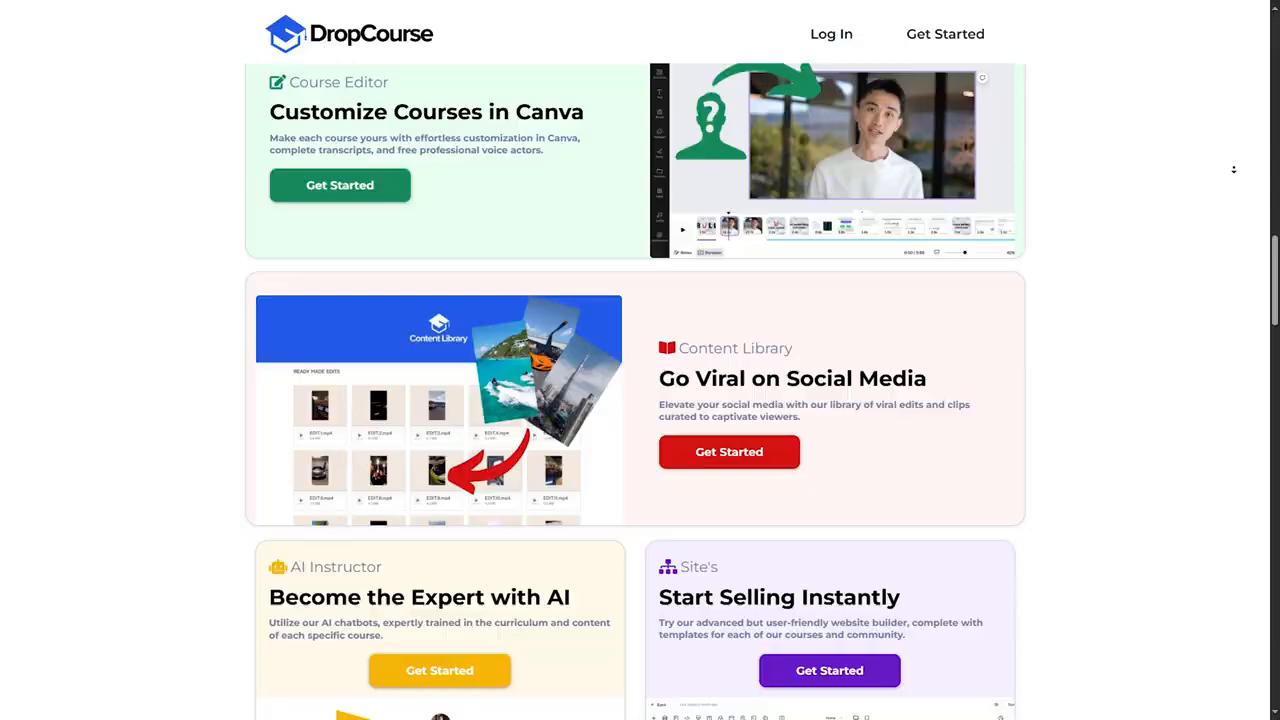
{"action": "scroll", "scroll_direction": "down", "scroll_amount": 3}
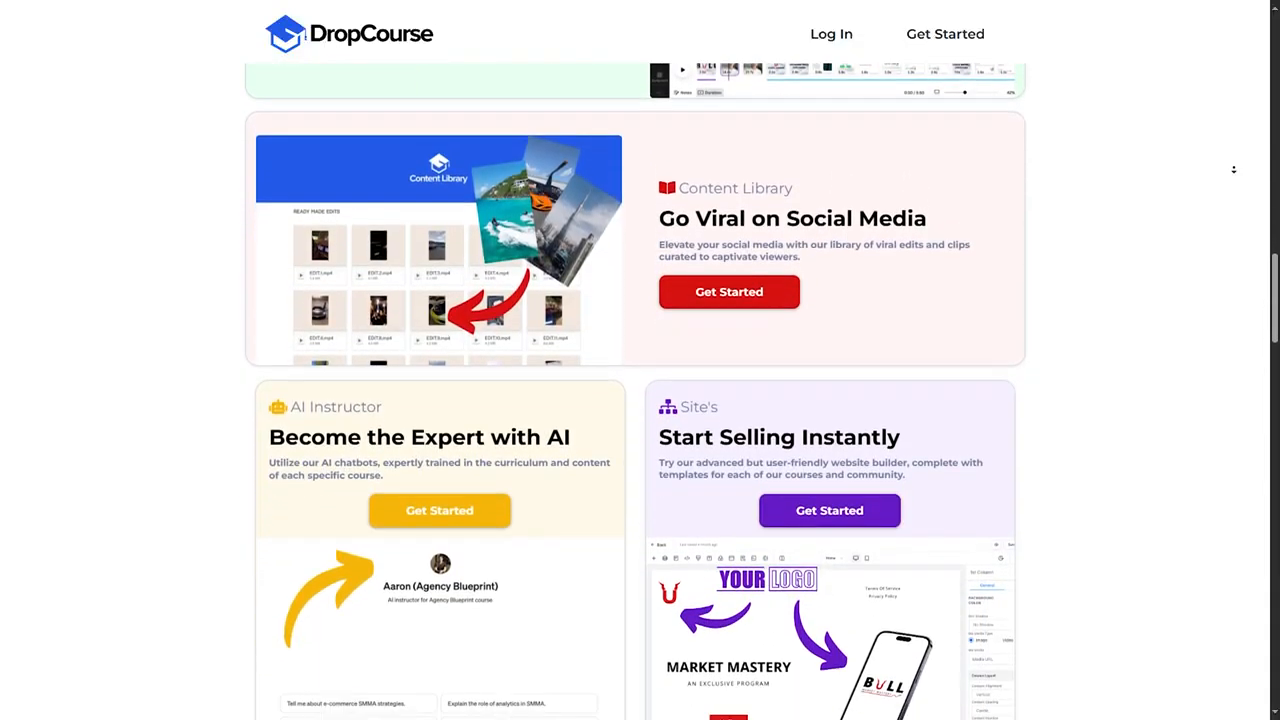
{"action": "scroll", "scroll_direction": "down", "scroll_amount": 3}
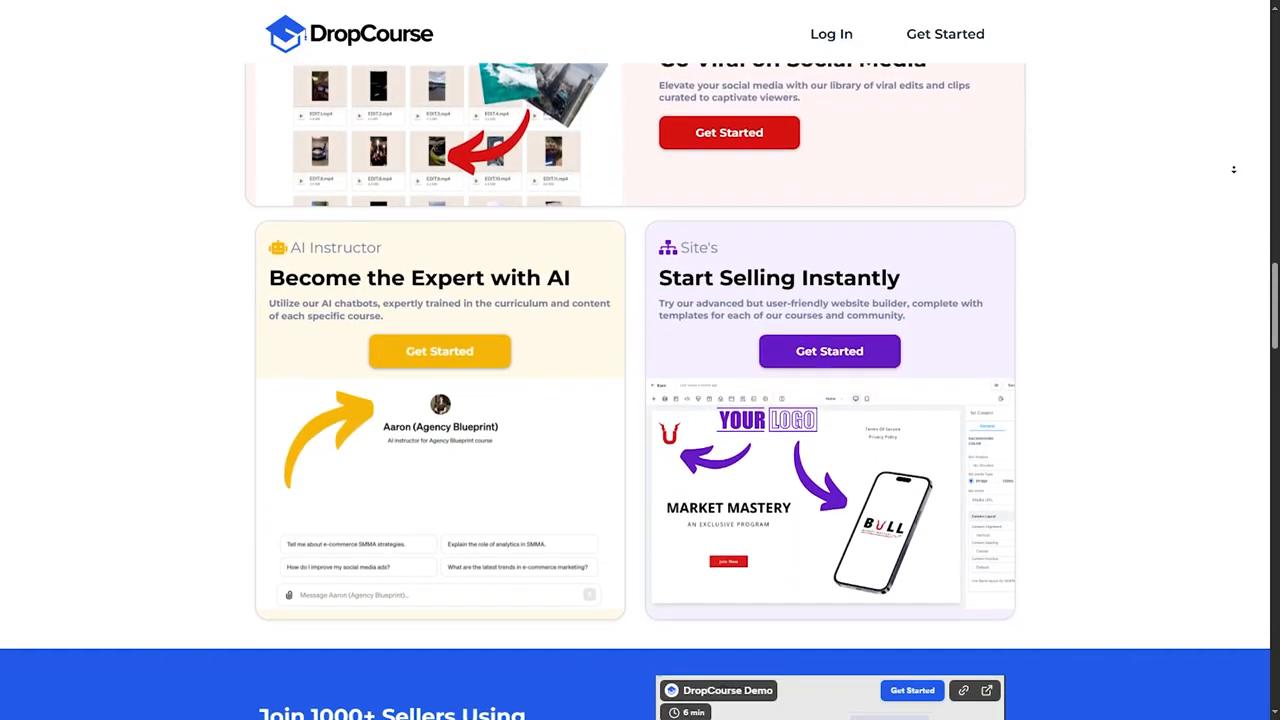
{"action": "scroll", "scroll_direction": "down", "scroll_amount": 3}
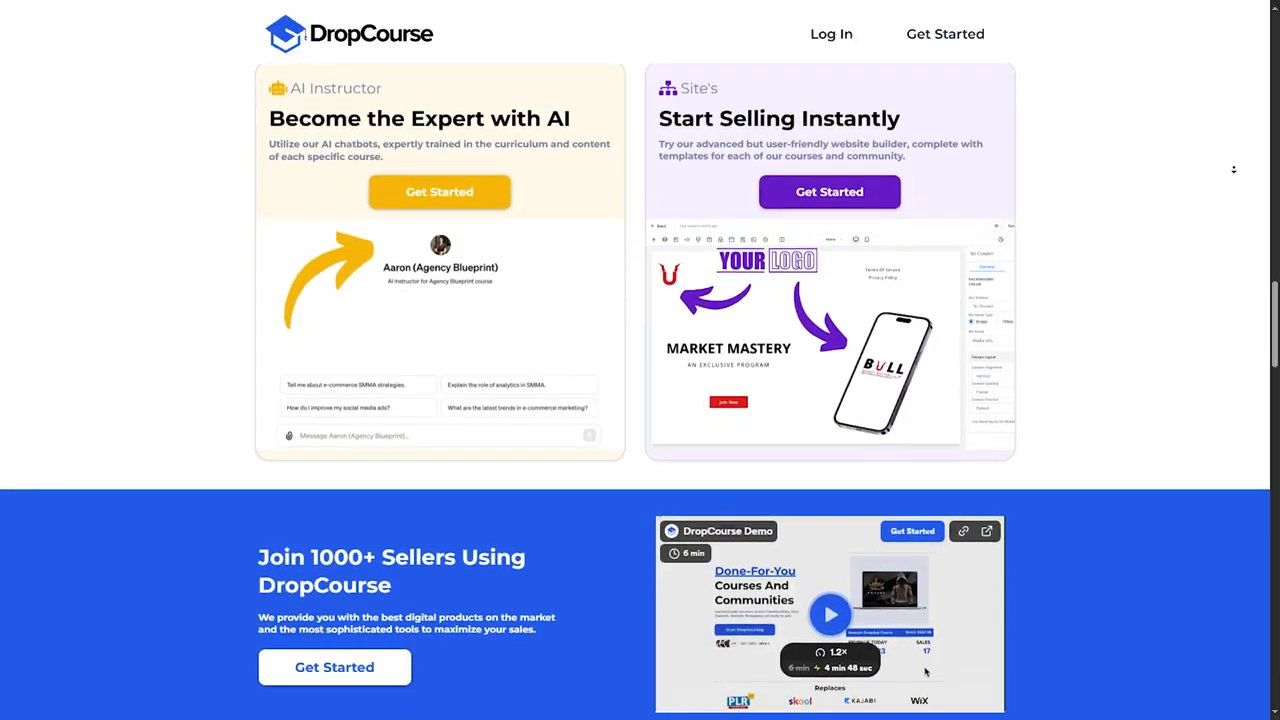
{"action": "scroll", "scroll_direction": "down", "scroll_amount": 3}
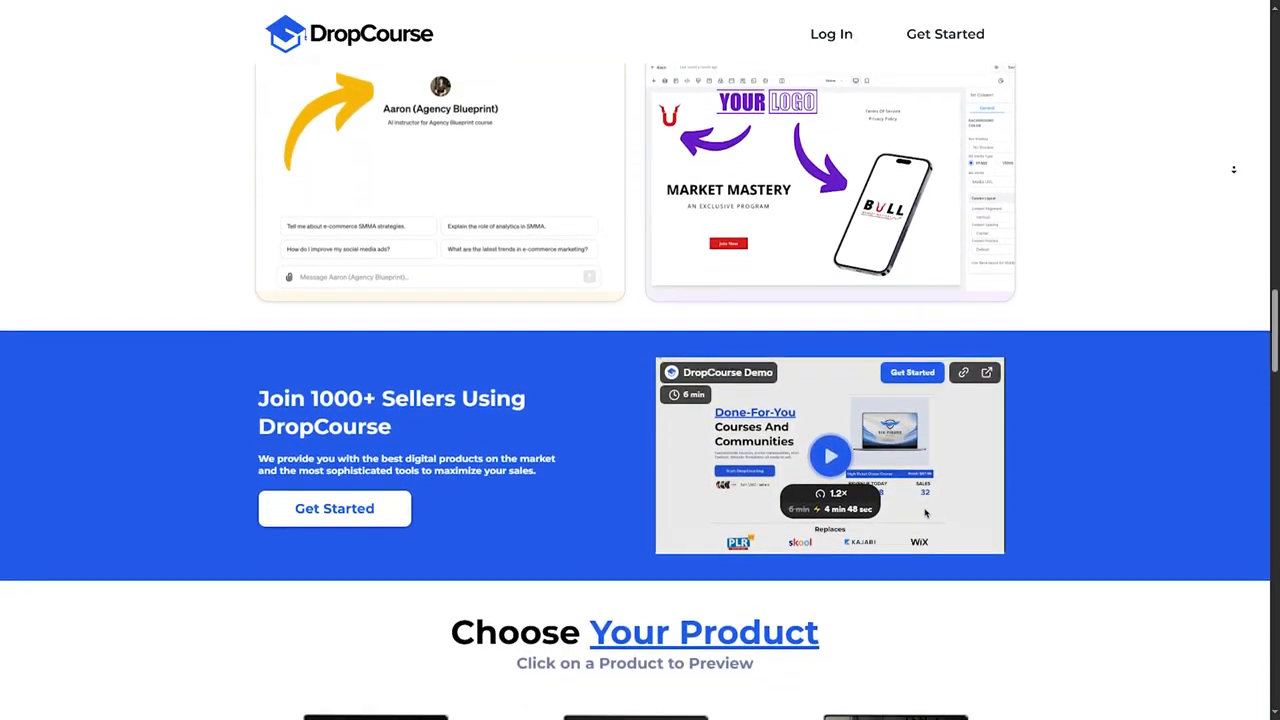
{"action": "scroll", "scroll_direction": "down", "scroll_amount": 3}
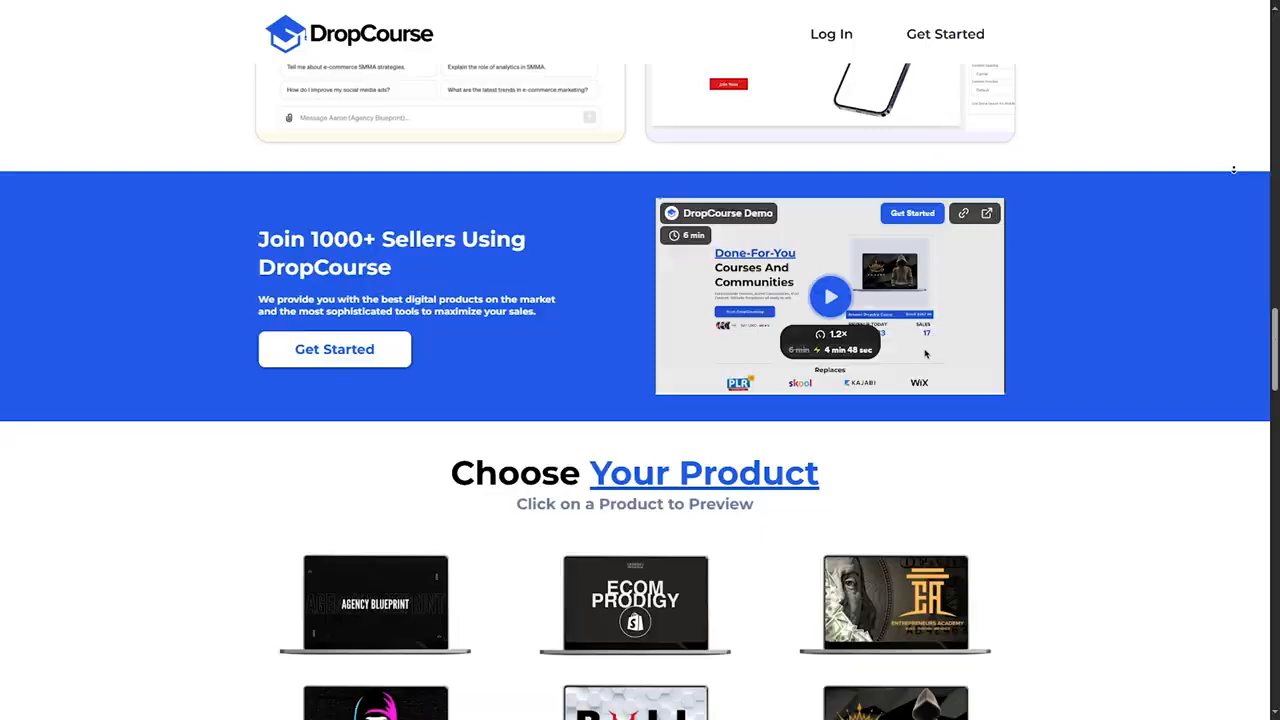
{"action": "scroll", "scroll_direction": "down", "scroll_amount": 3}
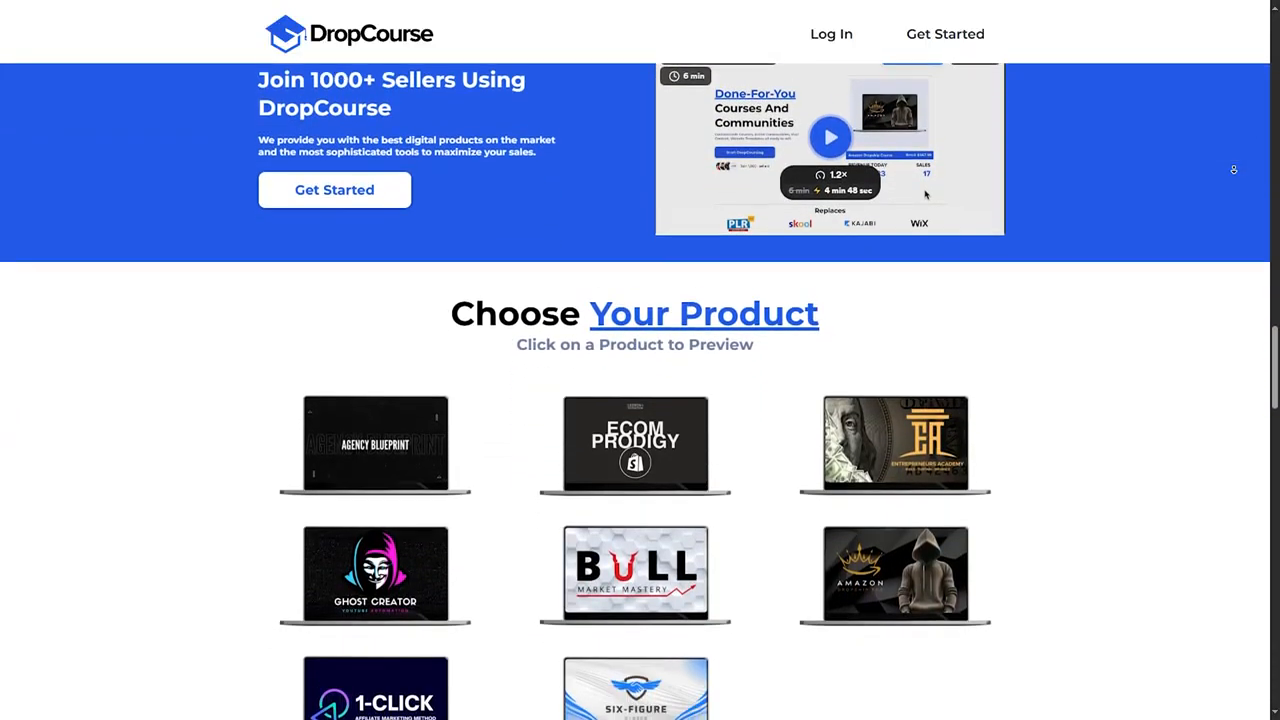
{"action": "scroll", "scroll_direction": "down", "scroll_amount": 3}
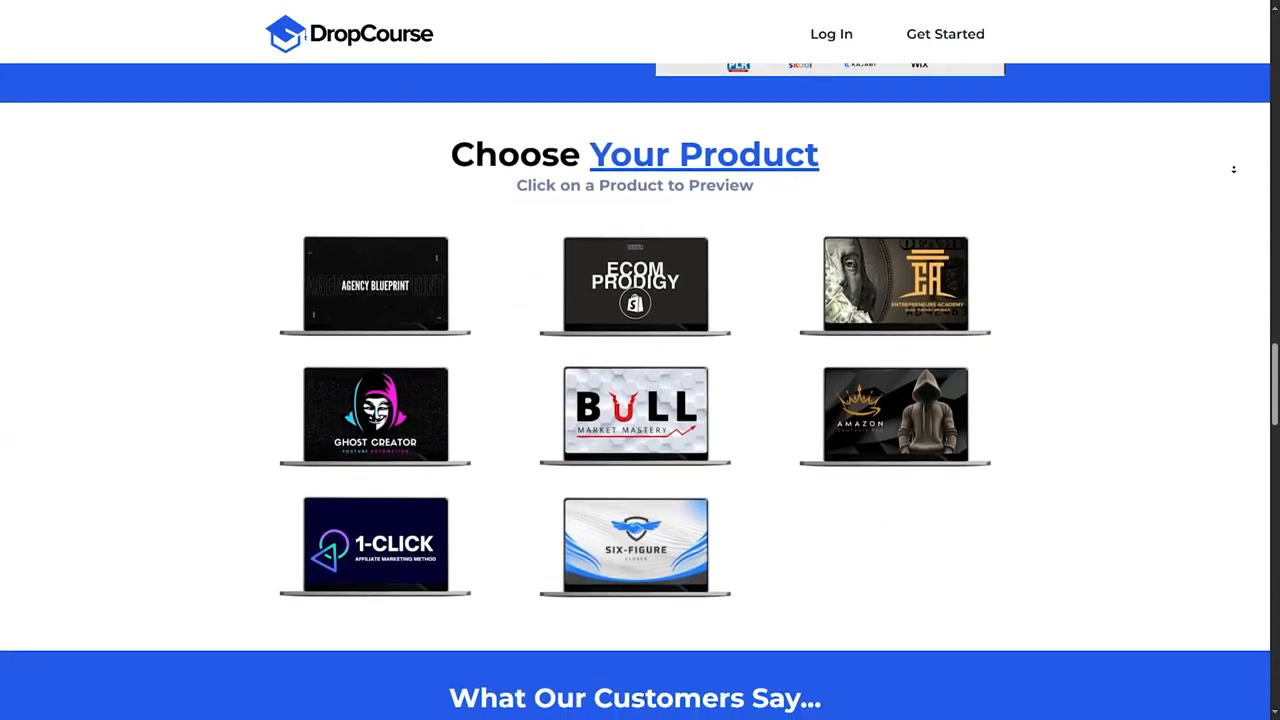
{"action": "scroll", "scroll_direction": "down", "scroll_amount": 3}
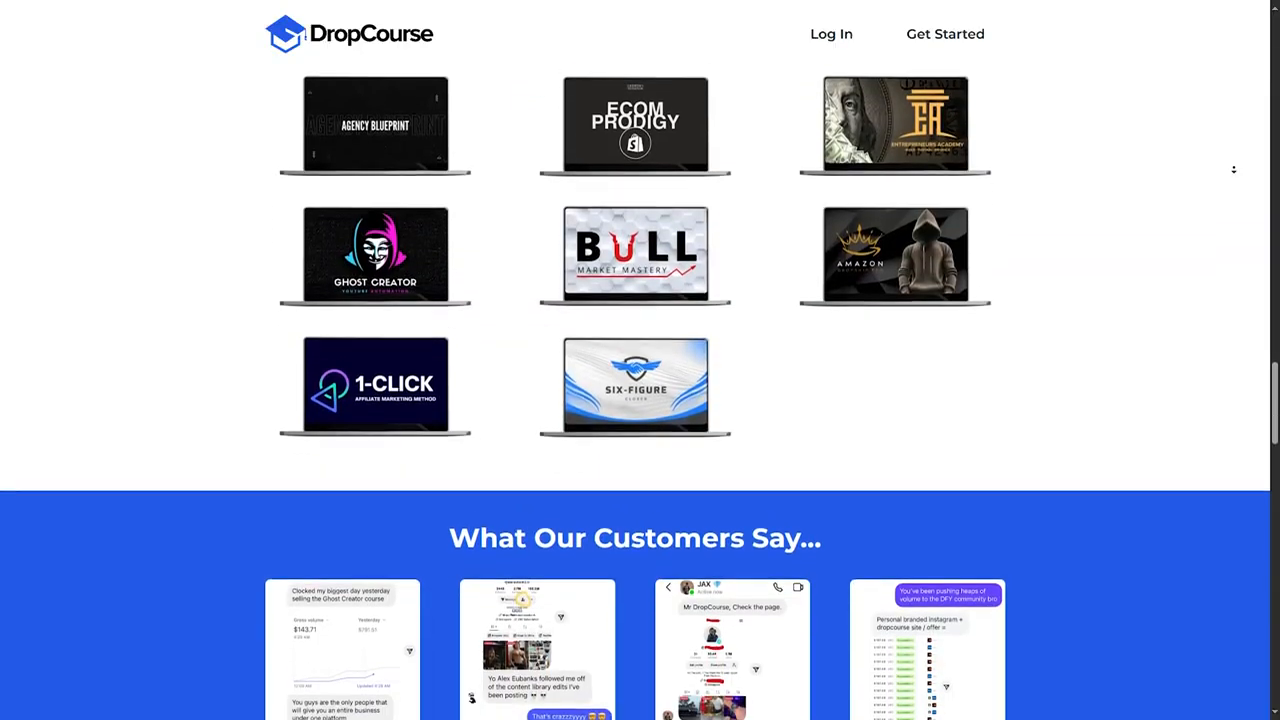
{"action": "scroll", "scroll_direction": "down", "scroll_amount": 3}
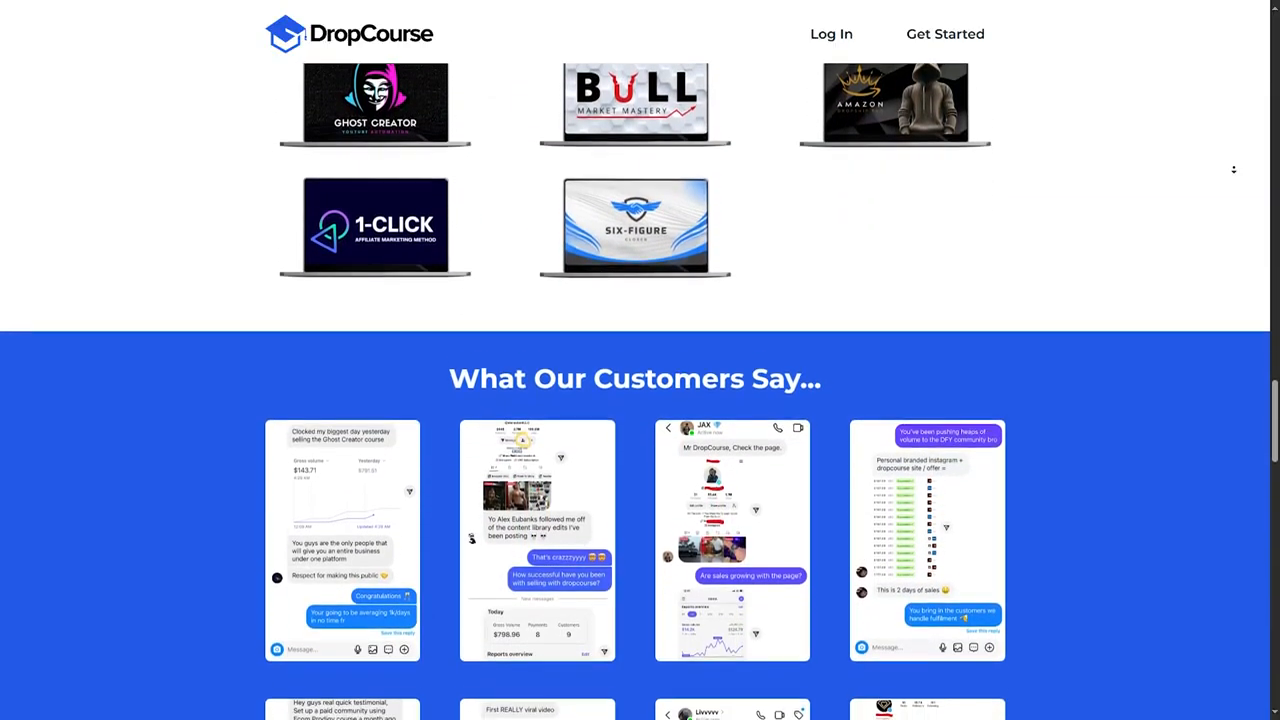
{"action": "scroll", "scroll_direction": "down", "scroll_amount": 3}
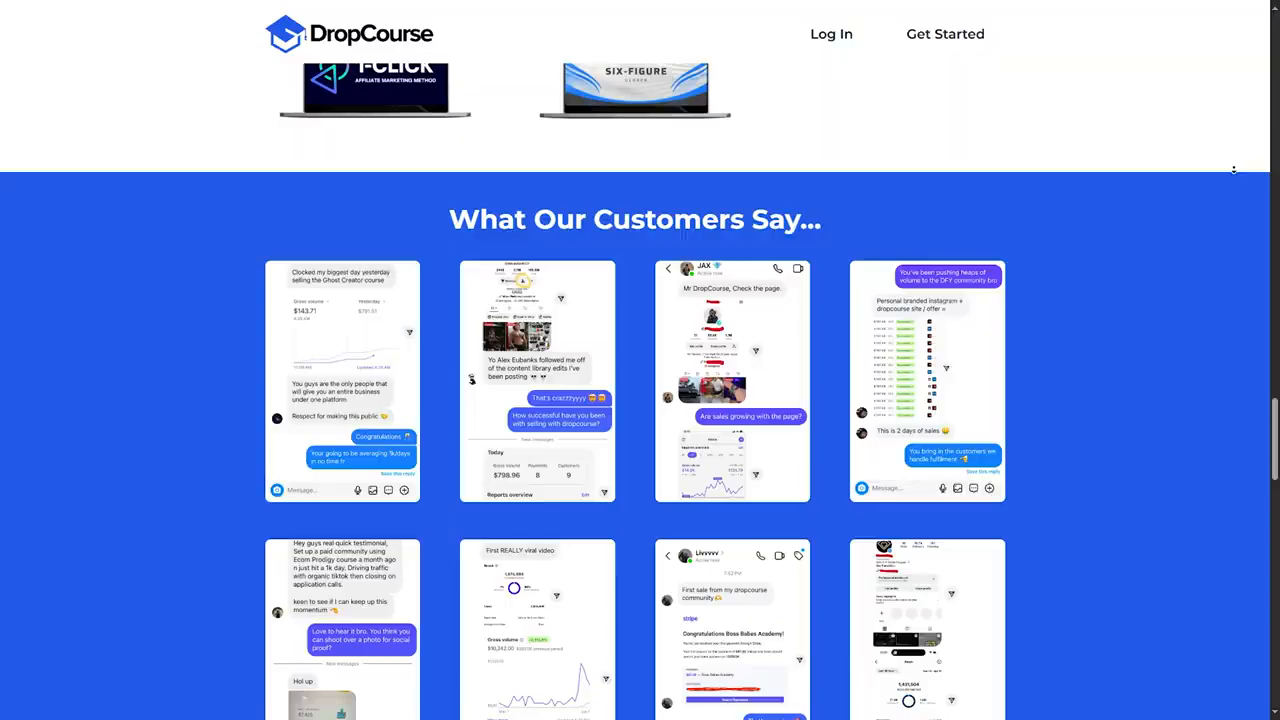
{"action": "scroll", "scroll_direction": "down", "scroll_amount": 3}
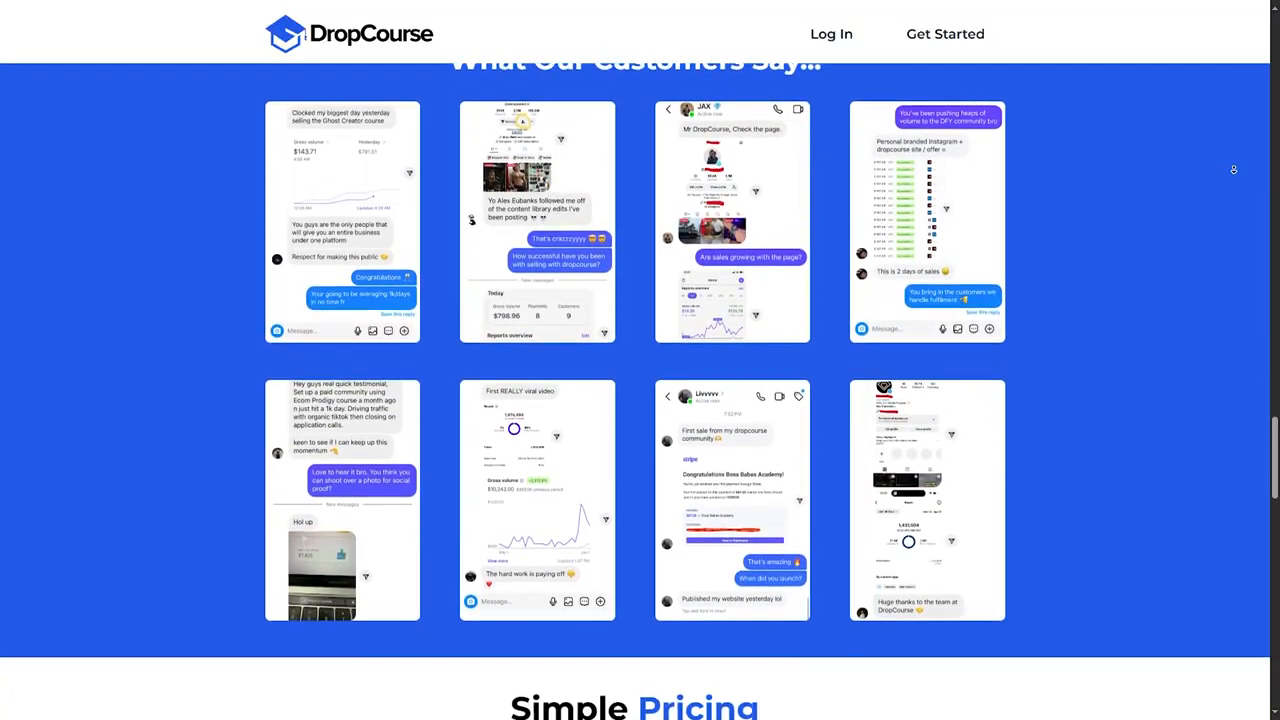
{"action": "scroll", "scroll_direction": "down", "scroll_amount": 3}
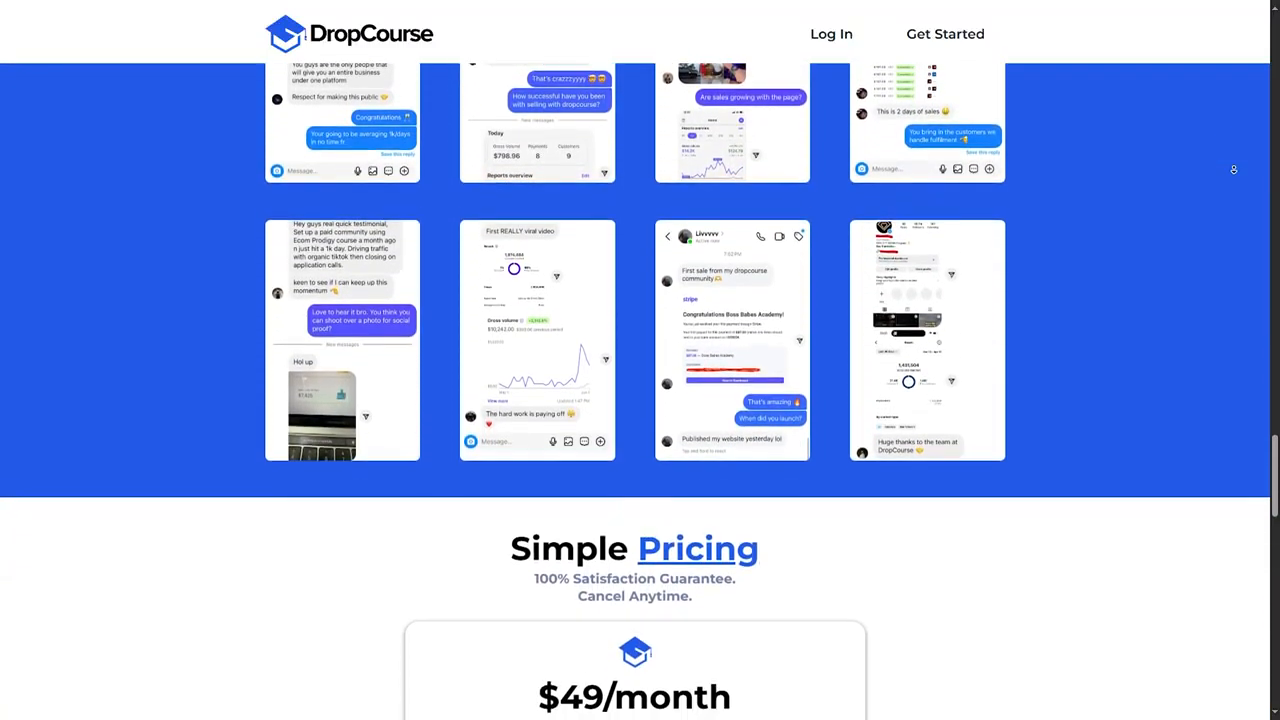
{"action": "scroll", "scroll_direction": "down", "scroll_amount": 3}
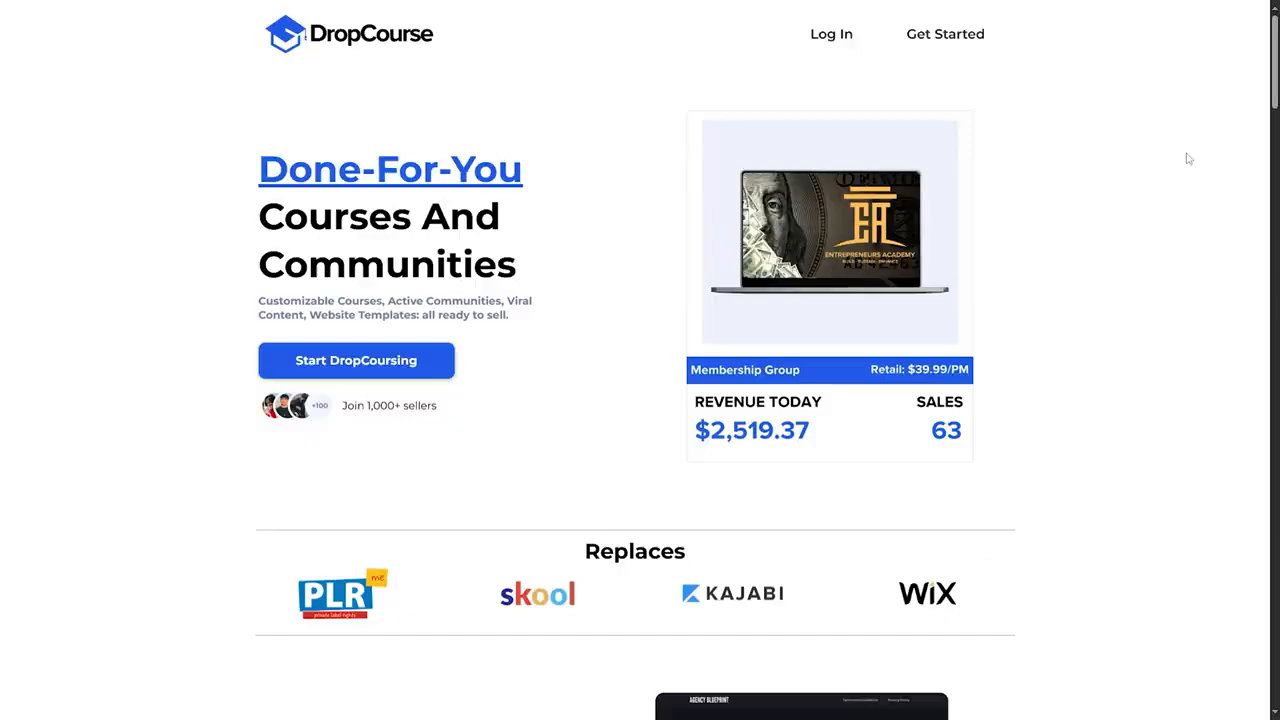
{"action": "scroll", "scroll_direction": "down", "scroll_amount": 3}
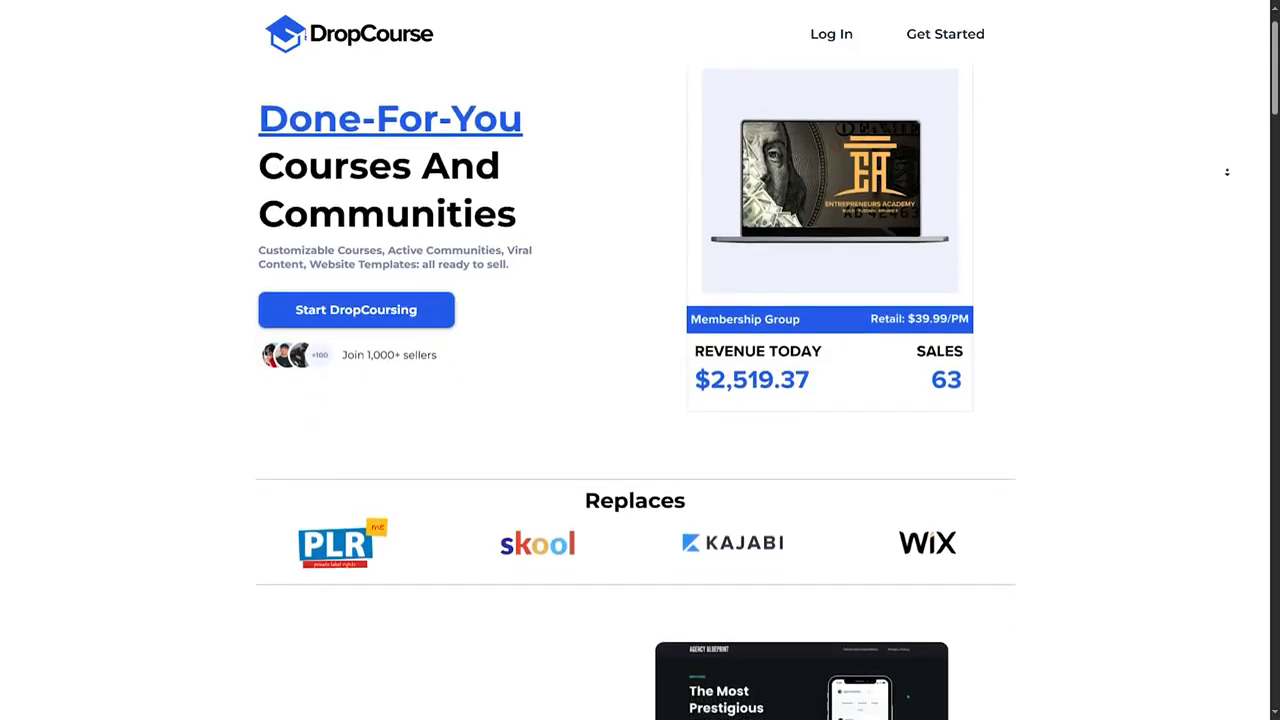
{"action": "scroll", "scroll_direction": "down", "scroll_amount": 3}
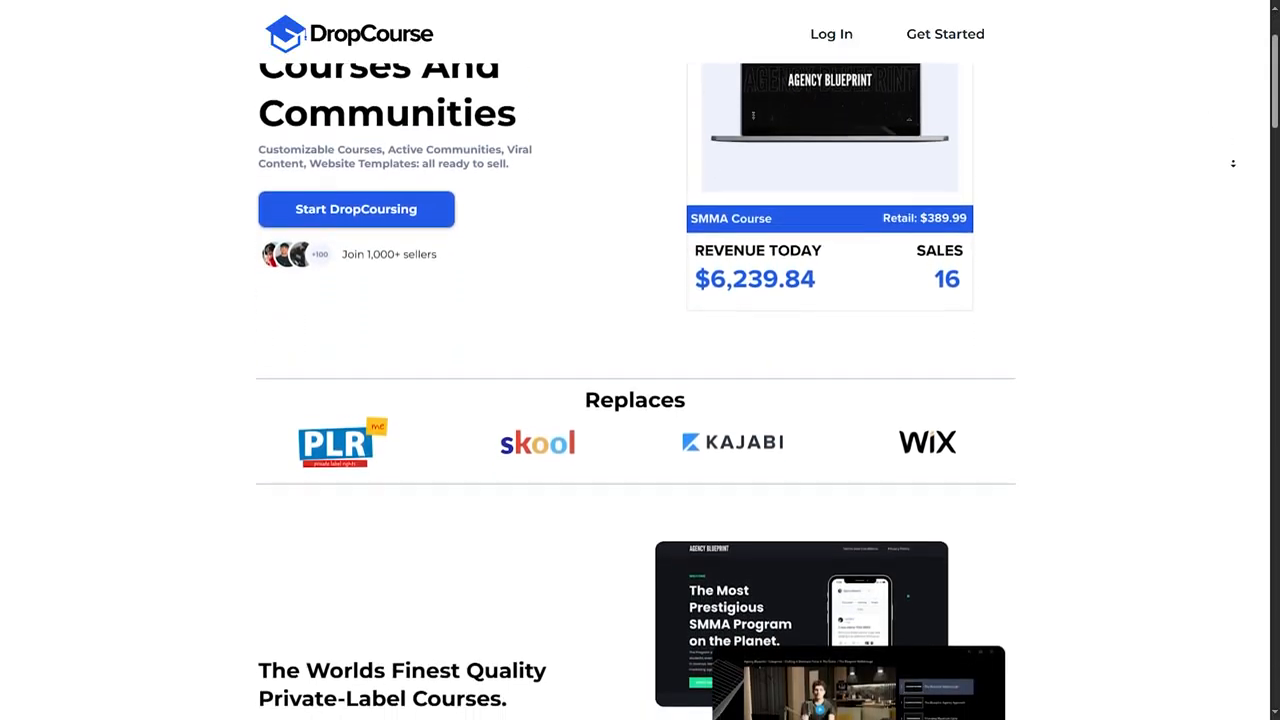
{"action": "scroll", "scroll_direction": "down", "scroll_amount": 3}
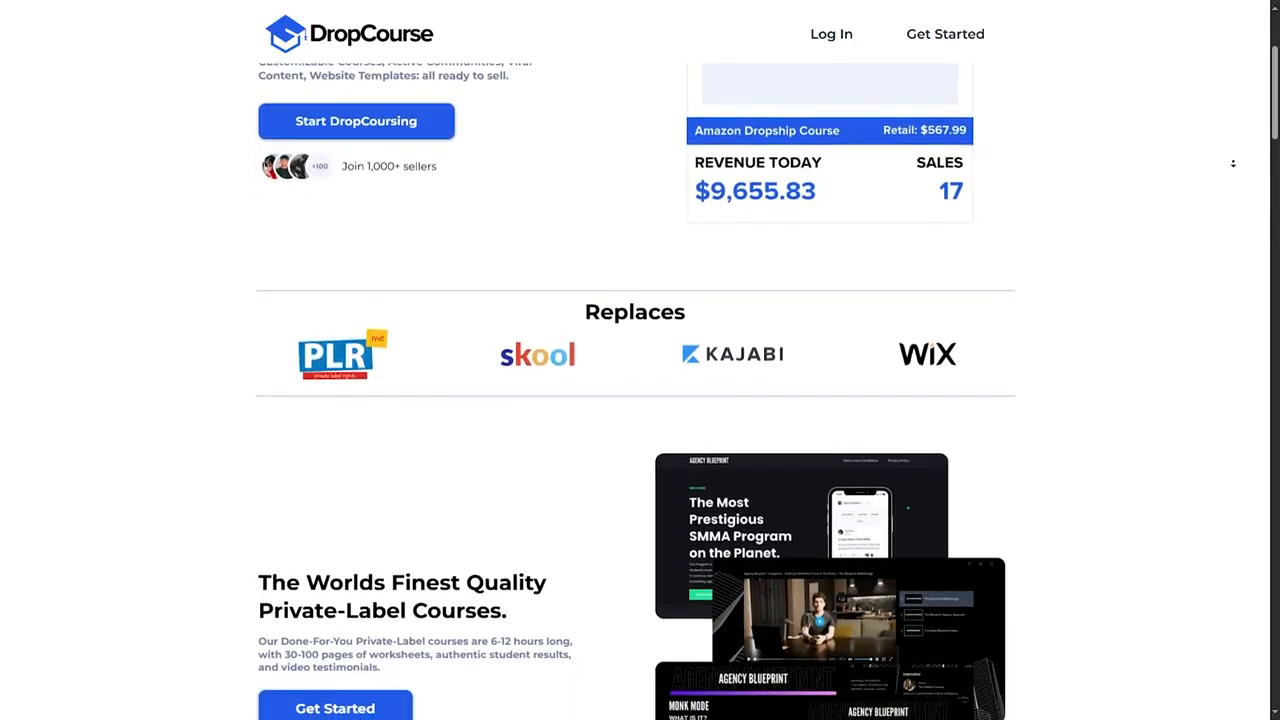
{"action": "scroll", "scroll_direction": "down", "scroll_amount": 3}
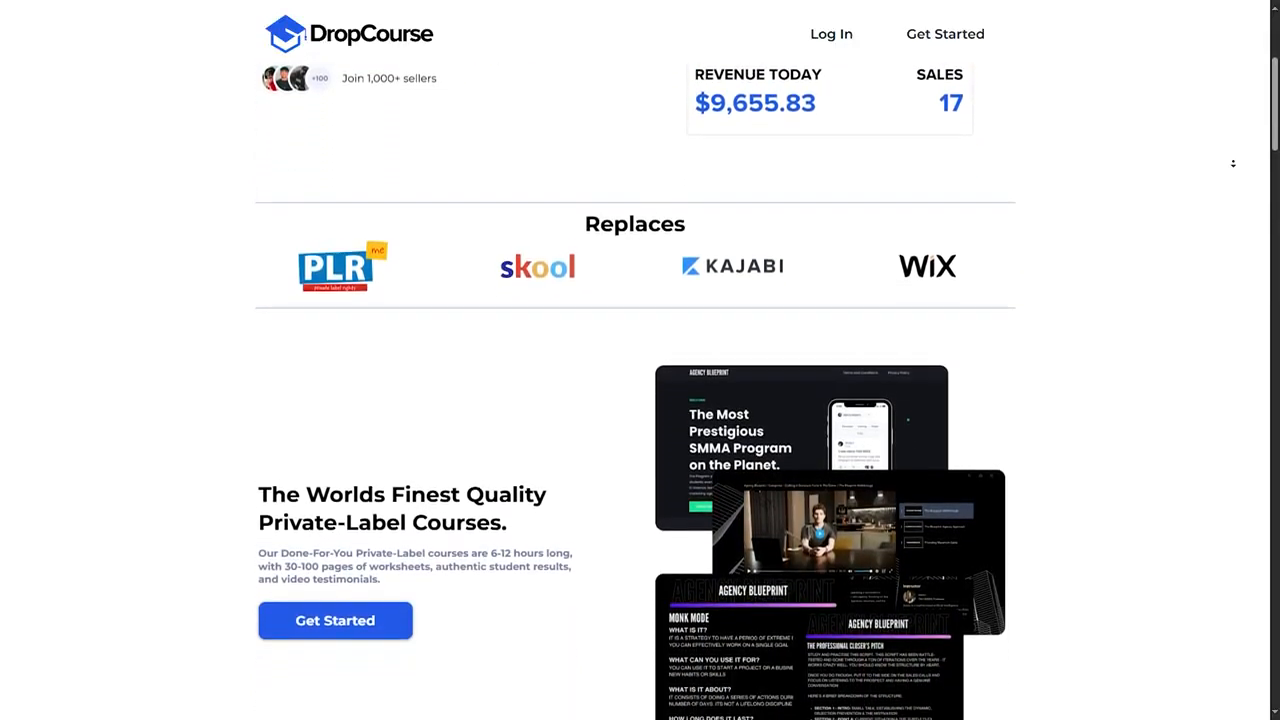
{"action": "scroll", "scroll_direction": "down", "scroll_amount": 3}
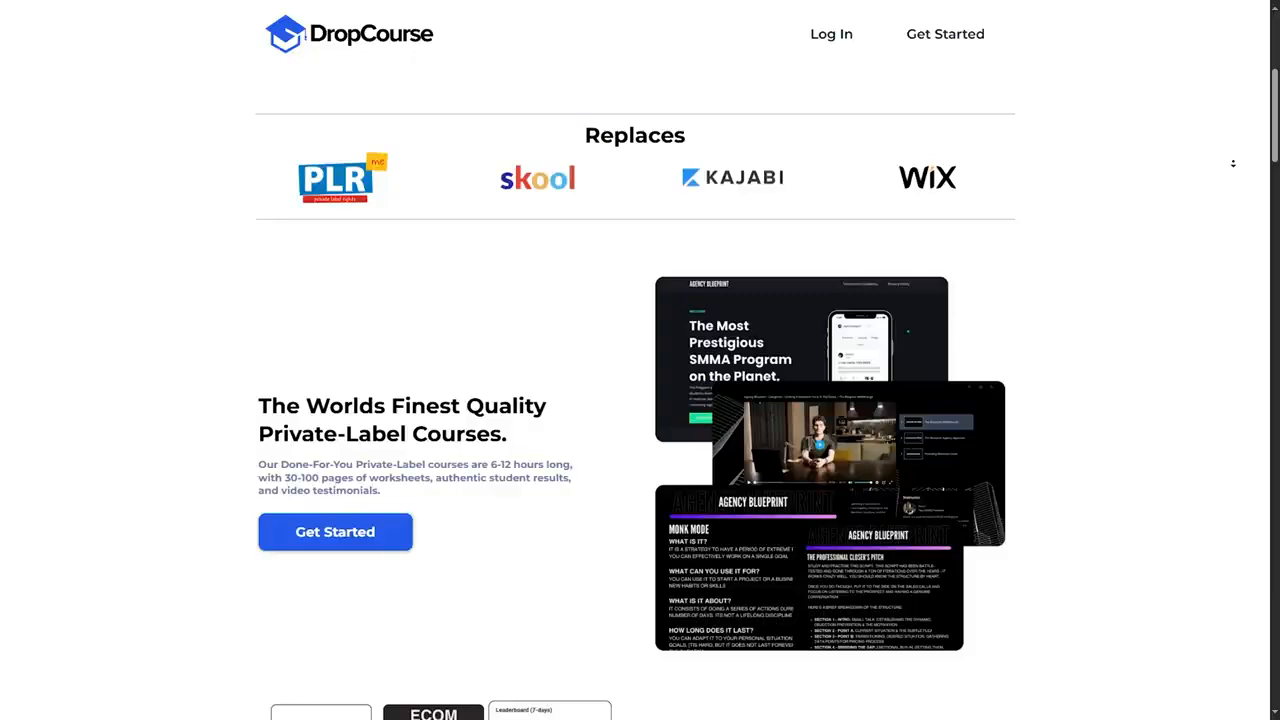
{"action": "scroll", "scroll_direction": "down", "scroll_amount": 3}
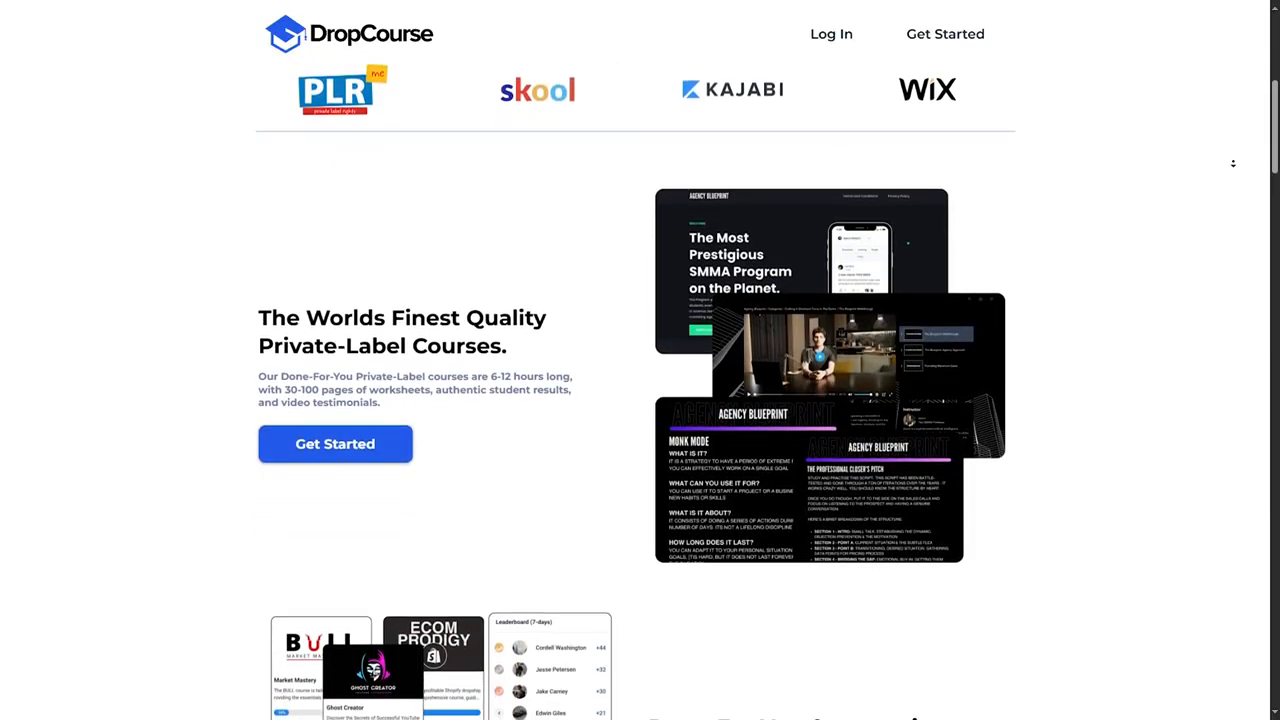
{"action": "scroll", "scroll_direction": "down", "scroll_amount": 3}
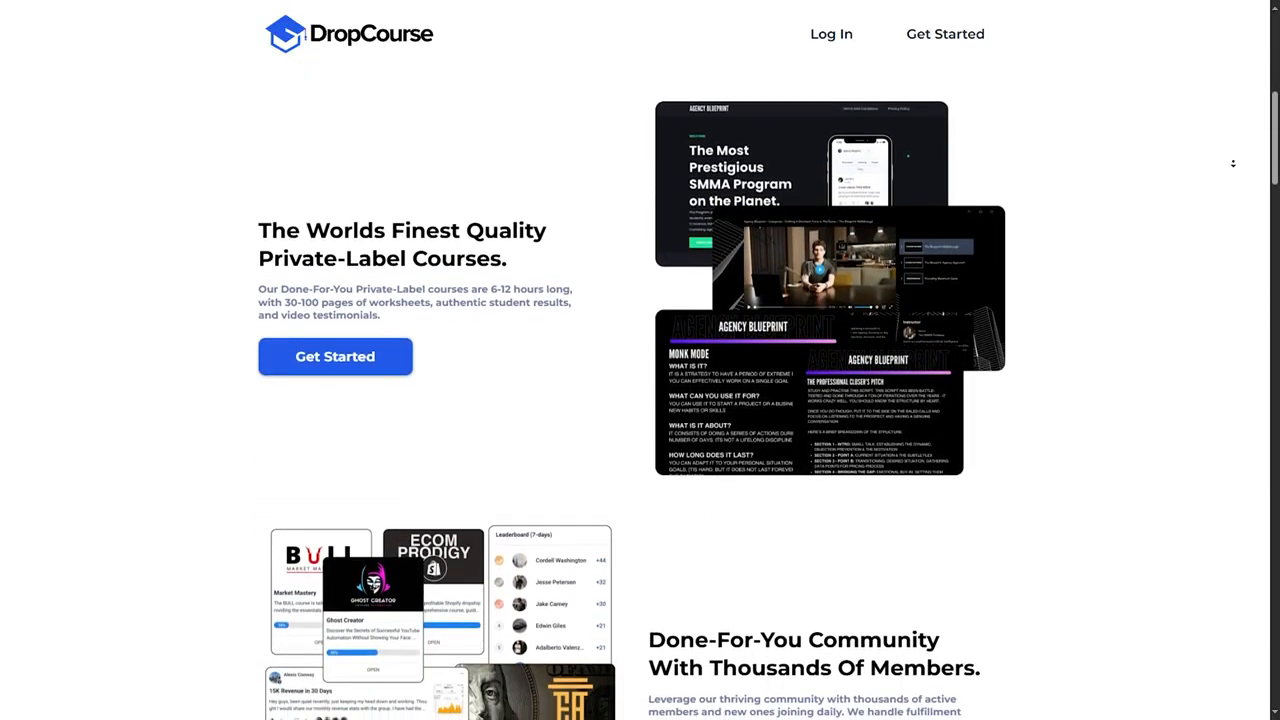
{"action": "scroll", "scroll_direction": "down", "scroll_amount": 3}
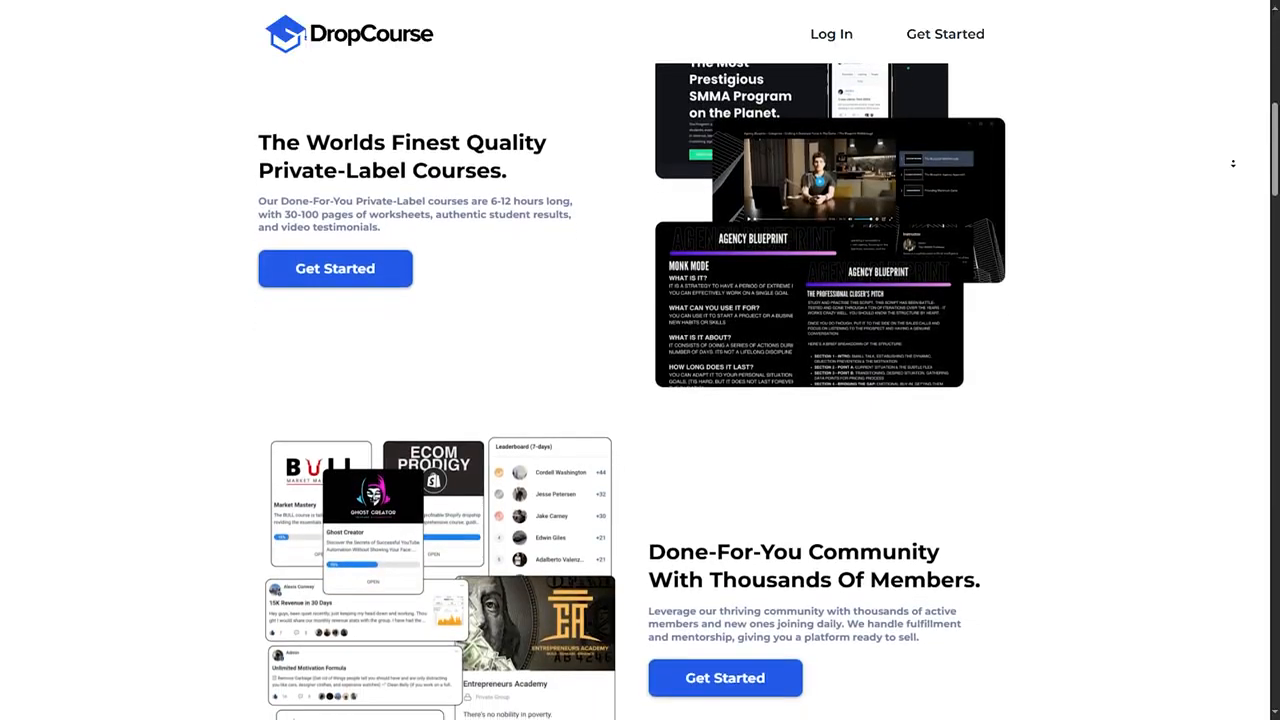
{"action": "scroll", "scroll_direction": "down", "scroll_amount": 3}
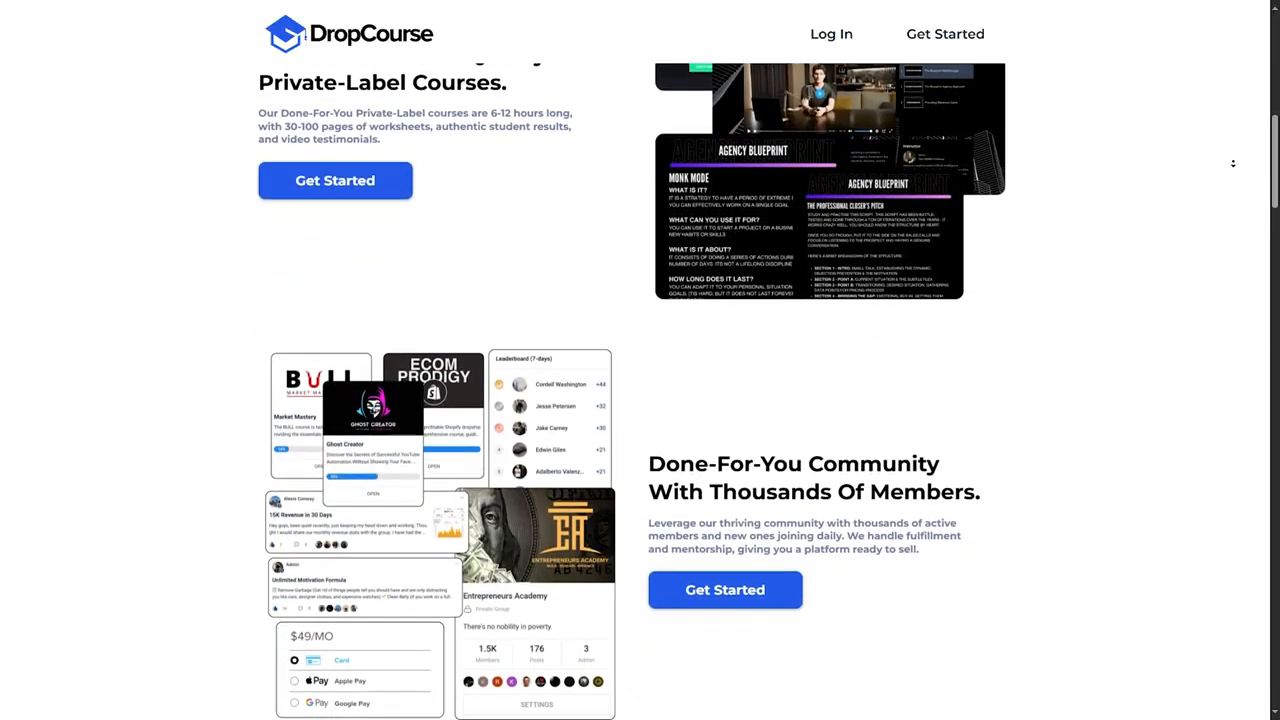
{"action": "scroll", "scroll_direction": "down", "scroll_amount": 3}
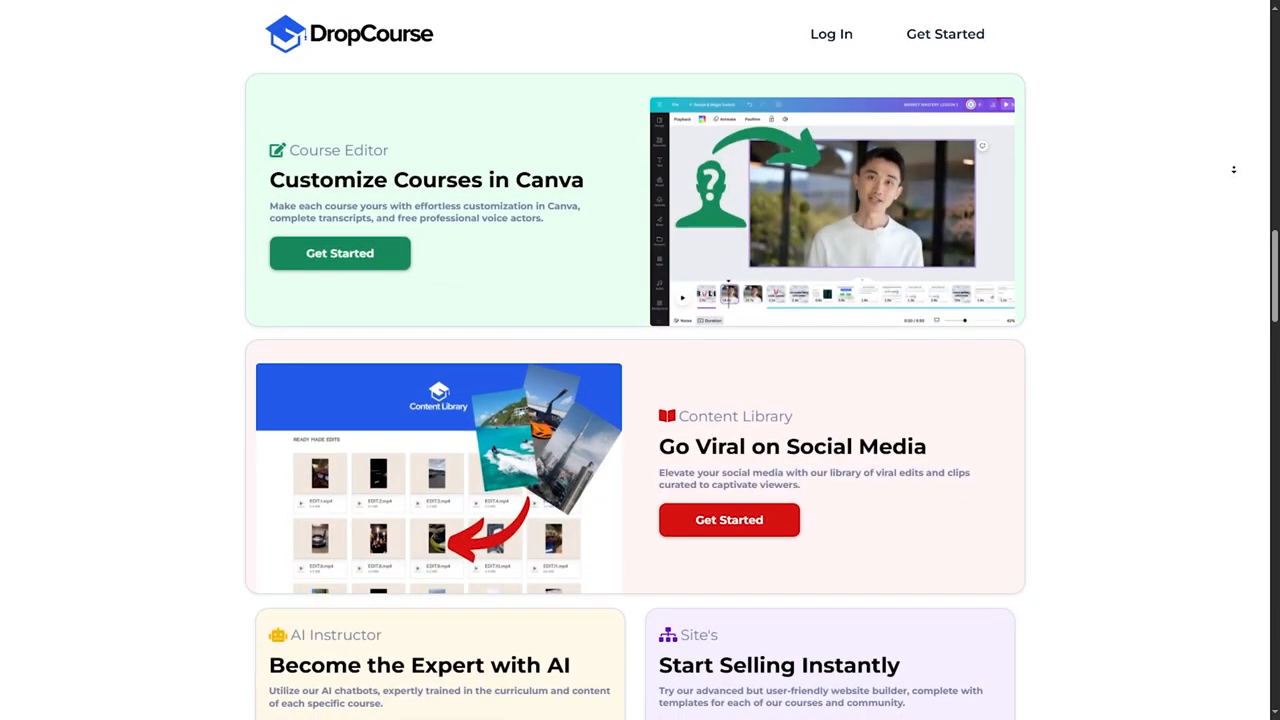
{"action": "scroll", "scroll_direction": "down", "scroll_amount": 3}
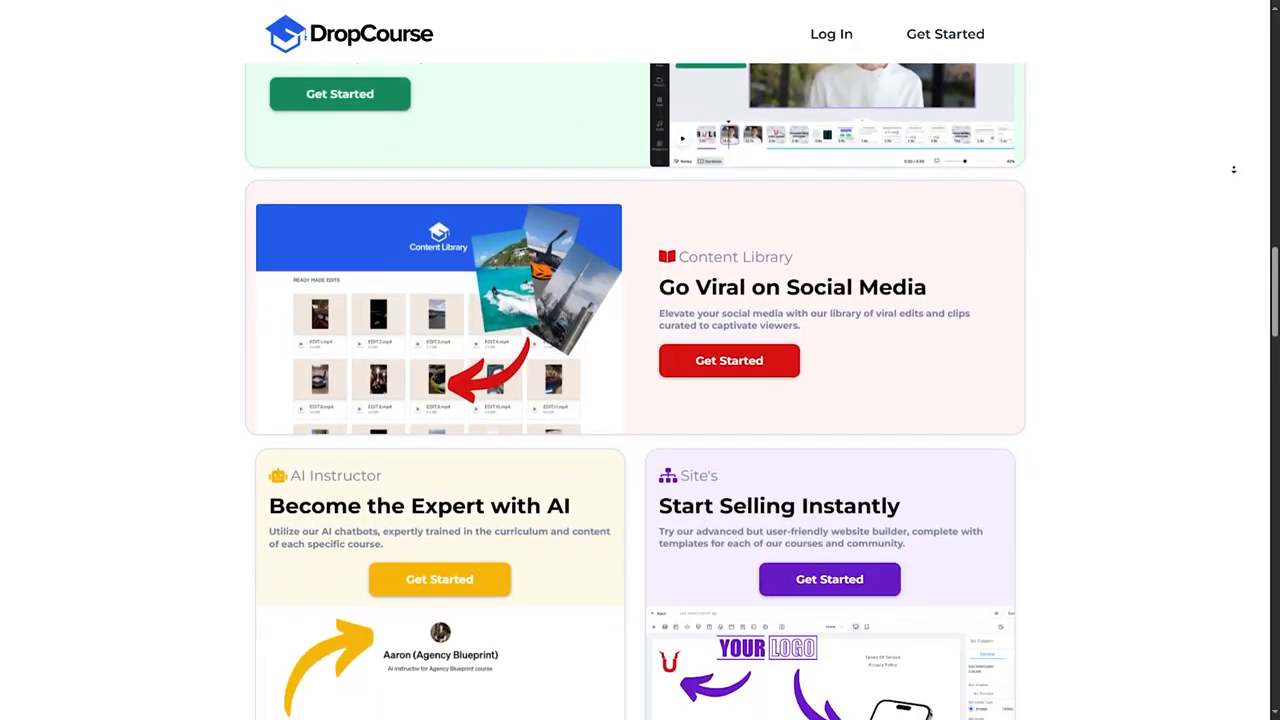
{"action": "scroll", "scroll_direction": "down", "scroll_amount": 3}
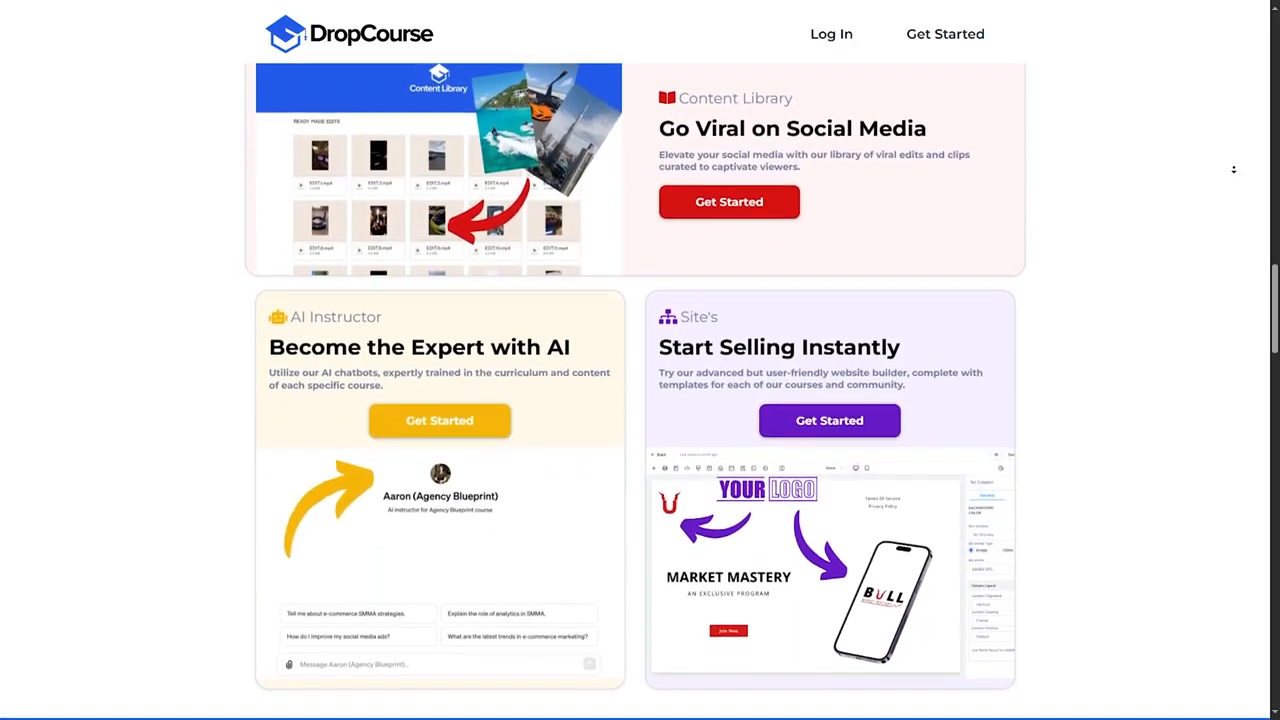
{"action": "scroll", "scroll_direction": "down", "scroll_amount": 3}
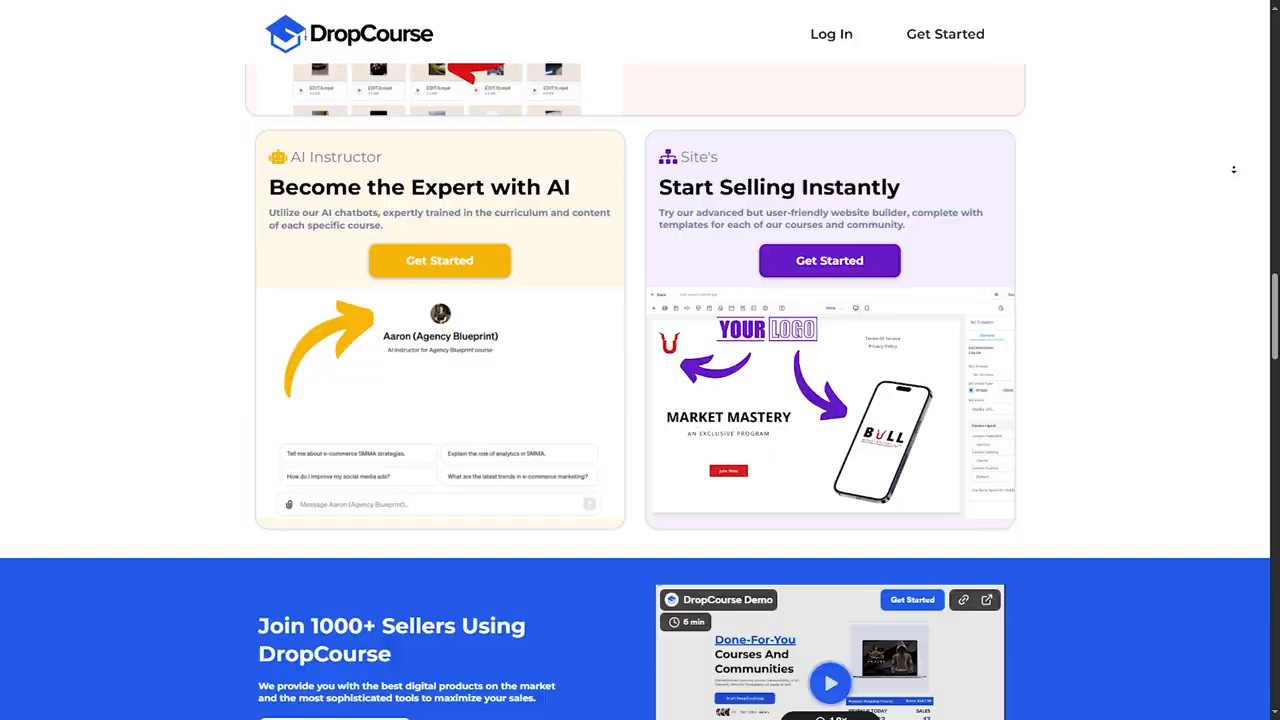
{"action": "scroll", "scroll_direction": "down", "scroll_amount": 3}
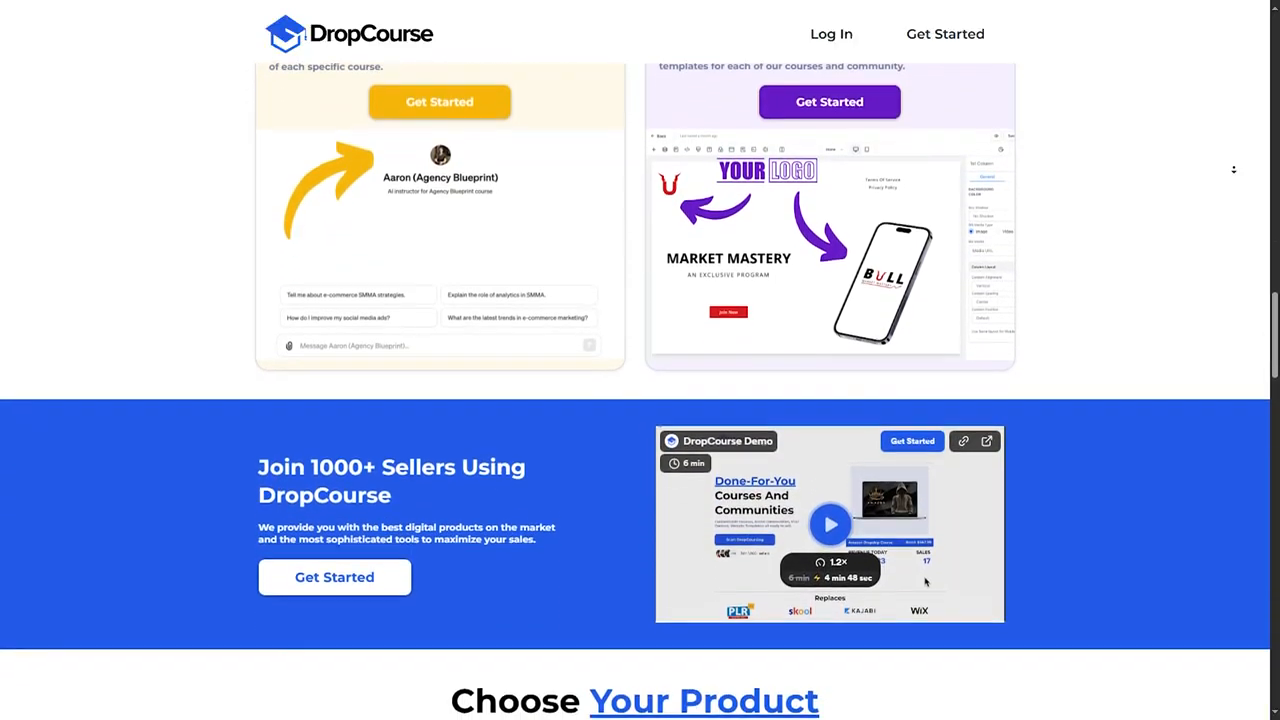
{"action": "scroll", "scroll_direction": "down", "scroll_amount": 3}
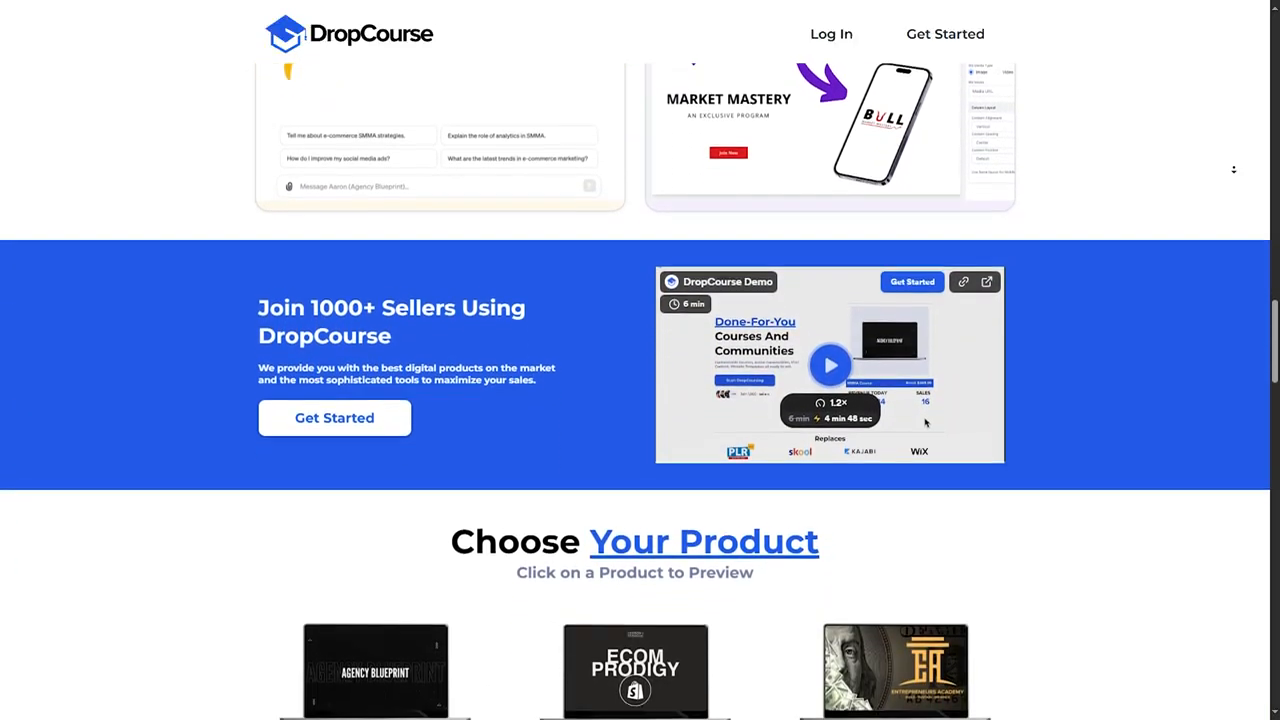
{"action": "scroll", "scroll_direction": "down", "scroll_amount": 3}
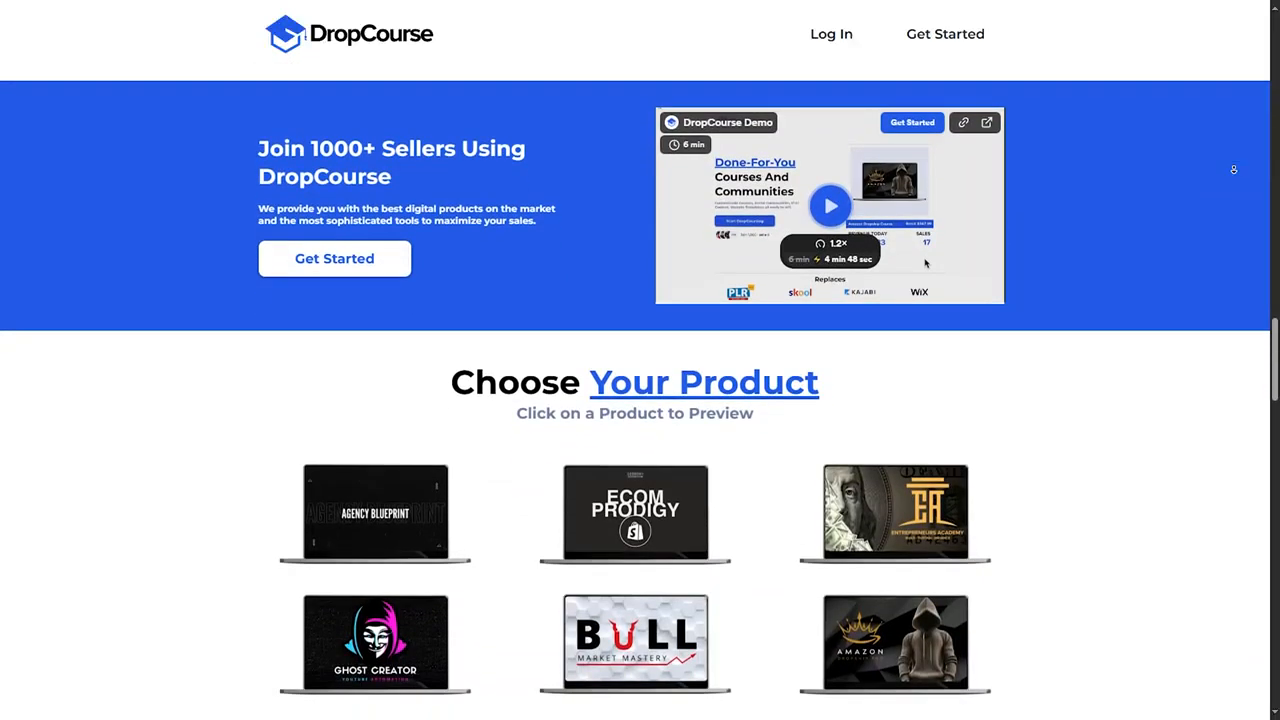
{"action": "scroll", "scroll_direction": "down", "scroll_amount": 3}
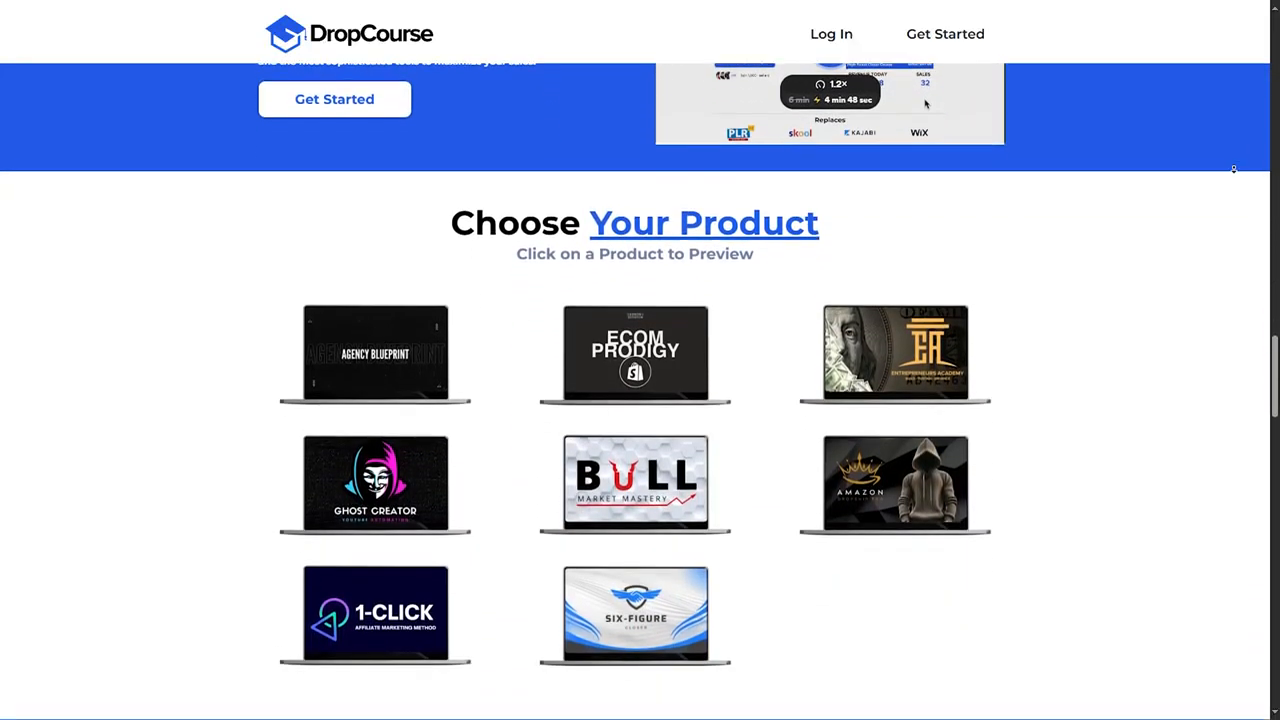
{"action": "scroll", "scroll_direction": "down", "scroll_amount": 3}
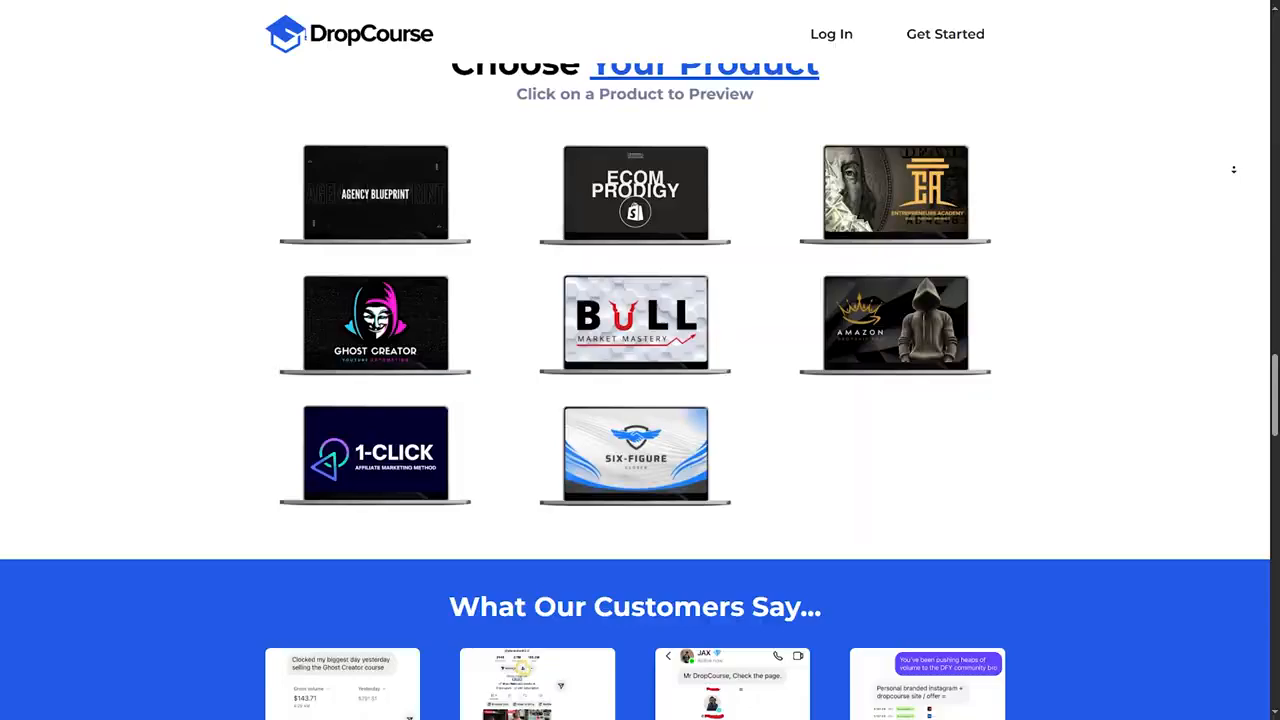
{"action": "scroll", "scroll_direction": "down", "scroll_amount": 3}
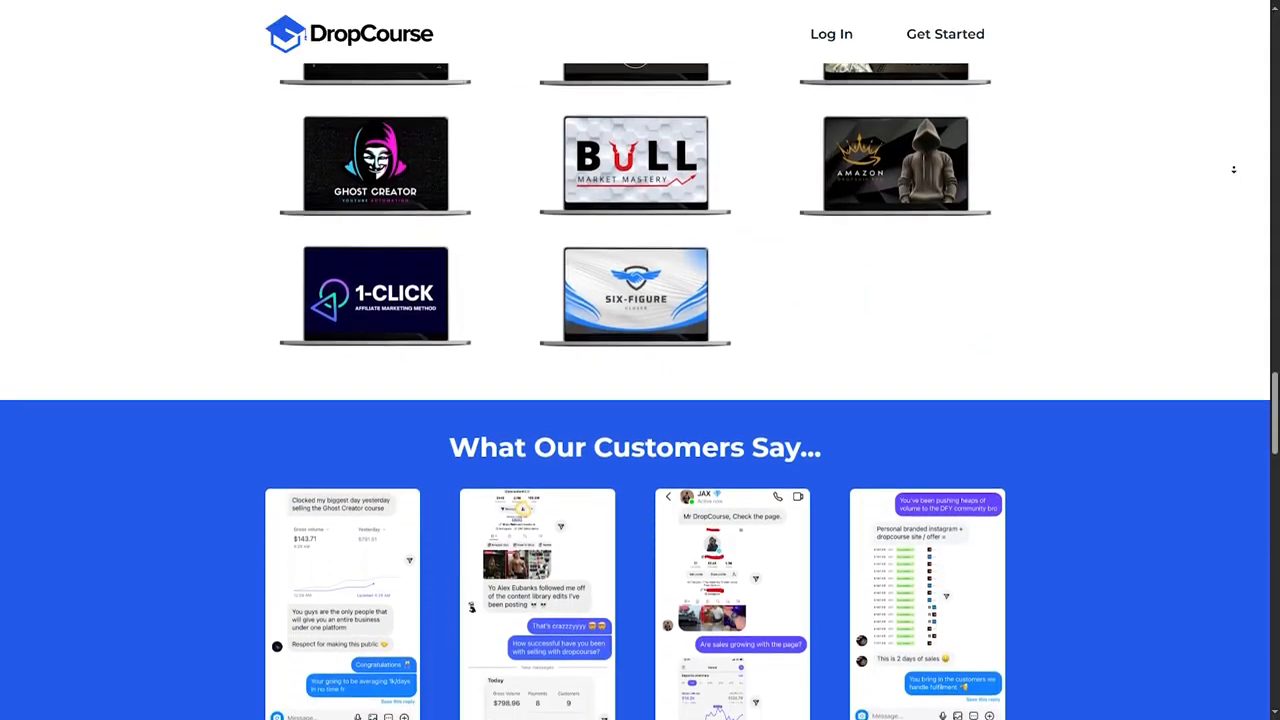
{"action": "scroll", "scroll_direction": "down", "scroll_amount": 3}
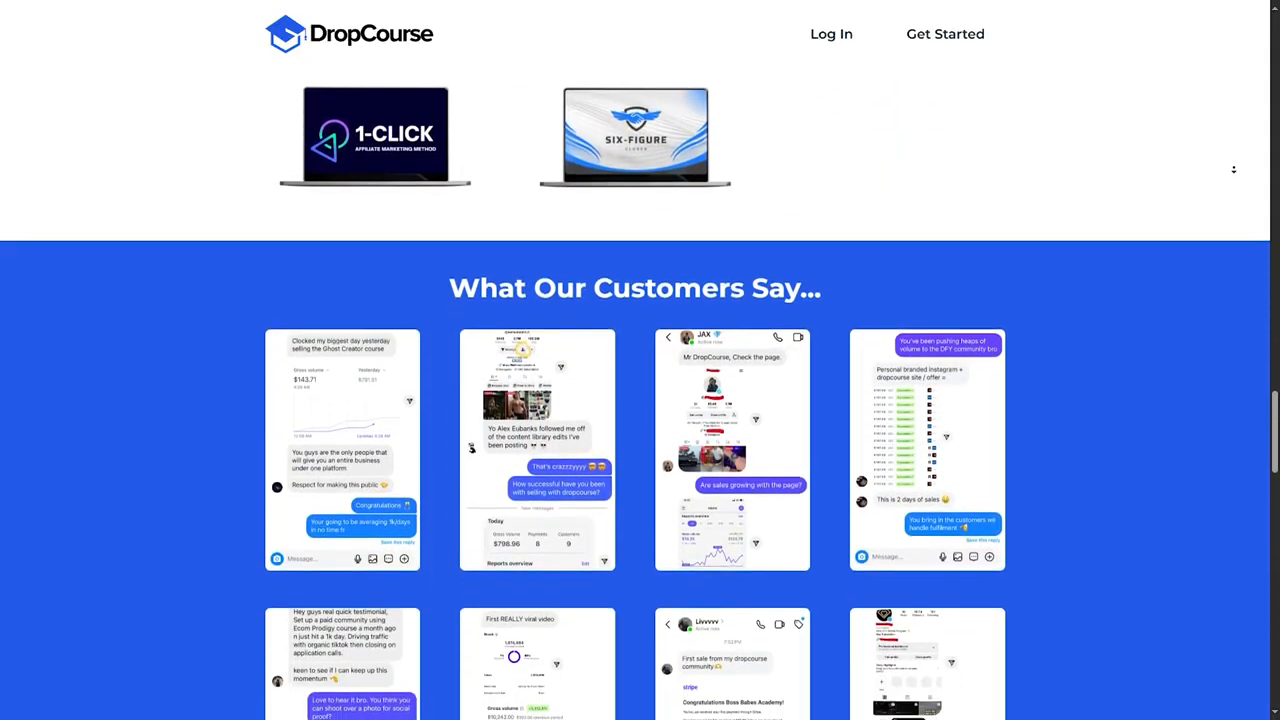
{"action": "scroll", "scroll_direction": "down", "scroll_amount": 3}
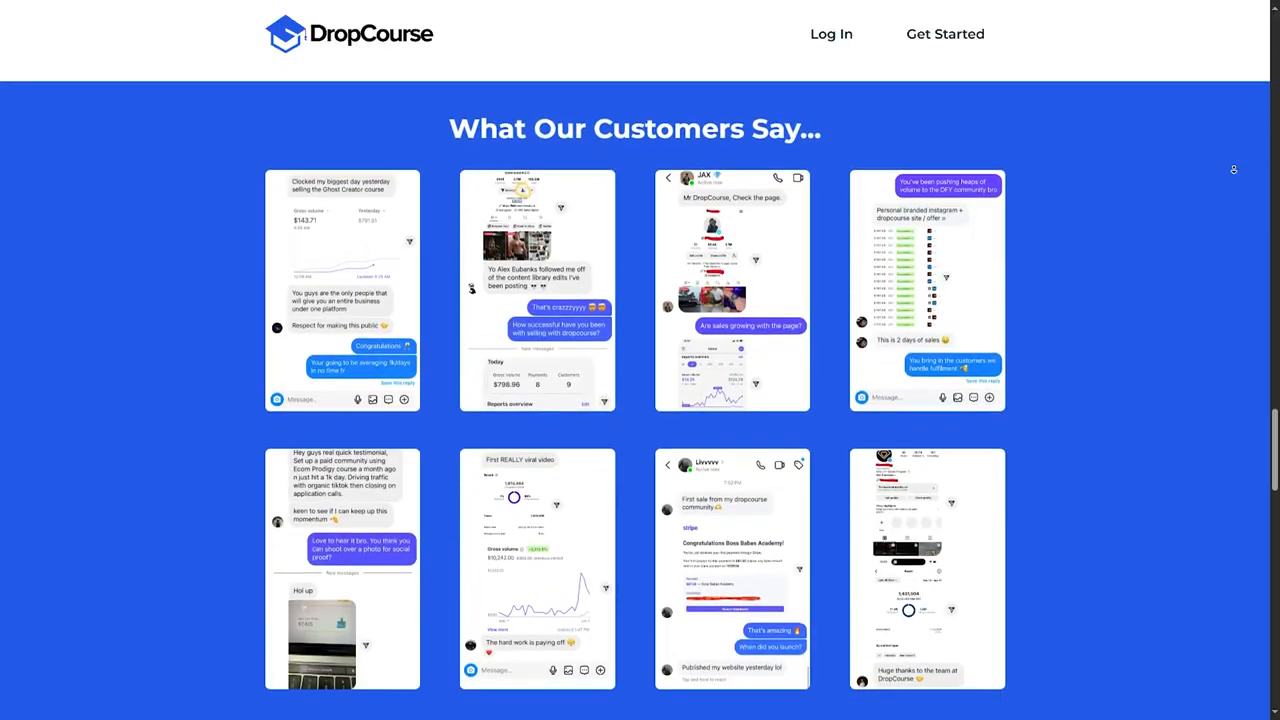
{"action": "scroll", "scroll_direction": "down", "scroll_amount": 3}
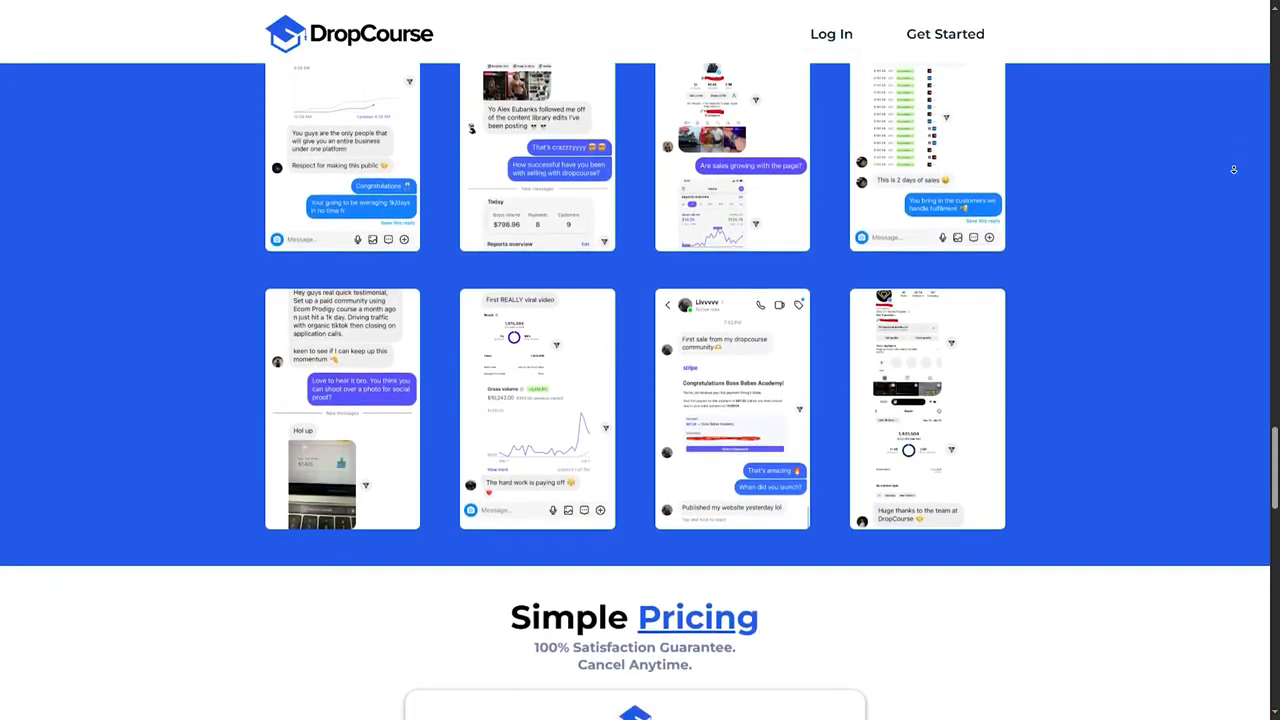
{"action": "scroll", "scroll_direction": "down", "scroll_amount": 3}
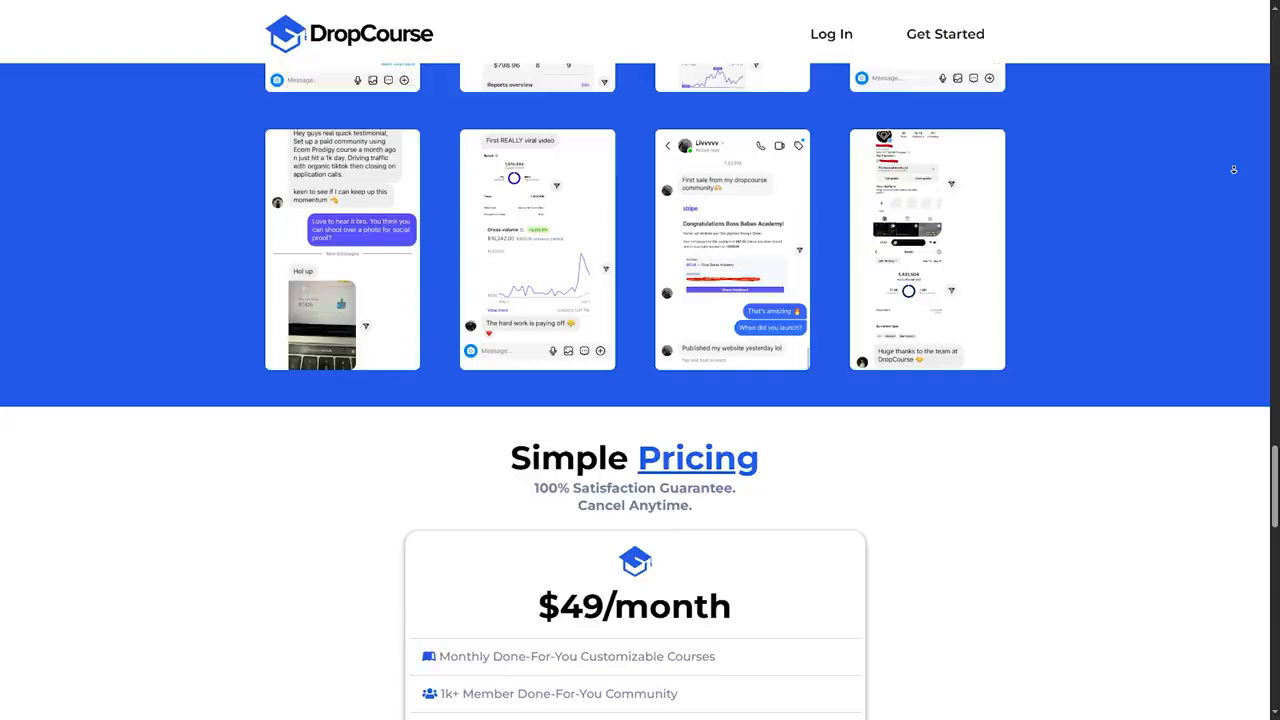
{"action": "scroll", "scroll_direction": "down", "scroll_amount": 3}
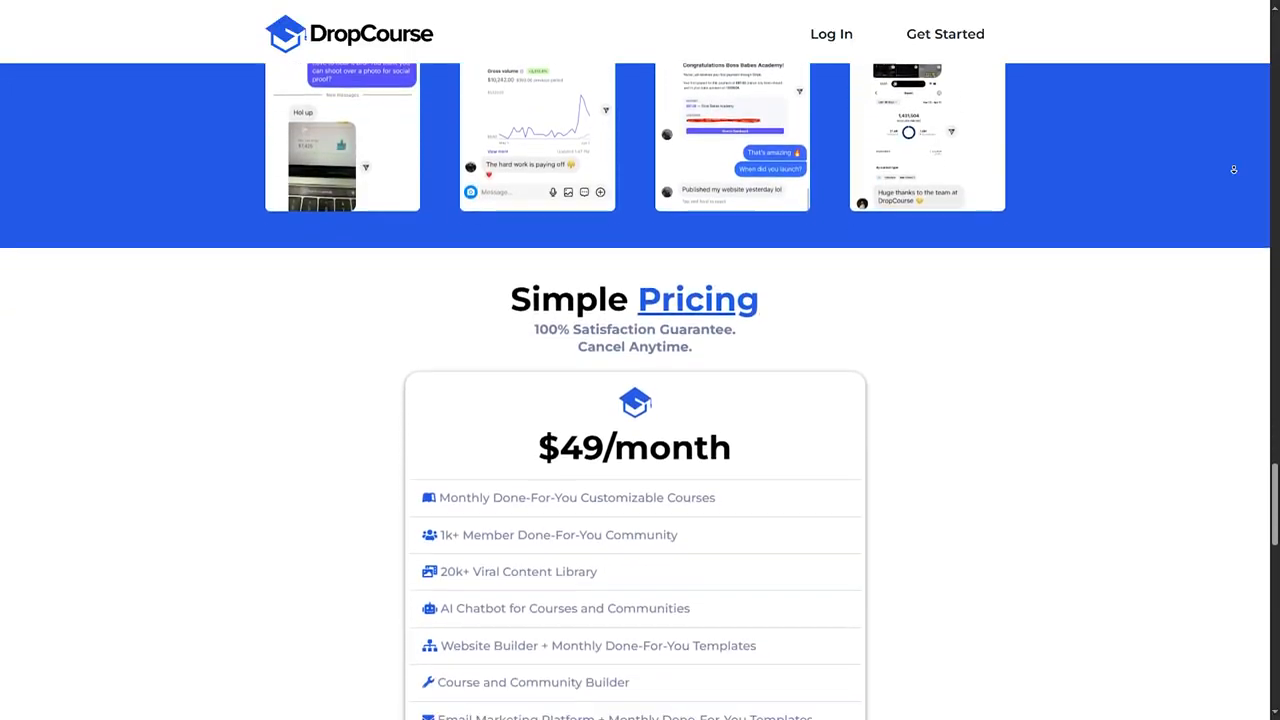
{"action": "scroll", "scroll_direction": "down", "scroll_amount": 3}
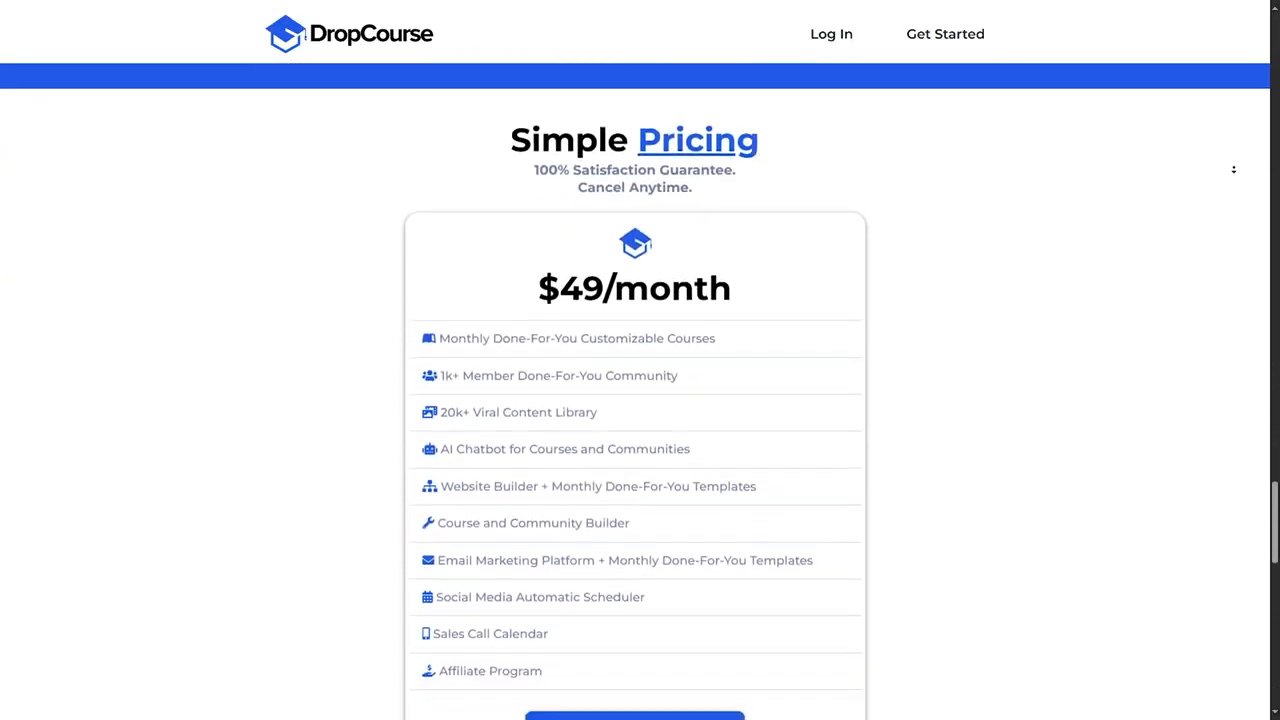
{"action": "scroll", "scroll_direction": "down", "scroll_amount": 3}
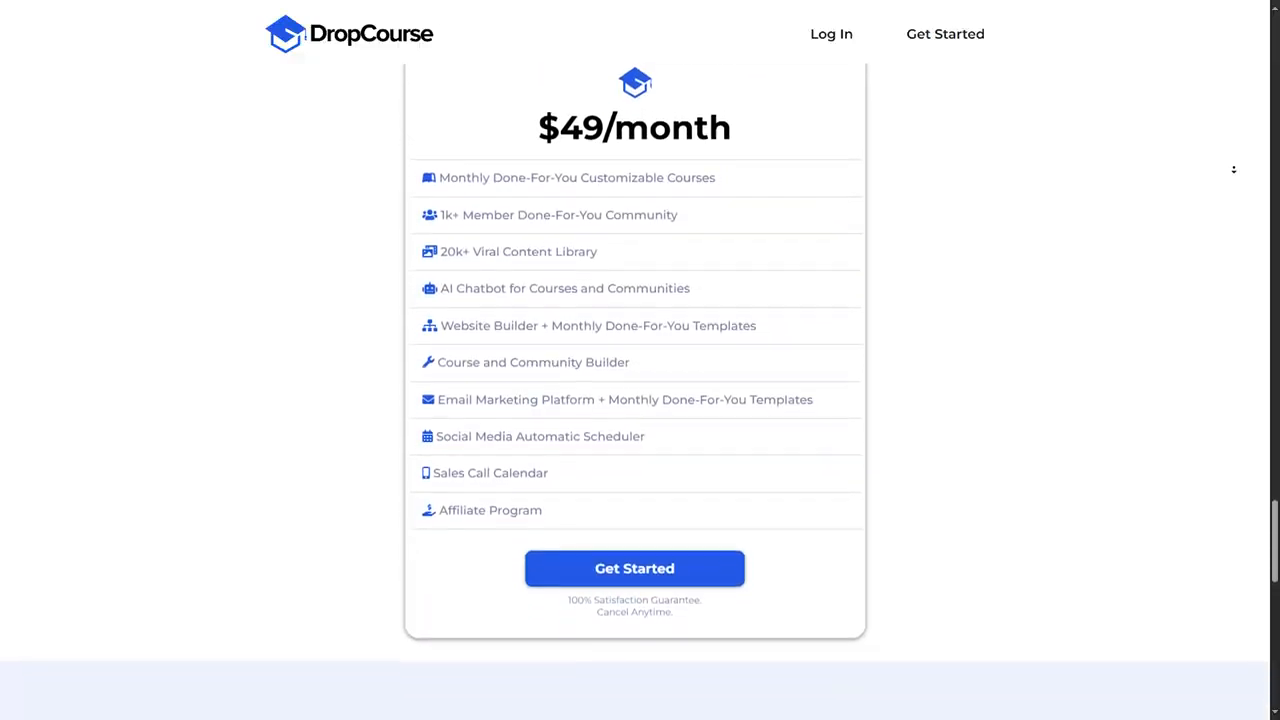
{"action": "scroll", "scroll_direction": "down", "scroll_amount": 3}
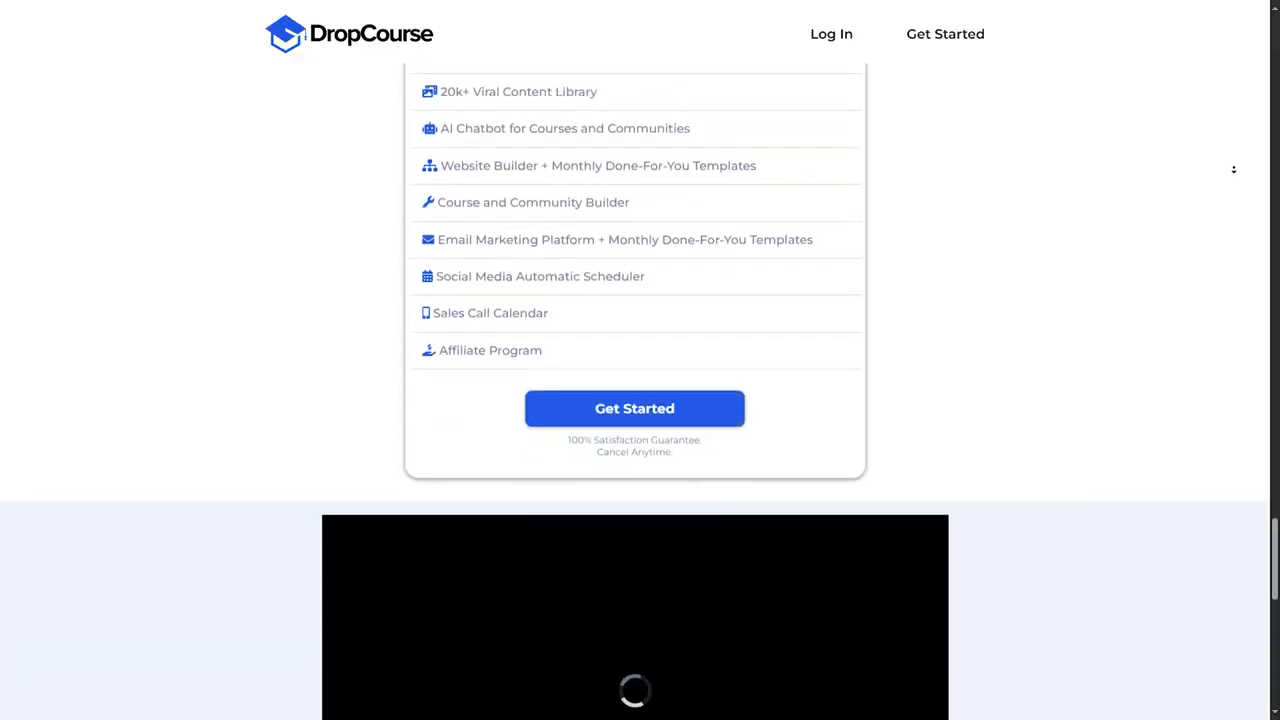
{"action": "scroll", "scroll_direction": "down", "scroll_amount": 3}
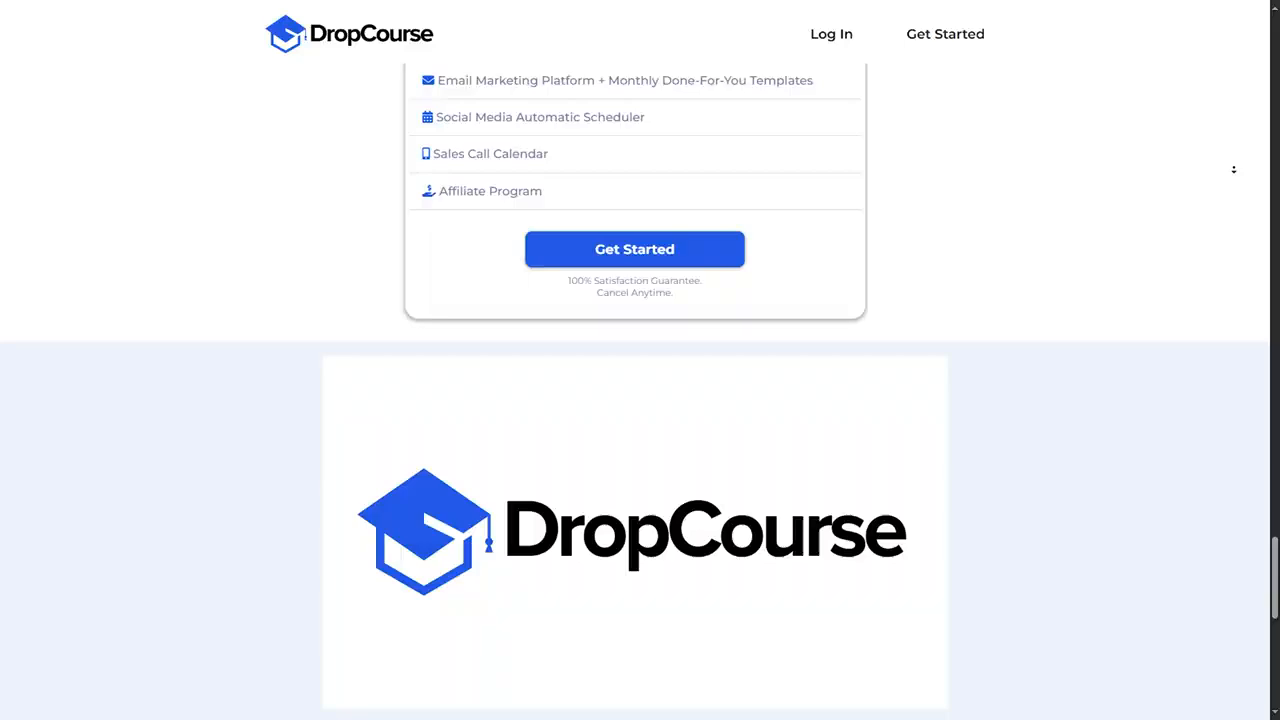
{"action": "scroll", "scroll_direction": "down", "scroll_amount": 3}
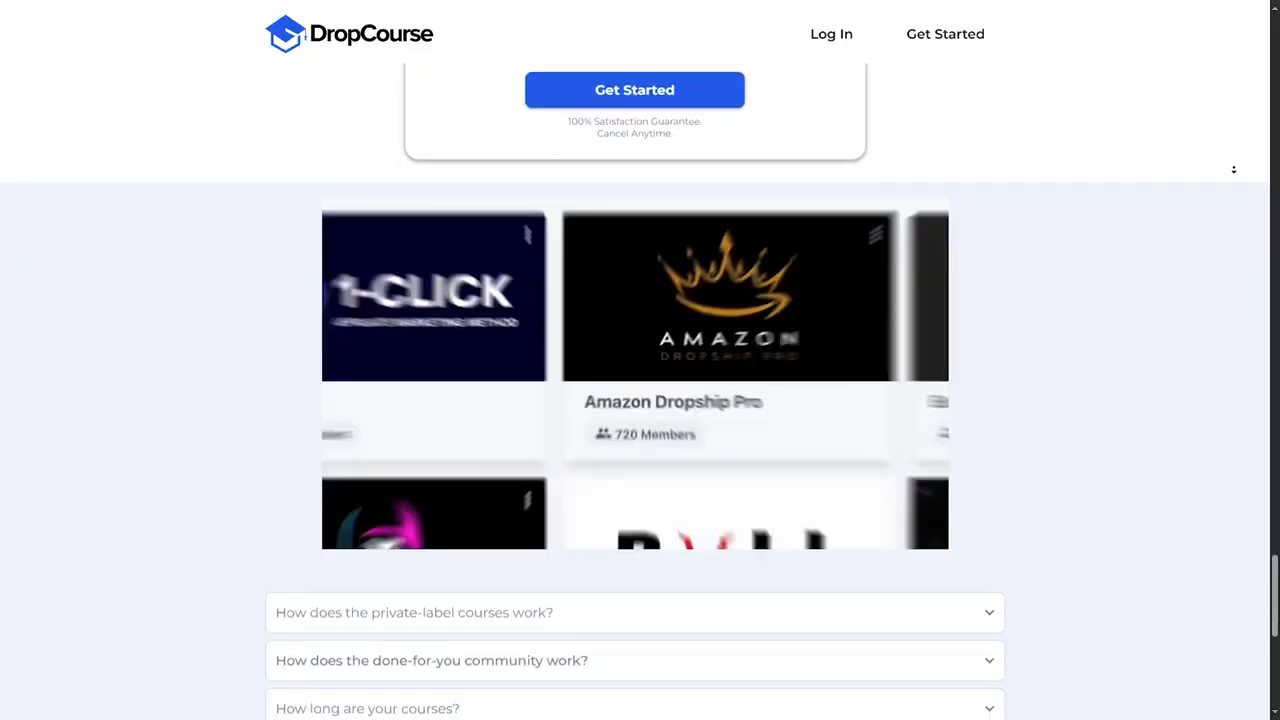
{"action": "scroll", "scroll_direction": "down", "scroll_amount": 3}
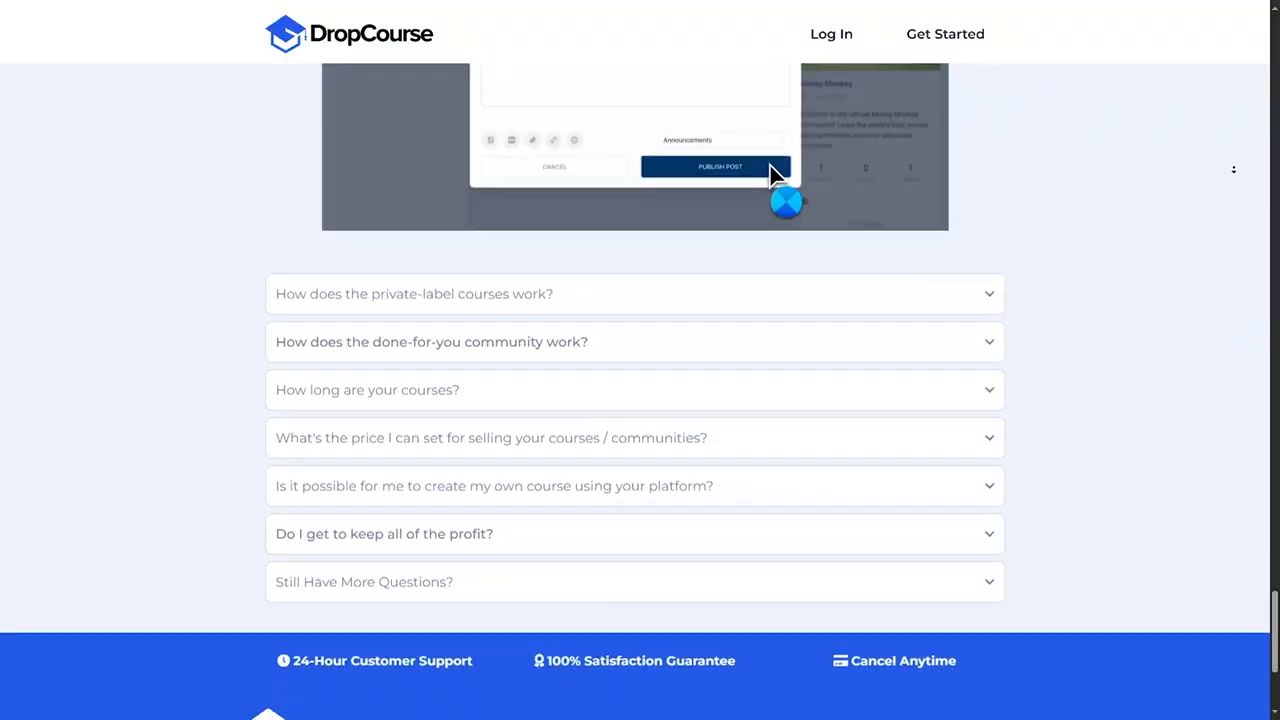
{"action": "scroll", "scroll_direction": "down", "scroll_amount": 3}
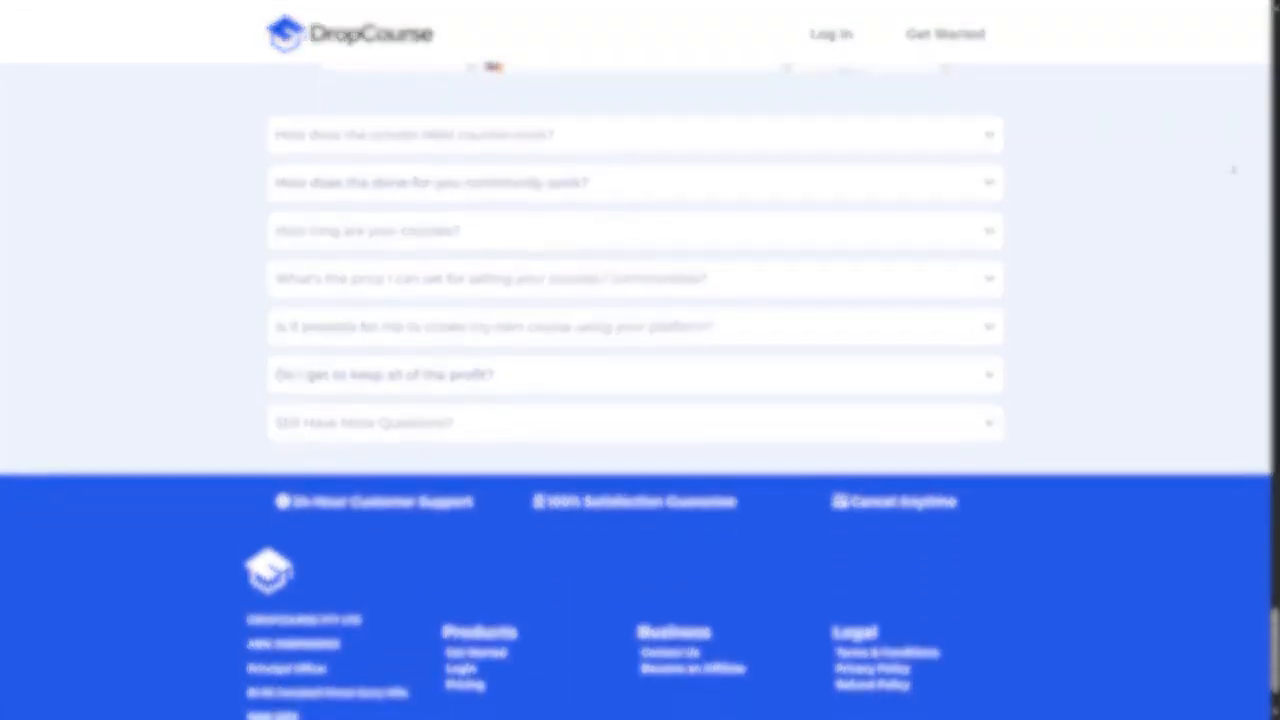
{"action": "scroll", "scroll_direction": "down", "scroll_amount": 3}
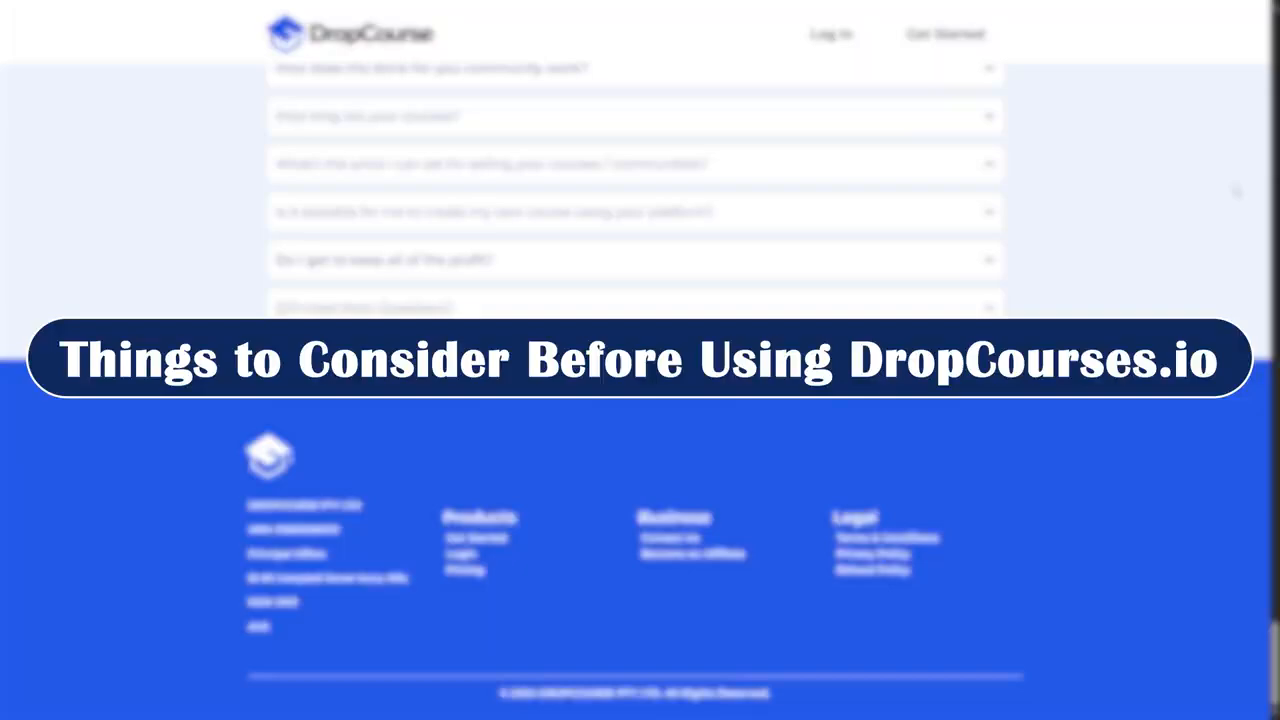
{"action": "scroll", "scroll_direction": "up", "scroll_amount": 3}
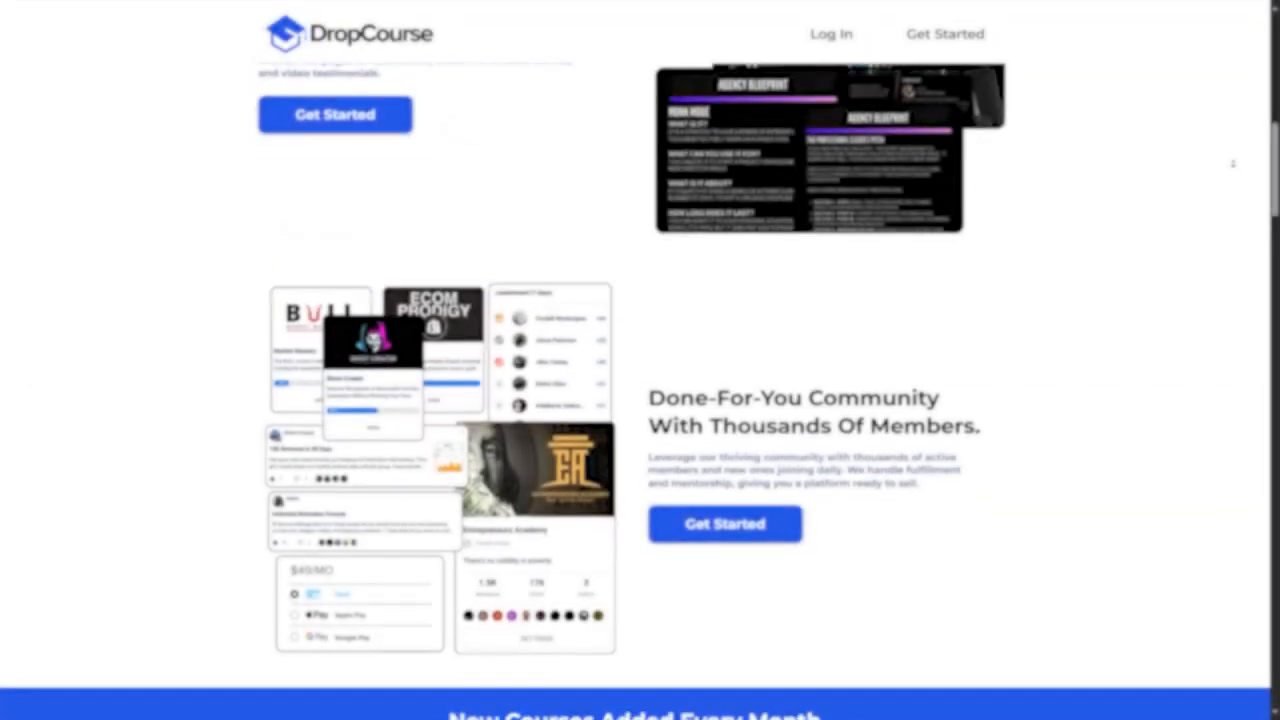
{"action": "scroll", "scroll_direction": "down", "scroll_amount": 3}
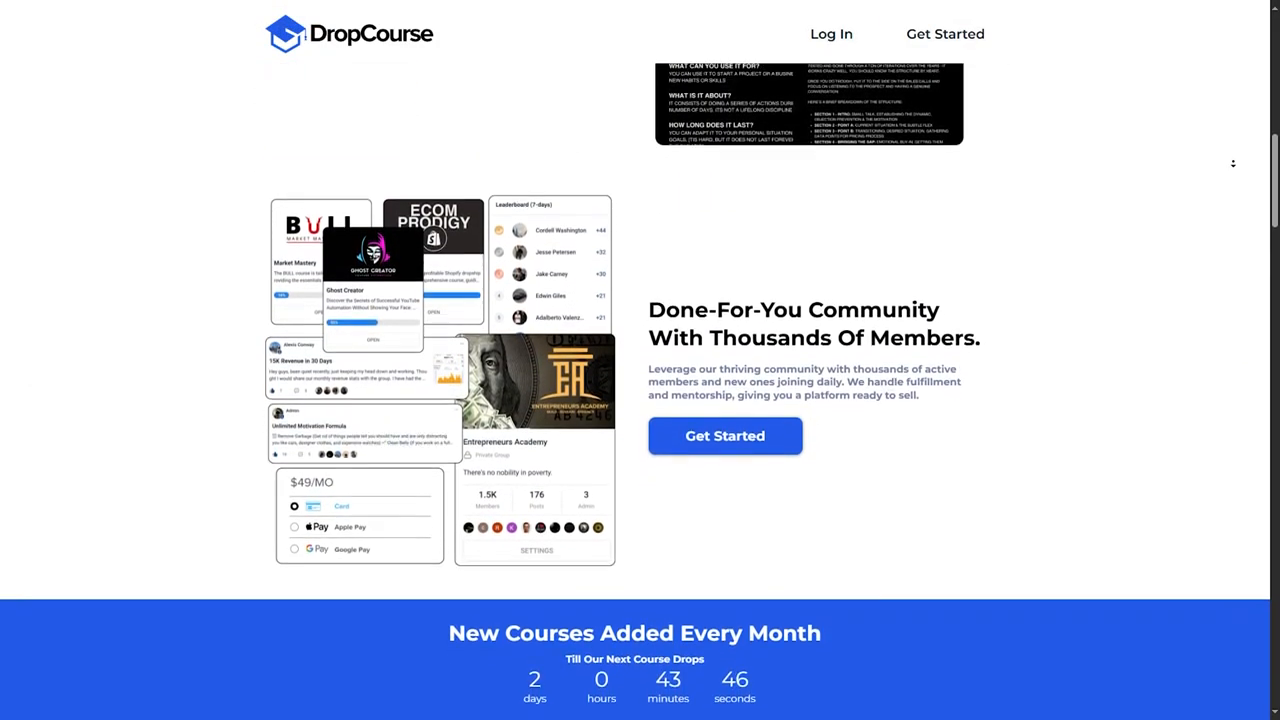
{"action": "scroll", "scroll_direction": "down", "scroll_amount": 3}
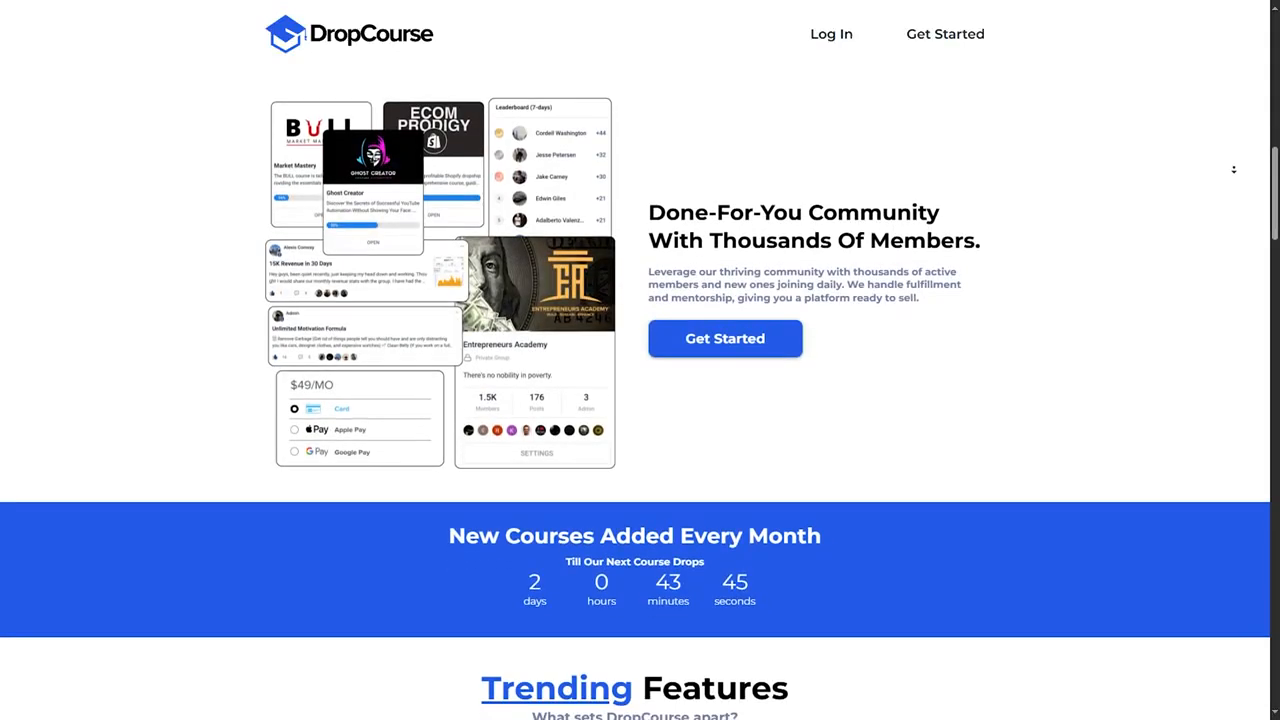
{"action": "scroll", "scroll_direction": "down", "scroll_amount": 3}
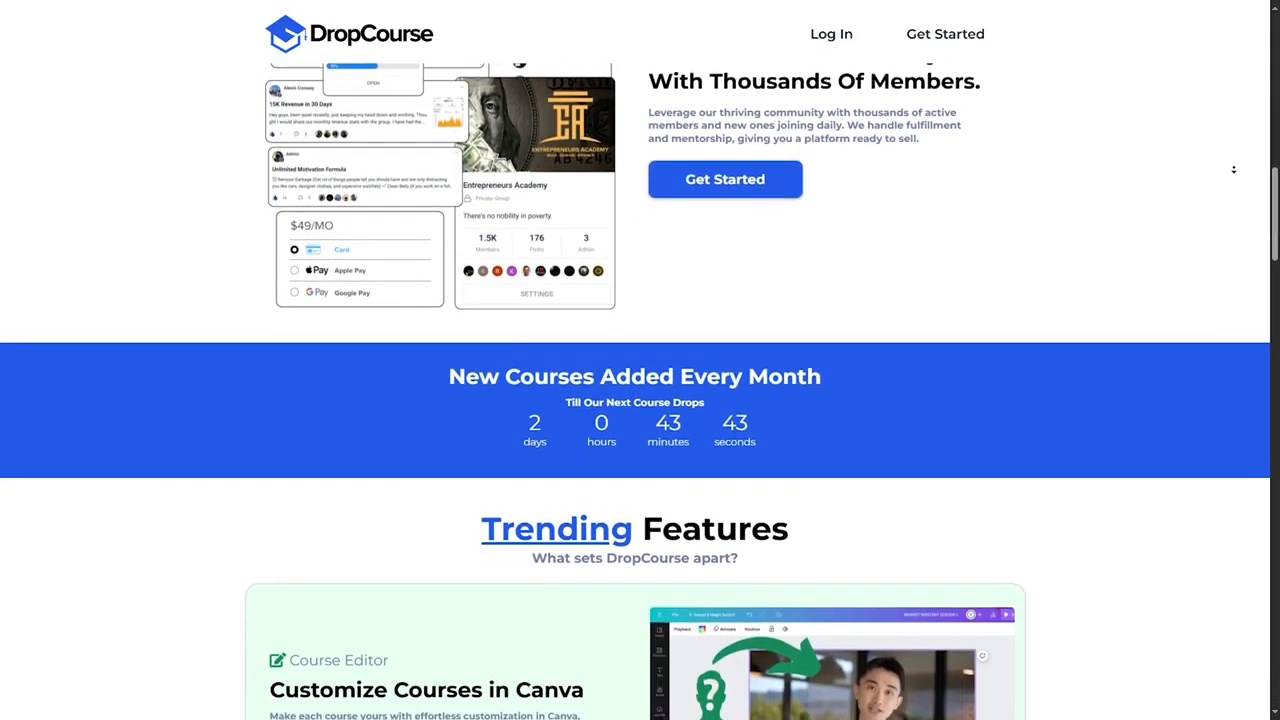
{"action": "scroll", "scroll_direction": "down", "scroll_amount": 3}
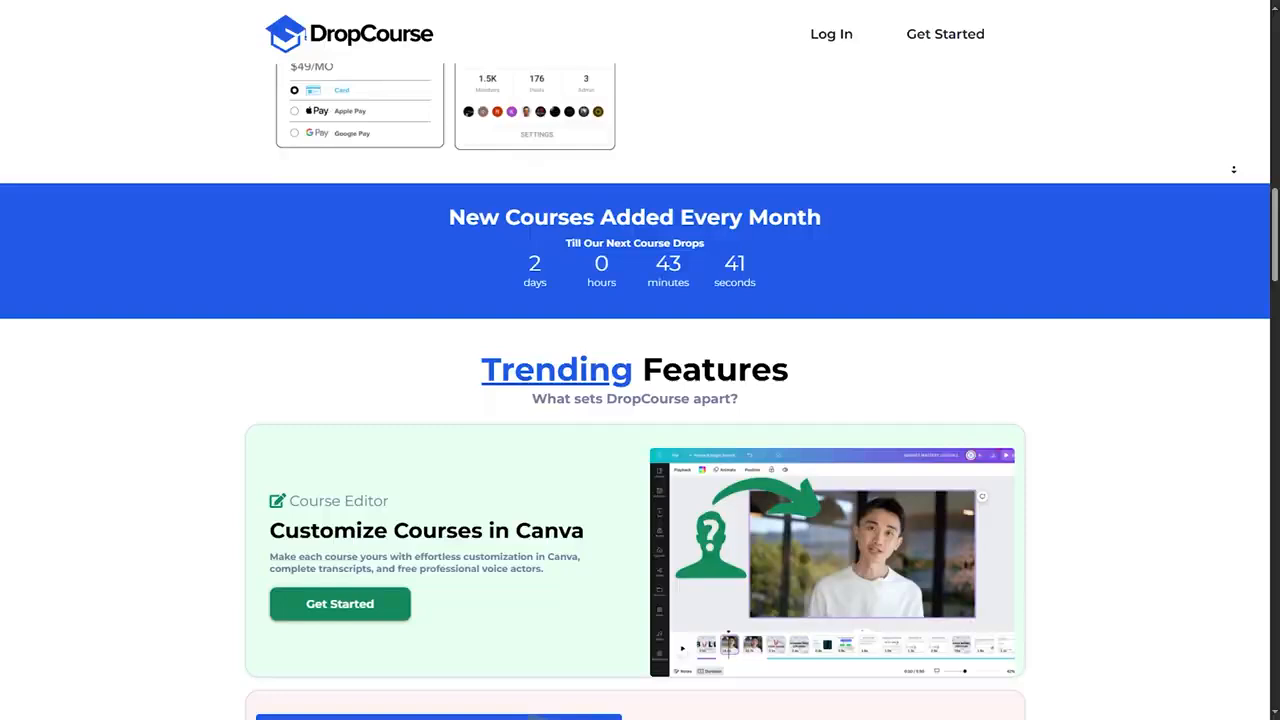
{"action": "scroll", "scroll_direction": "down", "scroll_amount": 3}
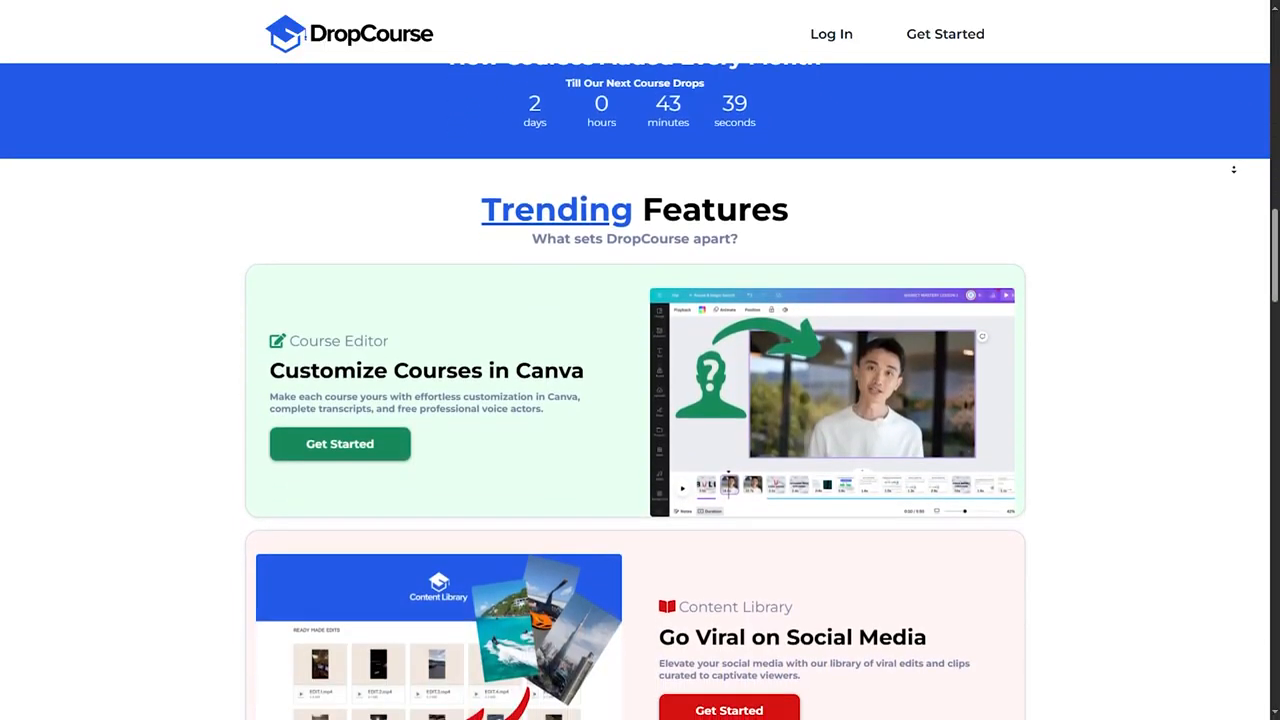
{"action": "scroll", "scroll_direction": "down", "scroll_amount": 3}
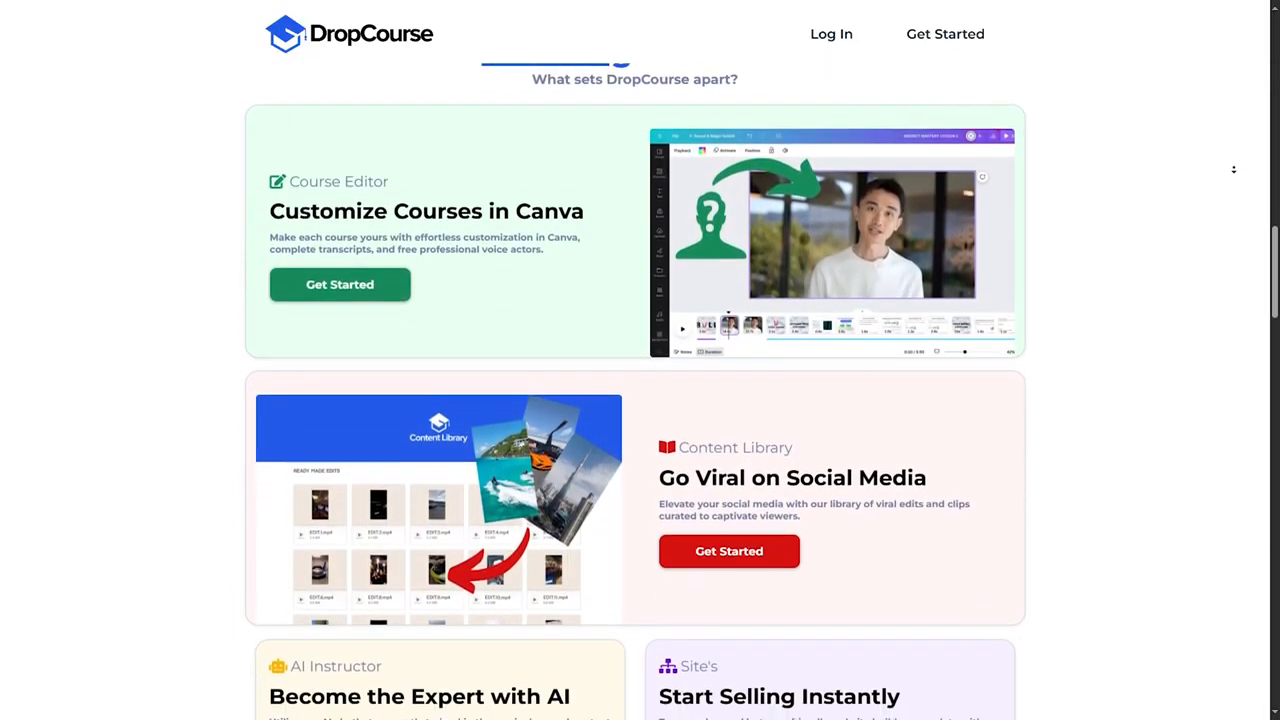
{"action": "scroll", "scroll_direction": "down", "scroll_amount": 3}
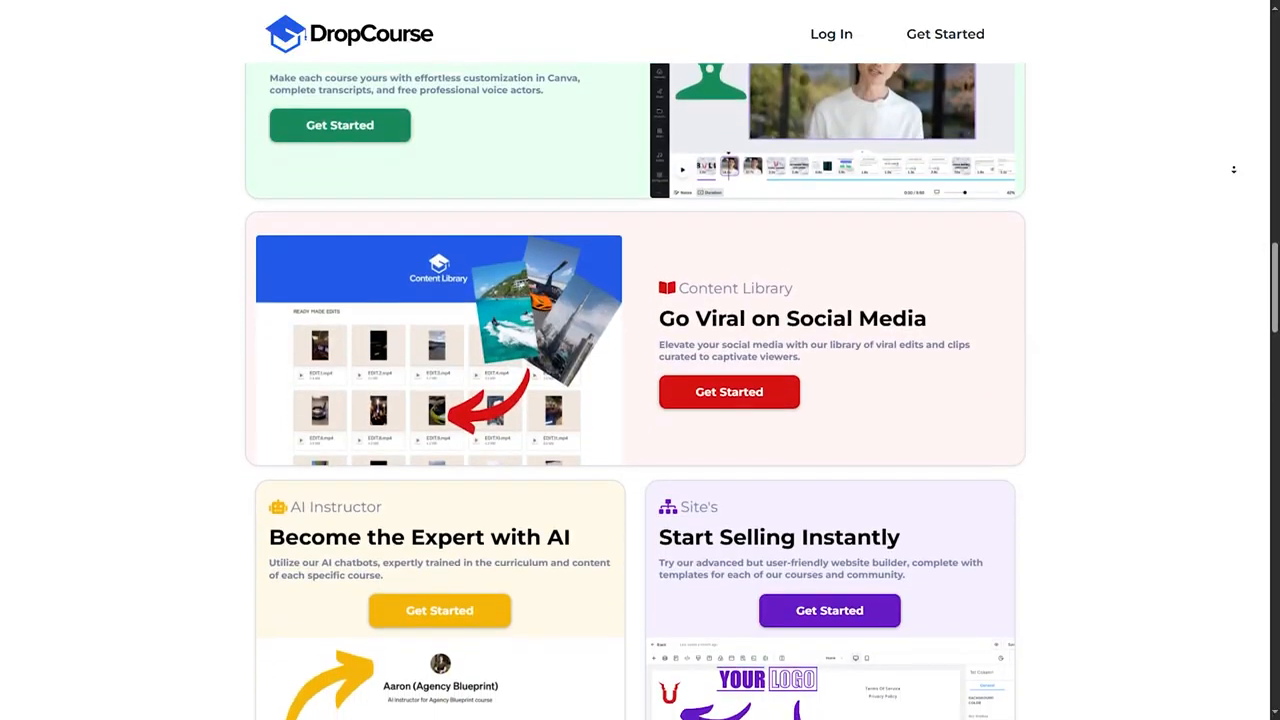
{"action": "scroll", "scroll_direction": "down", "scroll_amount": 3}
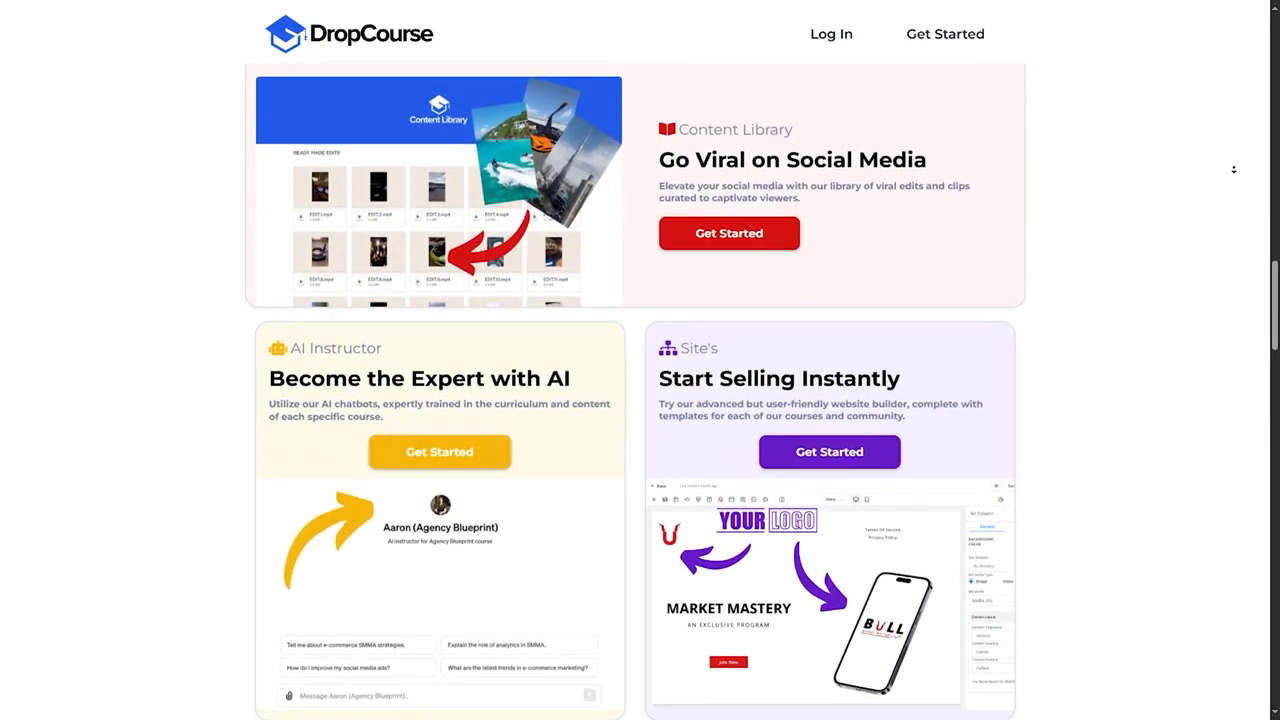
{"action": "scroll", "scroll_direction": "down", "scroll_amount": 3}
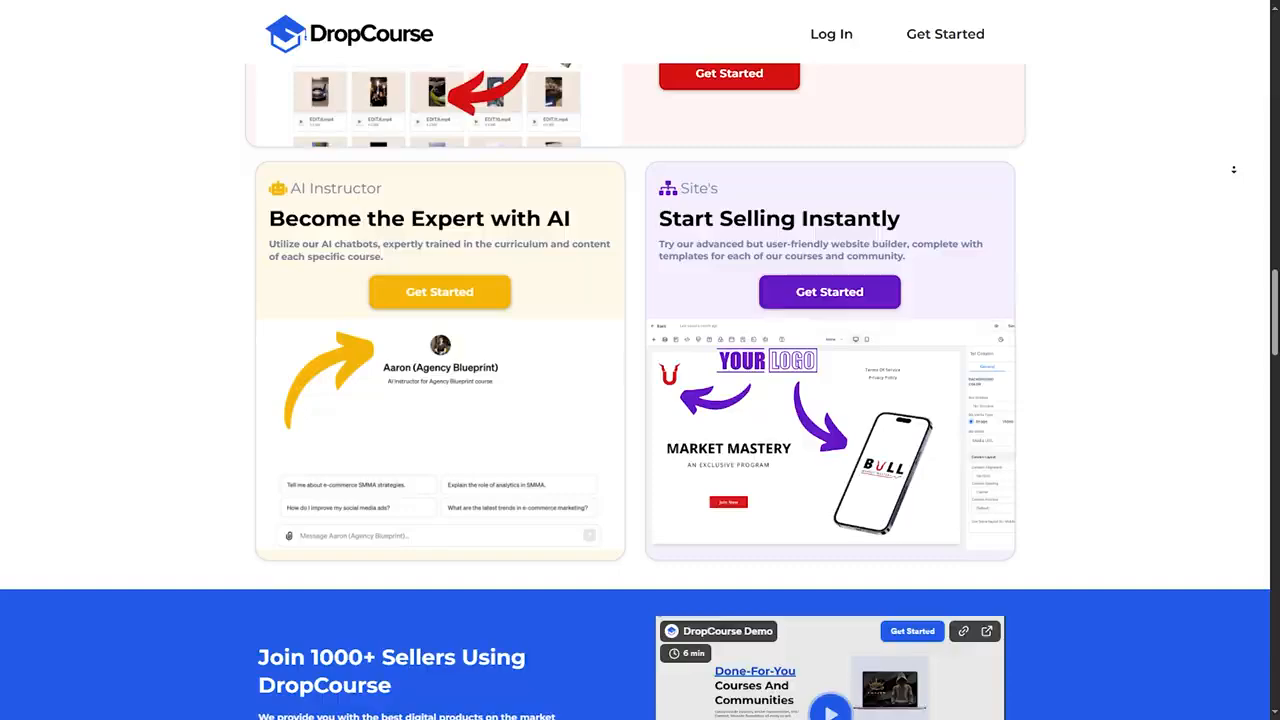
{"action": "scroll", "scroll_direction": "down", "scroll_amount": 3}
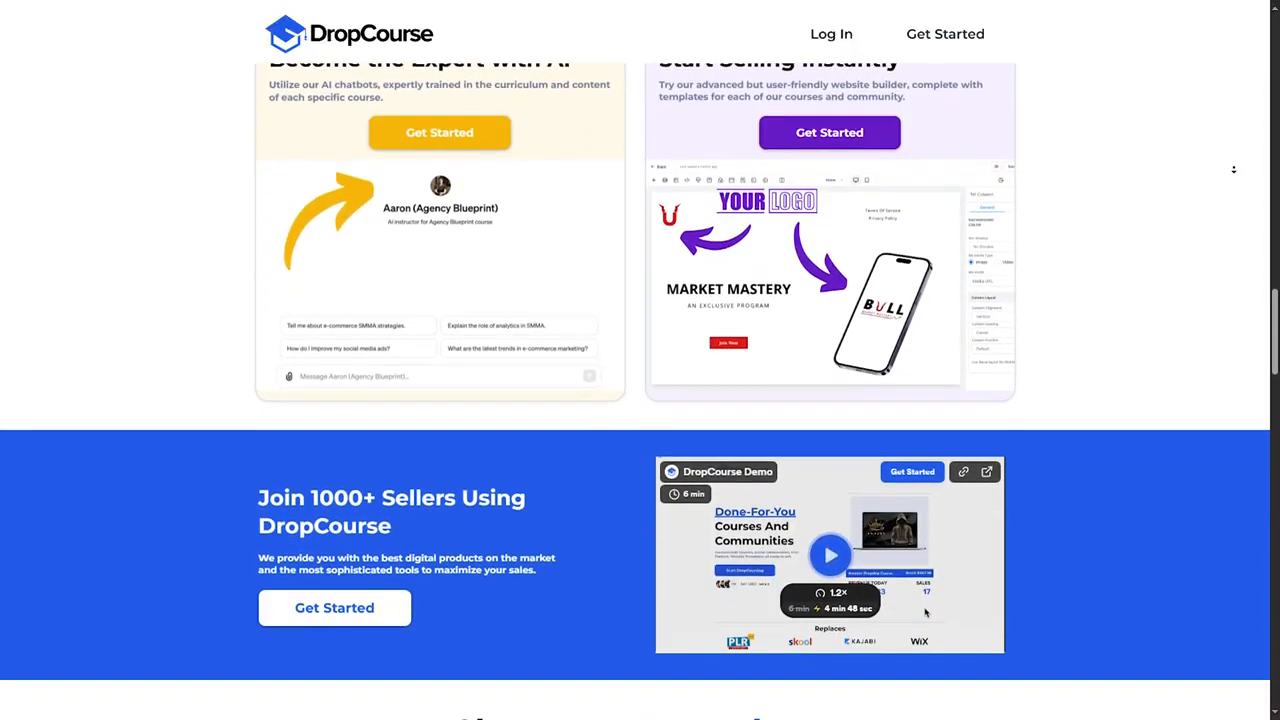
{"action": "scroll", "scroll_direction": "down", "scroll_amount": 3}
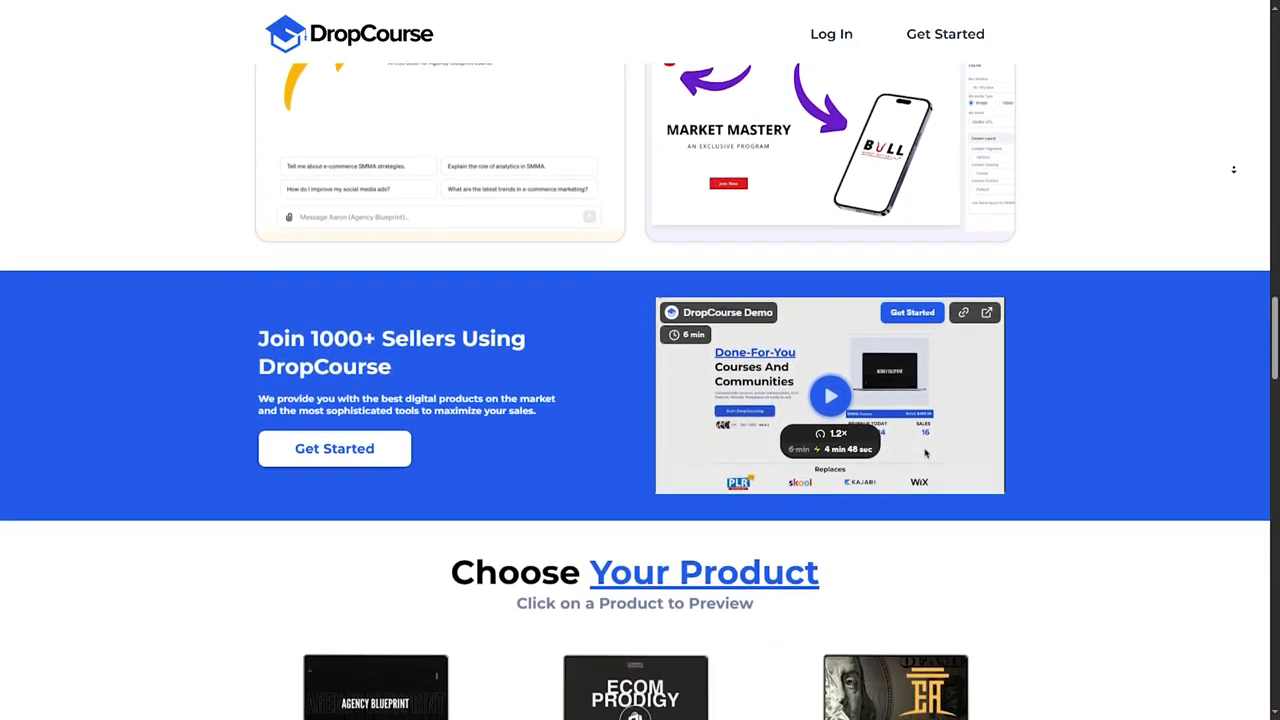
{"action": "scroll", "scroll_direction": "down", "scroll_amount": 3}
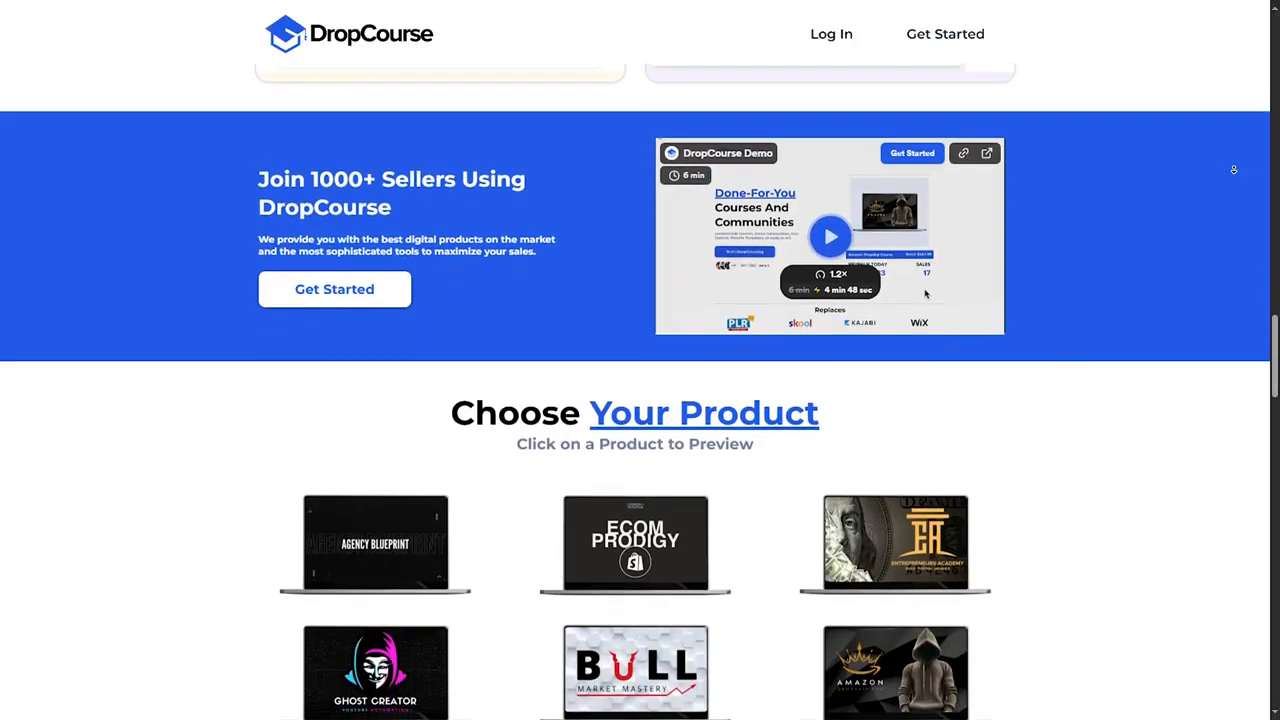
{"action": "scroll", "scroll_direction": "down", "scroll_amount": 3}
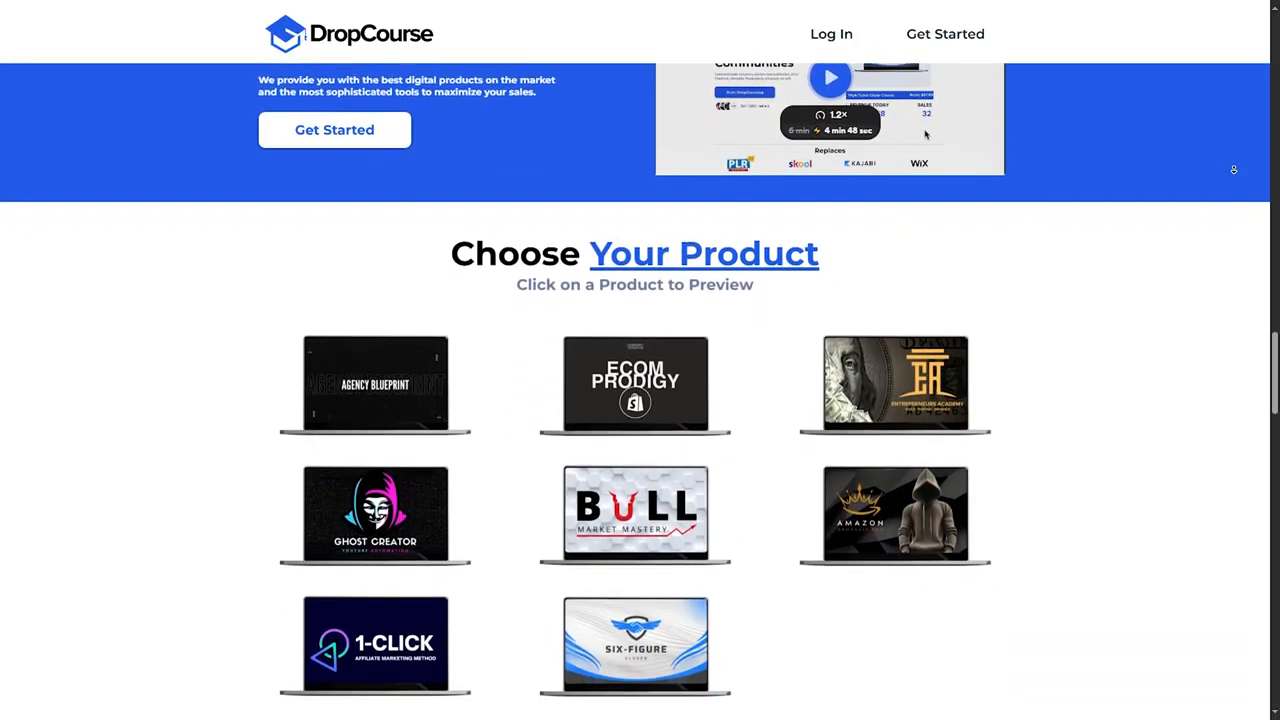
{"action": "scroll", "scroll_direction": "down", "scroll_amount": 3}
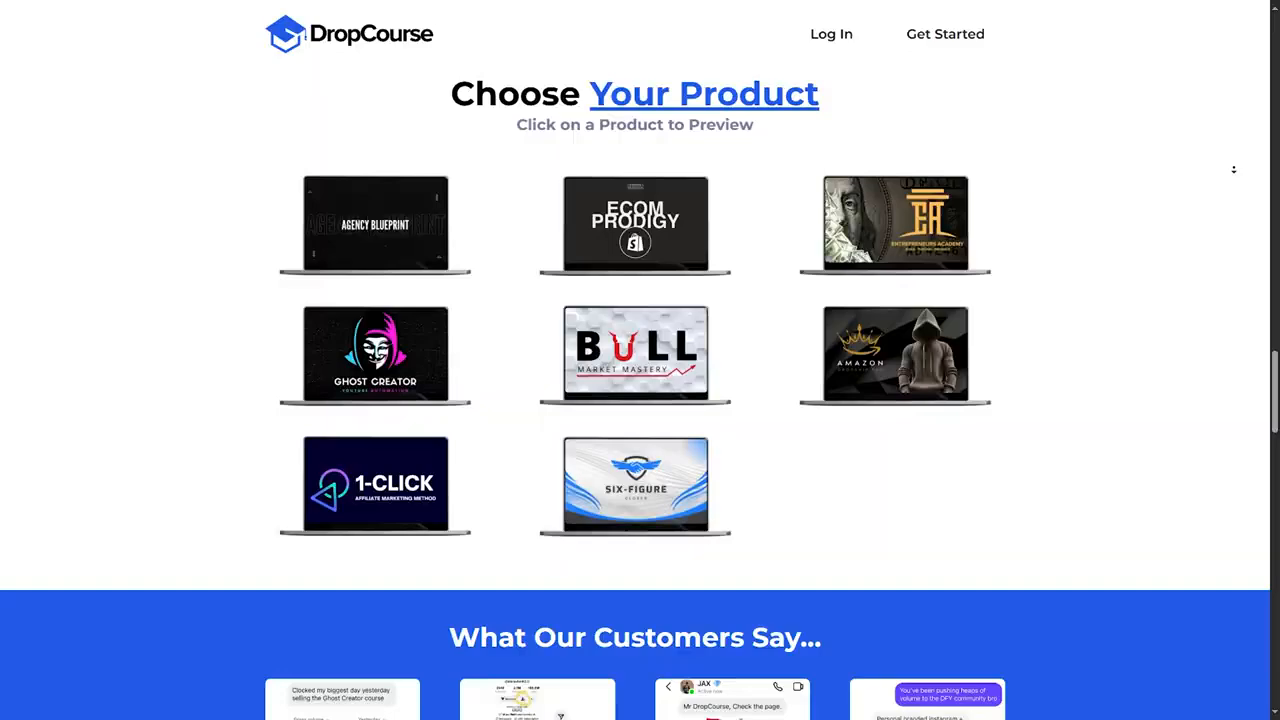
{"action": "scroll", "scroll_direction": "down", "scroll_amount": 3}
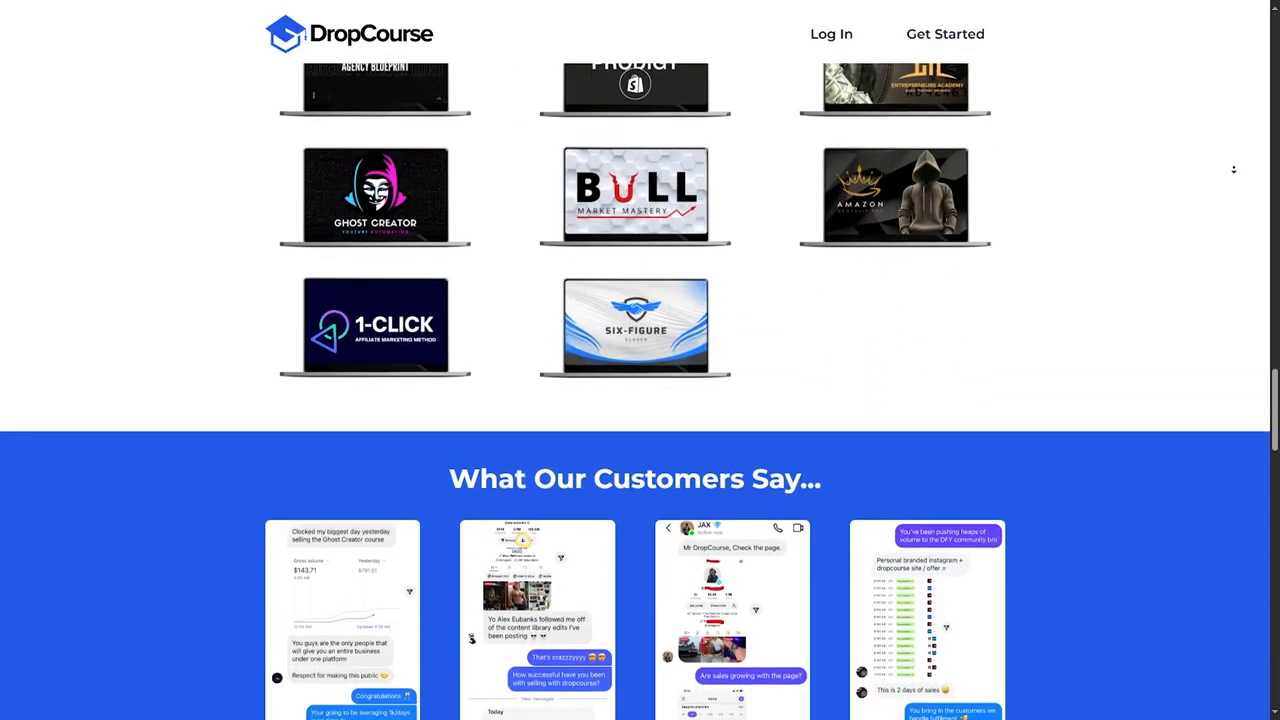
{"action": "scroll", "scroll_direction": "down", "scroll_amount": 3}
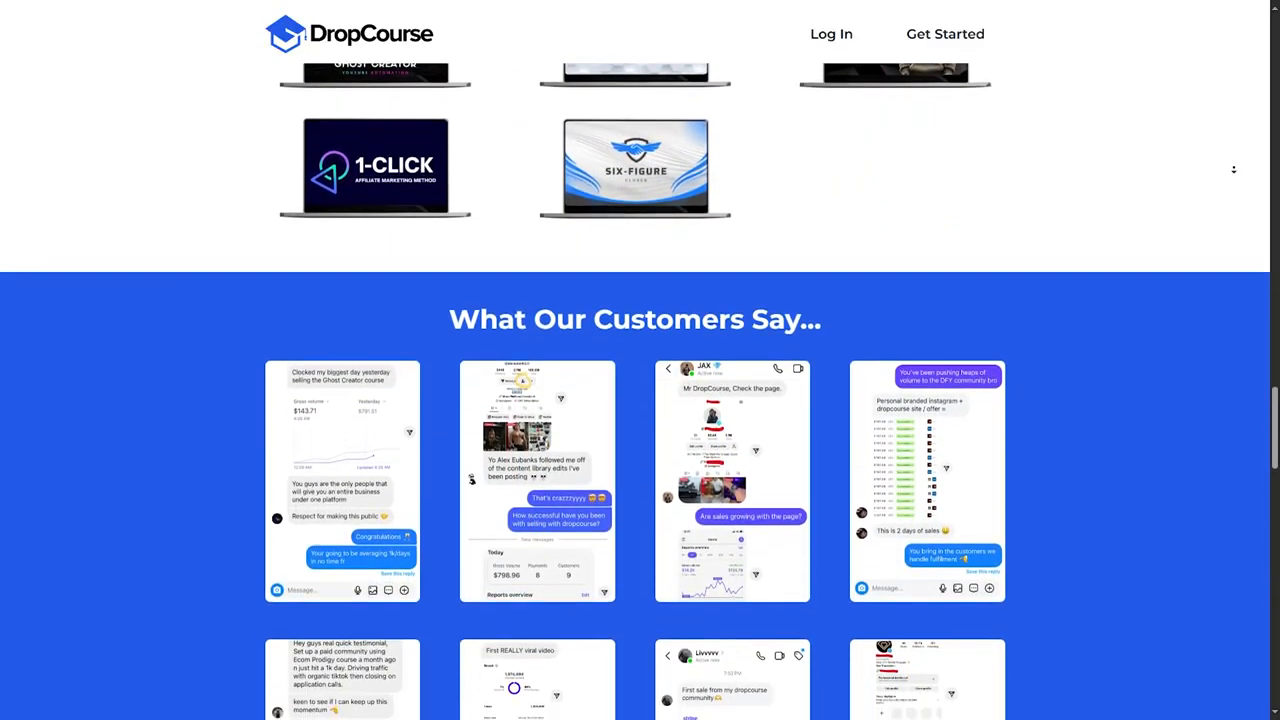
{"action": "scroll", "scroll_direction": "down", "scroll_amount": 3}
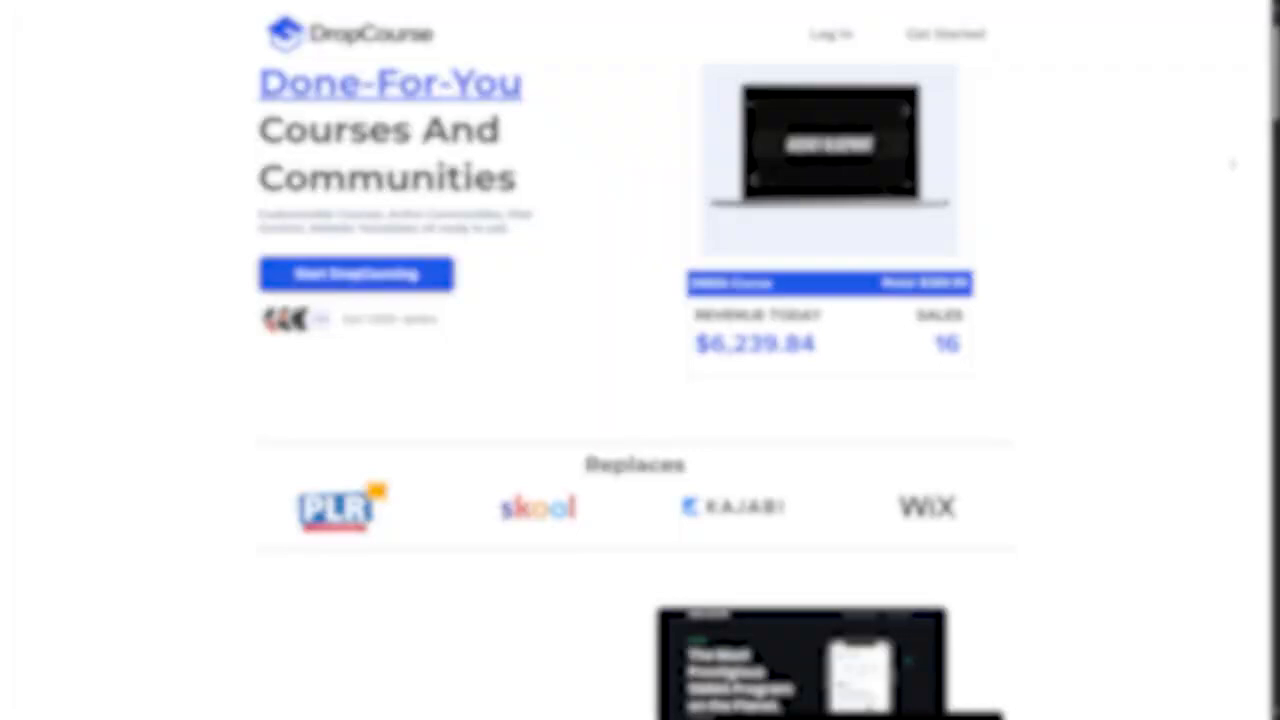
{"action": "scroll", "scroll_direction": "down", "scroll_amount": 3}
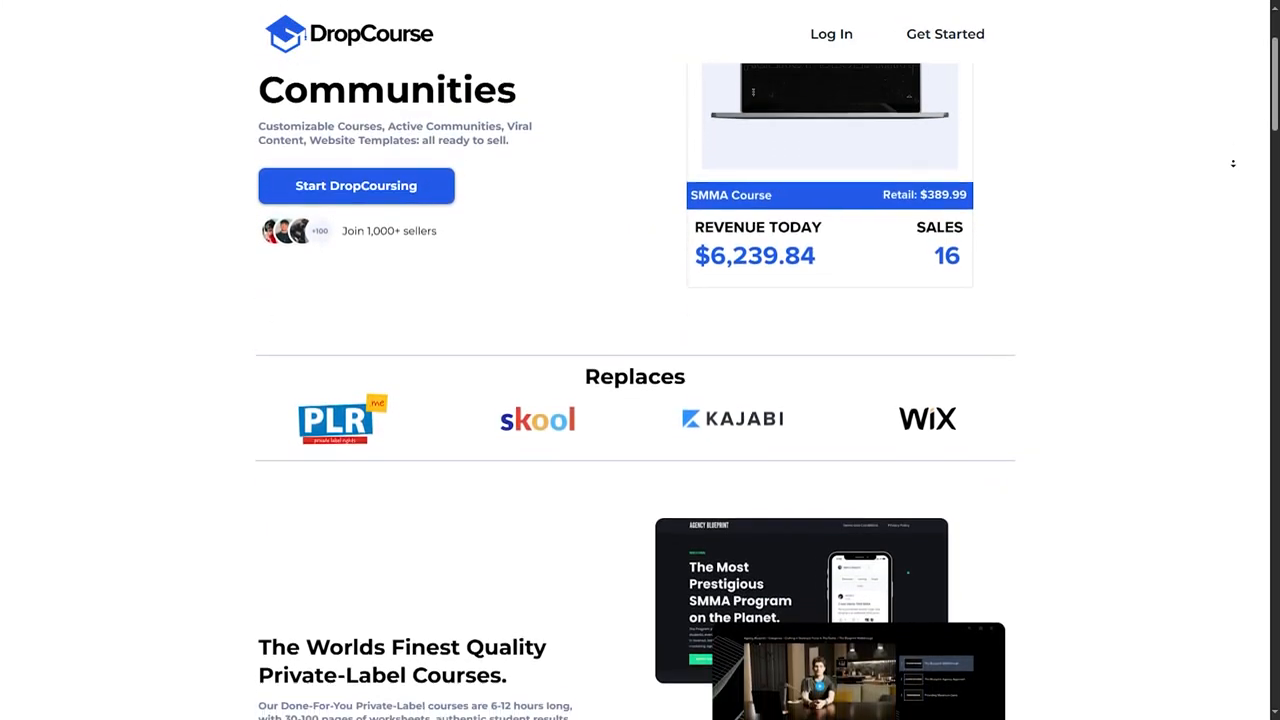
{"action": "scroll", "scroll_direction": "down", "scroll_amount": 3}
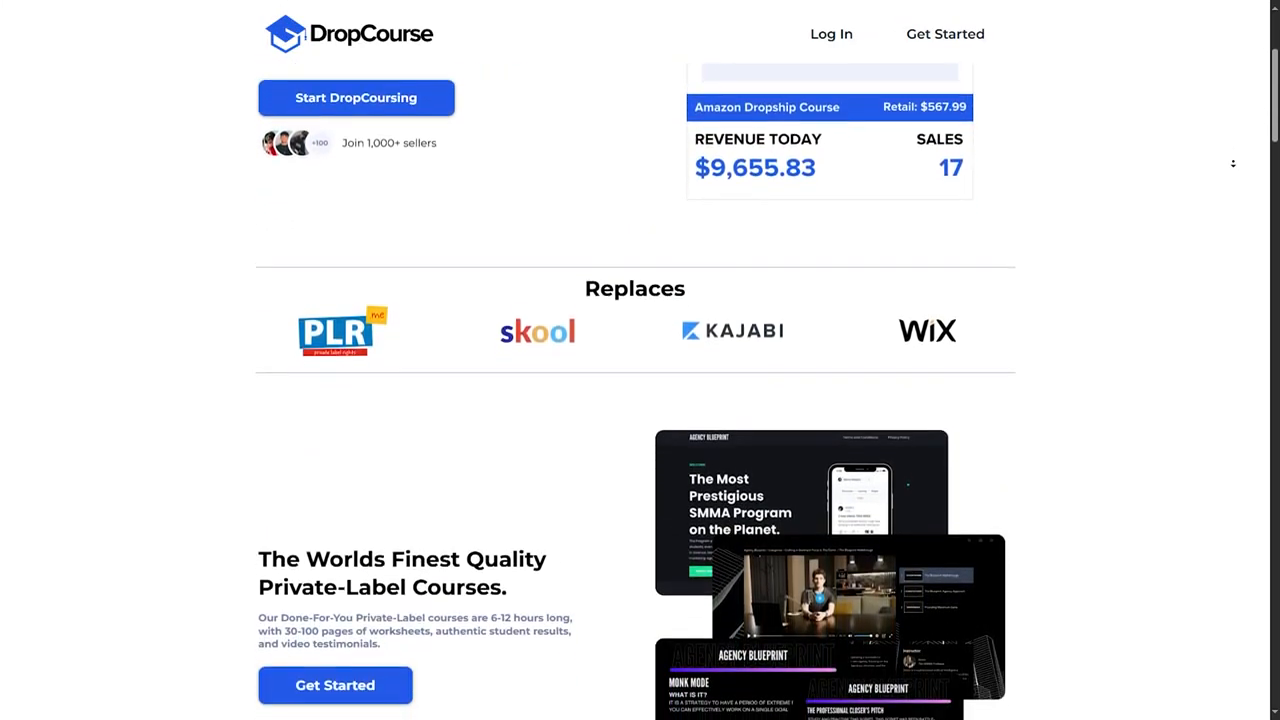
{"action": "scroll", "scroll_direction": "down", "scroll_amount": 3}
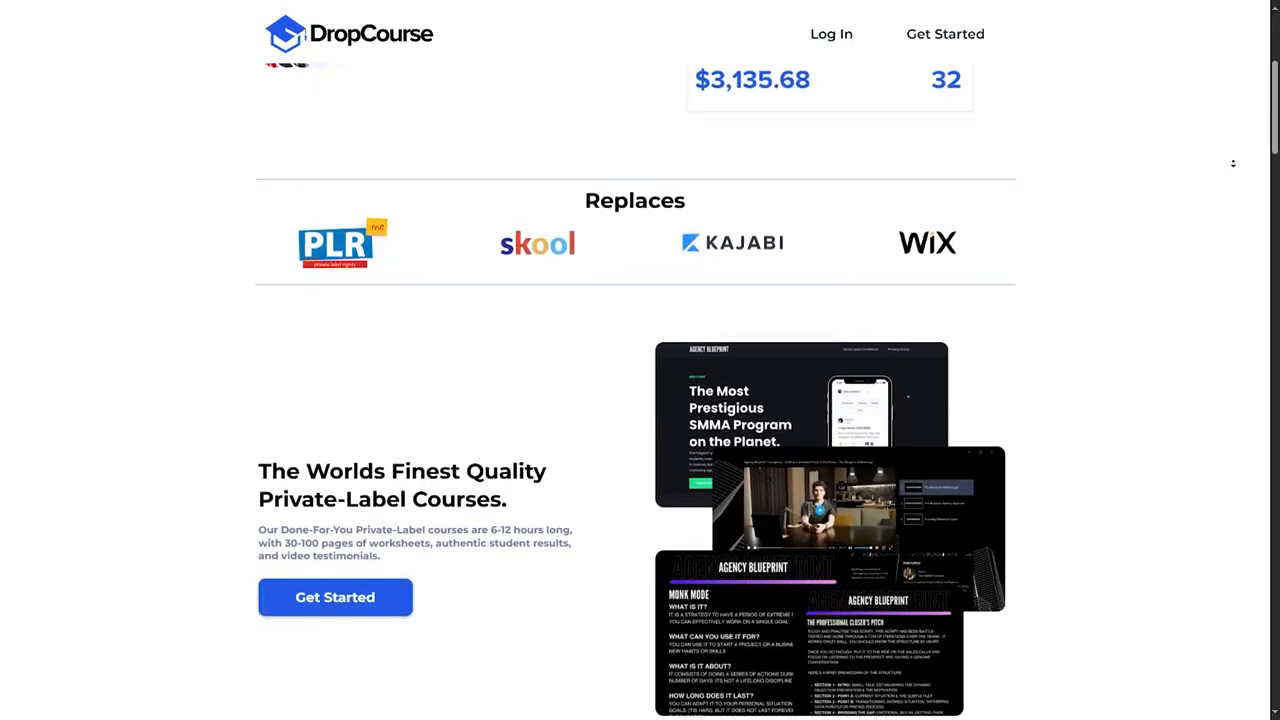
{"action": "scroll", "scroll_direction": "down", "scroll_amount": 3}
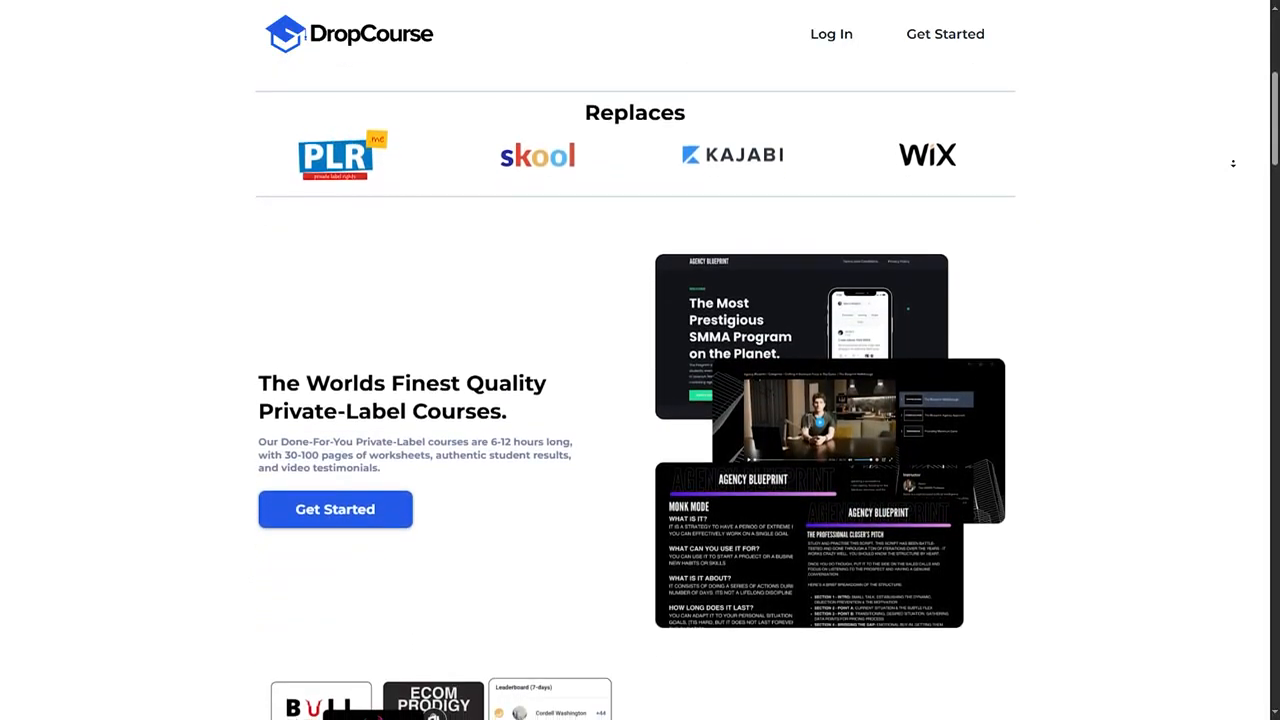
{"action": "scroll", "scroll_direction": "down", "scroll_amount": 3}
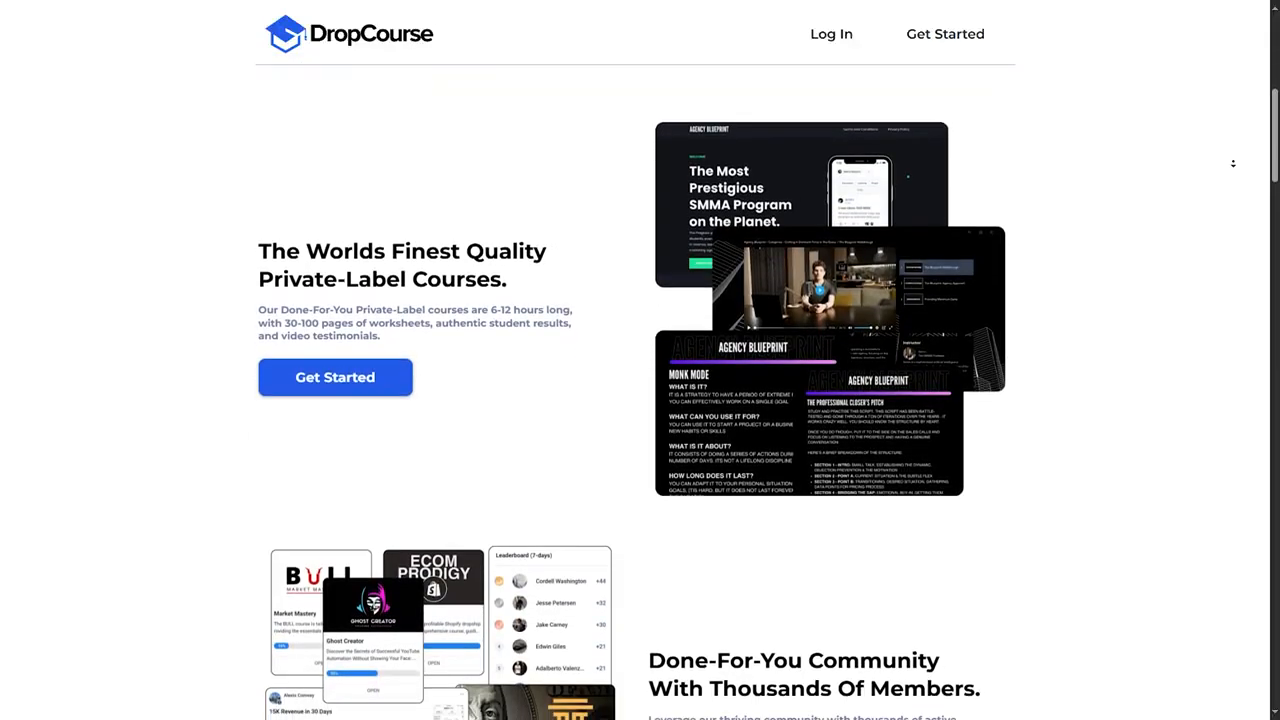
{"action": "scroll", "scroll_direction": "down", "scroll_amount": 3}
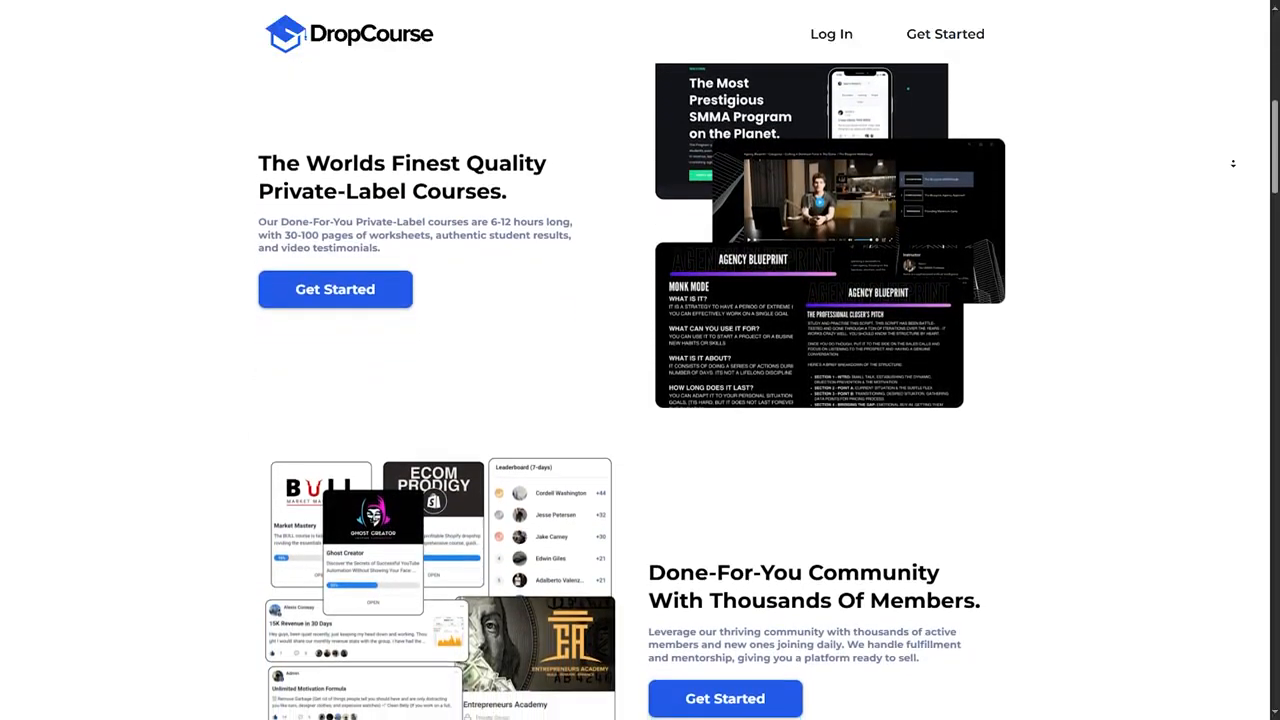
{"action": "scroll", "scroll_direction": "down", "scroll_amount": 3}
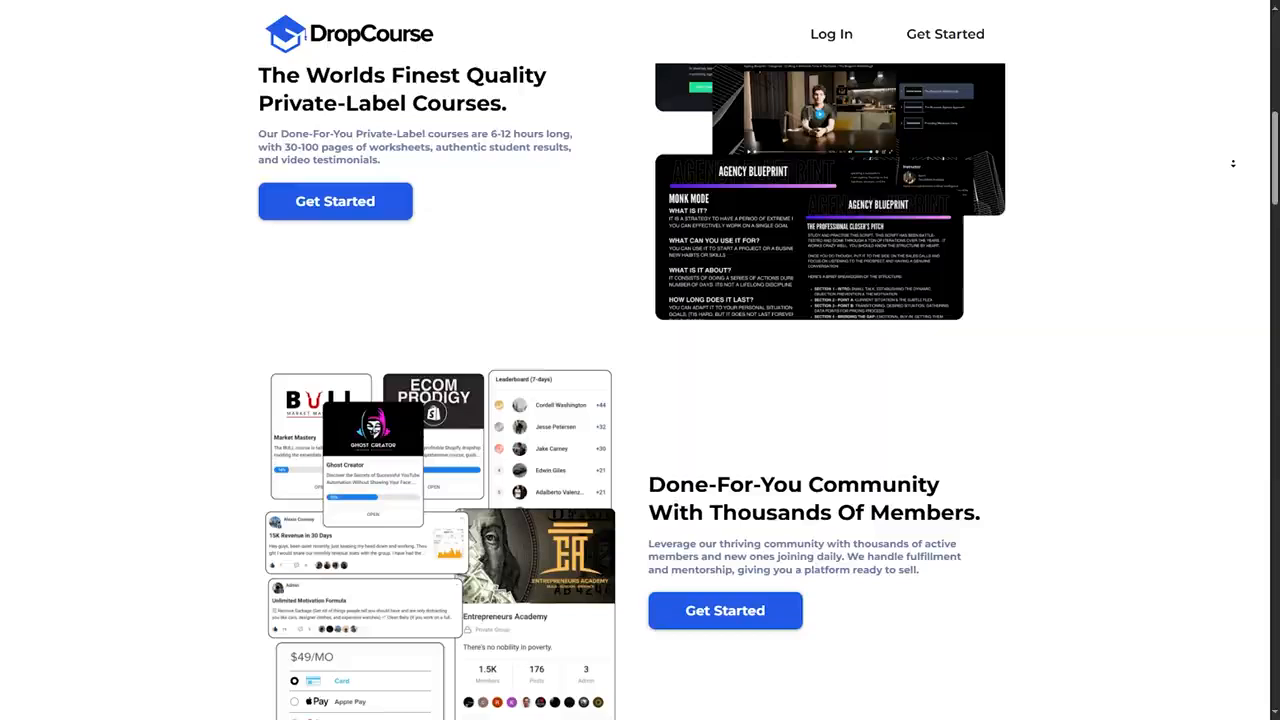